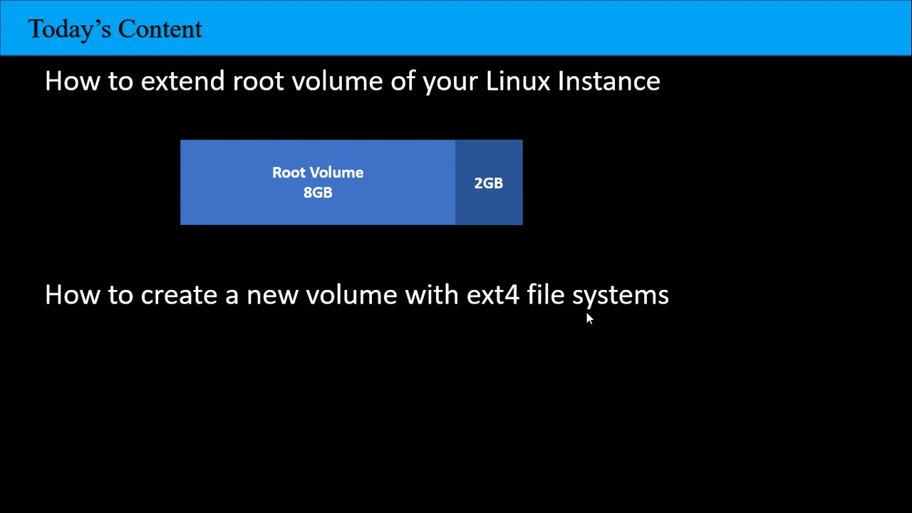
Step: Advance the slideshow to the 'Let's Get into Console' slide and switch toward Chrome
key("alt+tab")
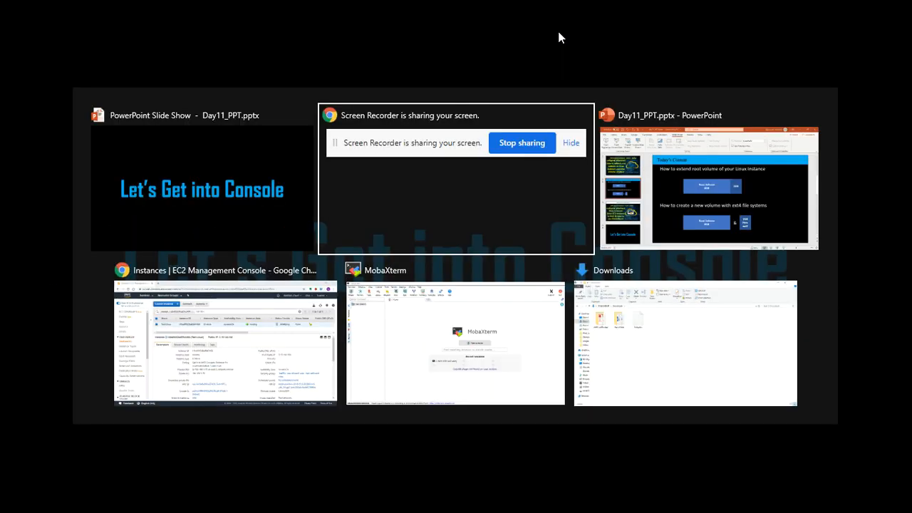
Step: Copy the Test-Linux instance's public IP 3.15.144.164 from the Description tab
left_click(225, 342)
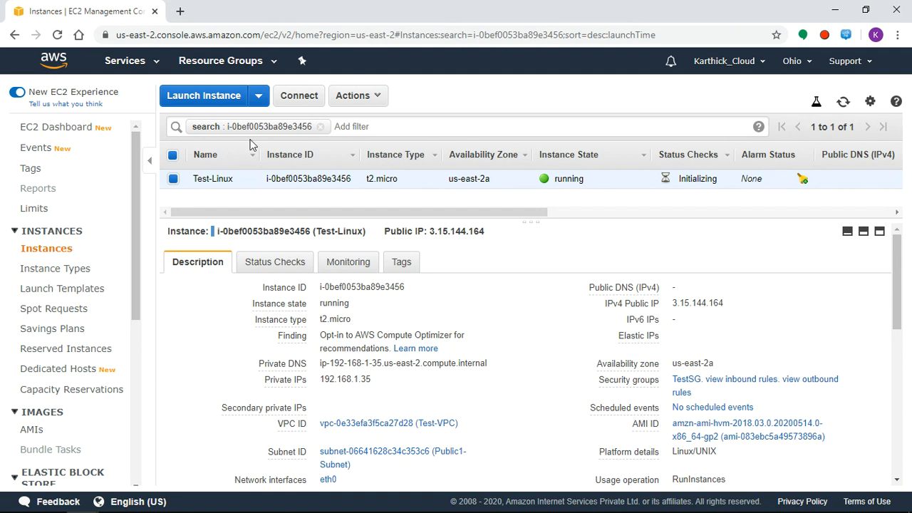
mouse_move(216, 178)
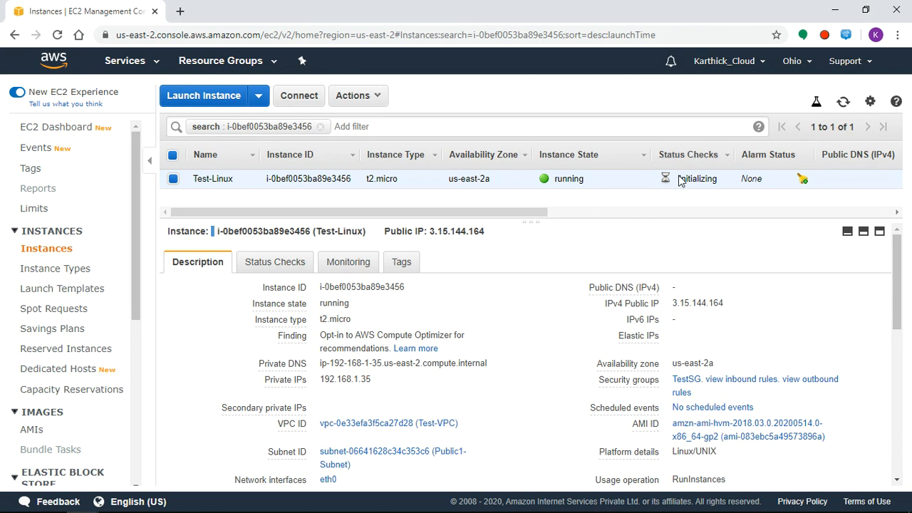
mouse_move(641, 213)
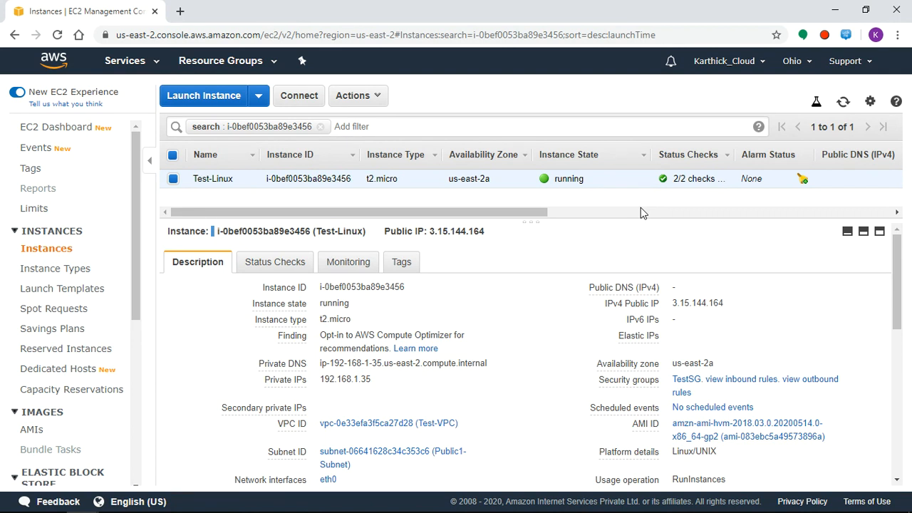
mouse_move(734, 310)
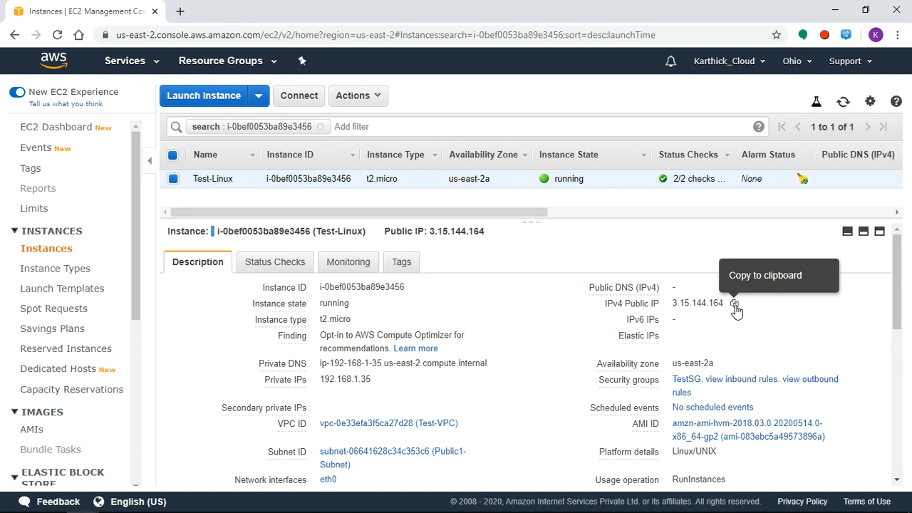
left_click(735, 302)
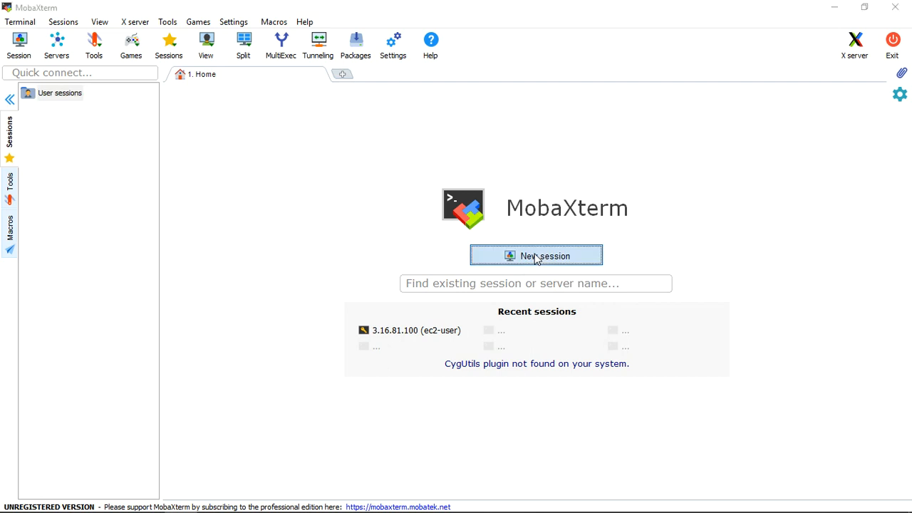
Step: Connect a new SSH session to 3.15.144.164 as ec2-user with the Test.pem key
left_click(536, 255)
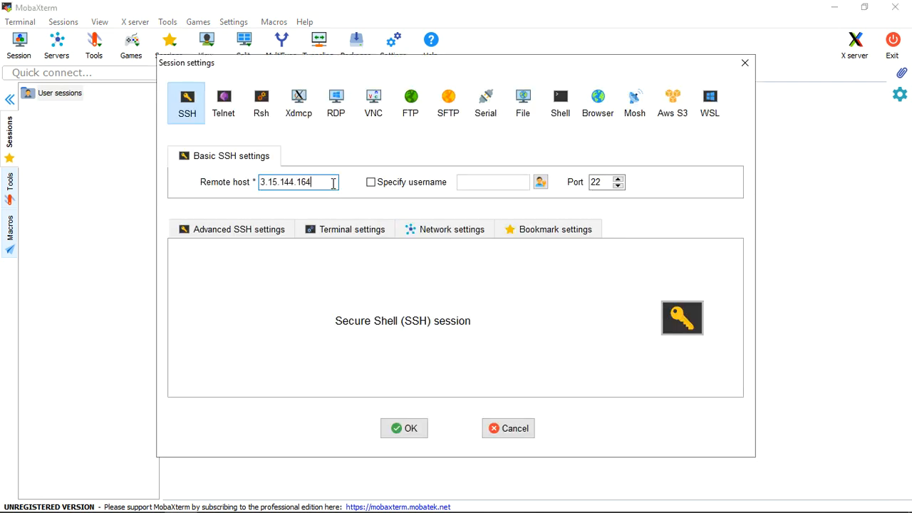
left_click(370, 183)
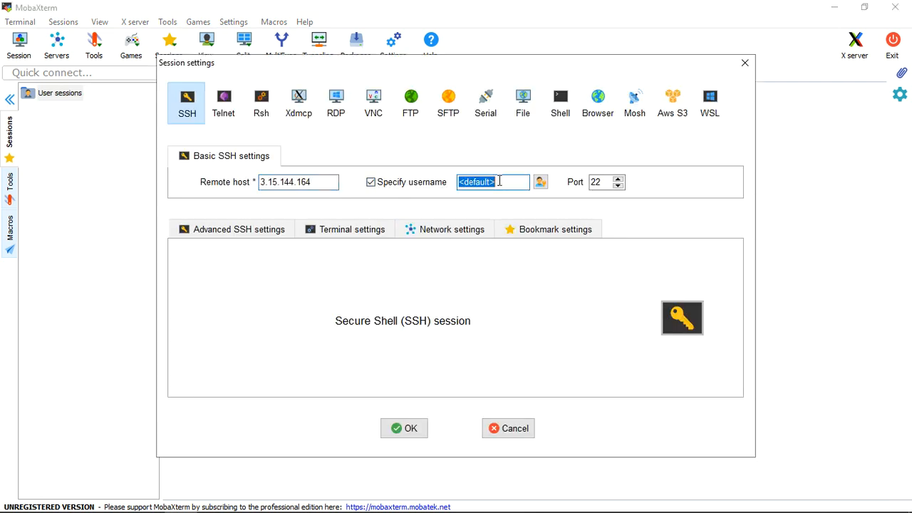
type("ec2-")
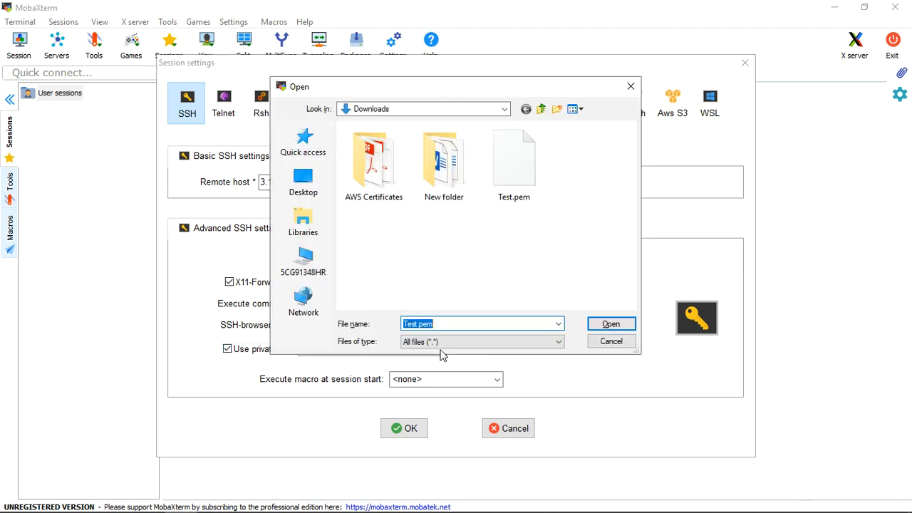
left_click(609, 323)
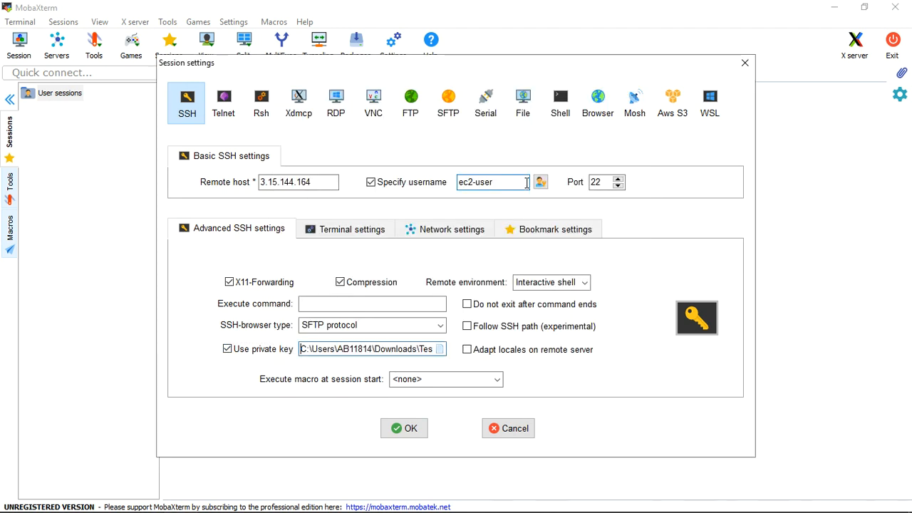
left_click(405, 427)
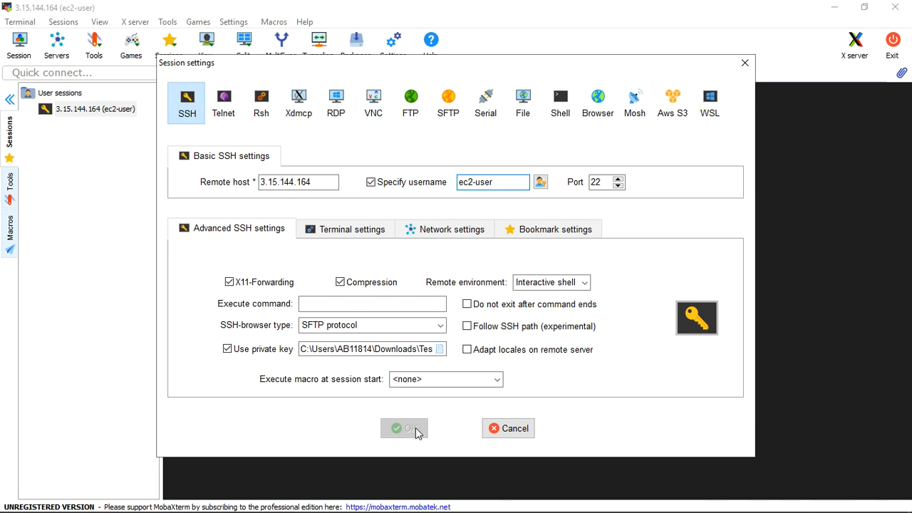
left_click(405, 428)
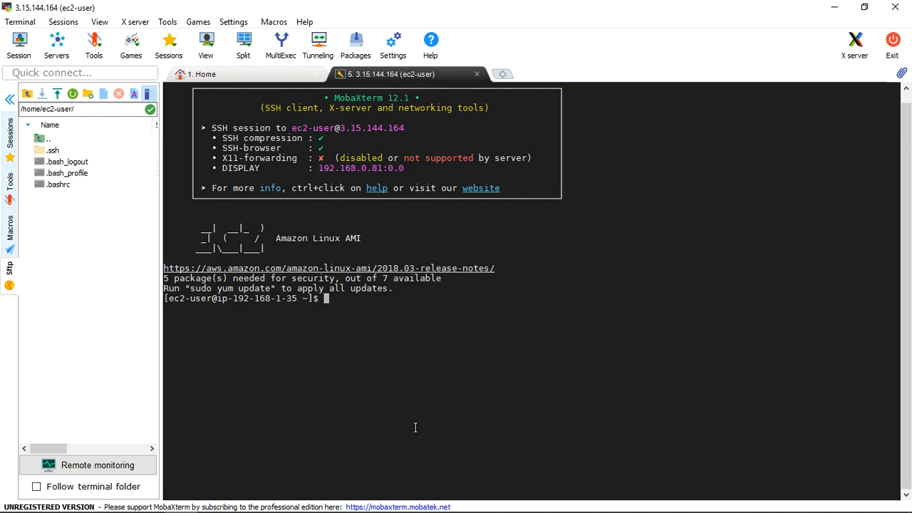
Step: Run df -hT and mark the 7.9G ext4 root filesystem /dev/xvda1 line
type("d")
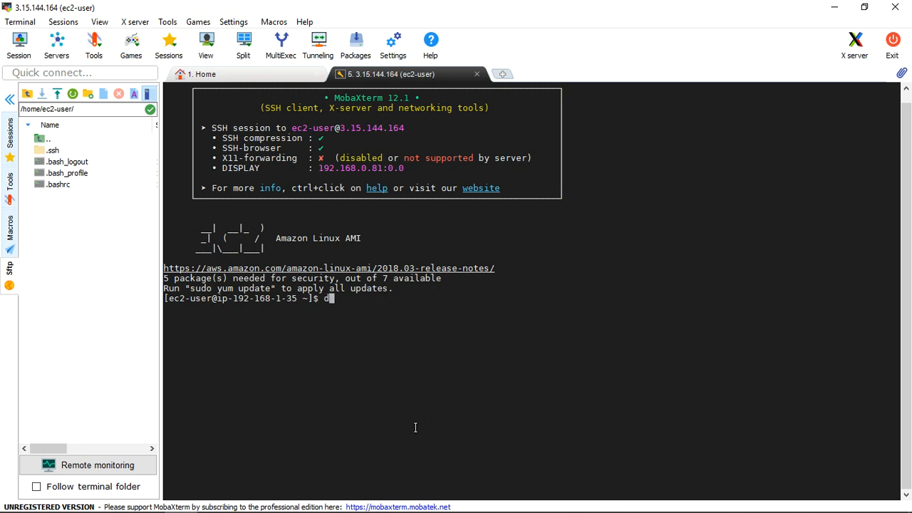
type("f -H")
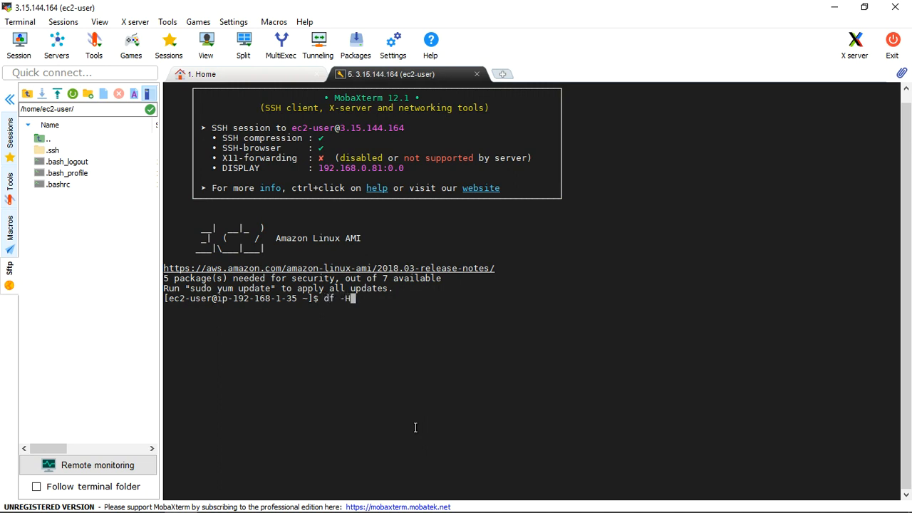
key("BackSpace")
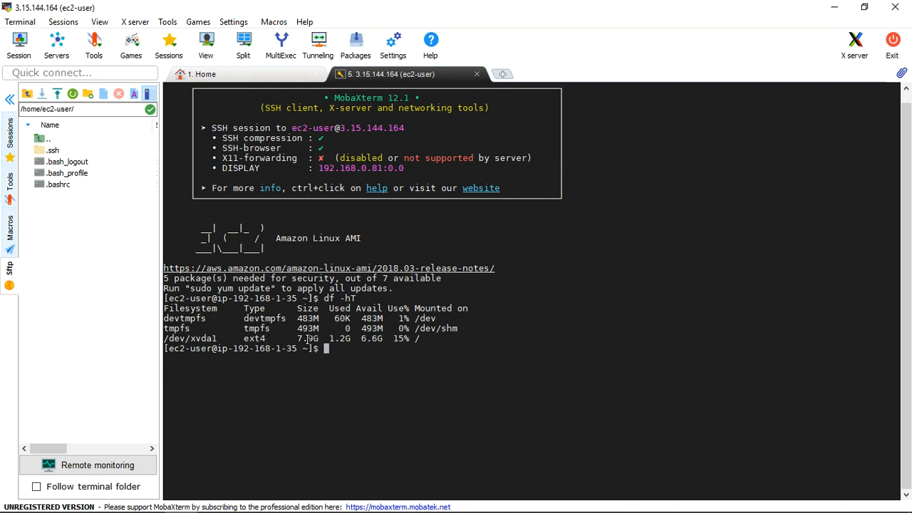
double_click(421, 339)
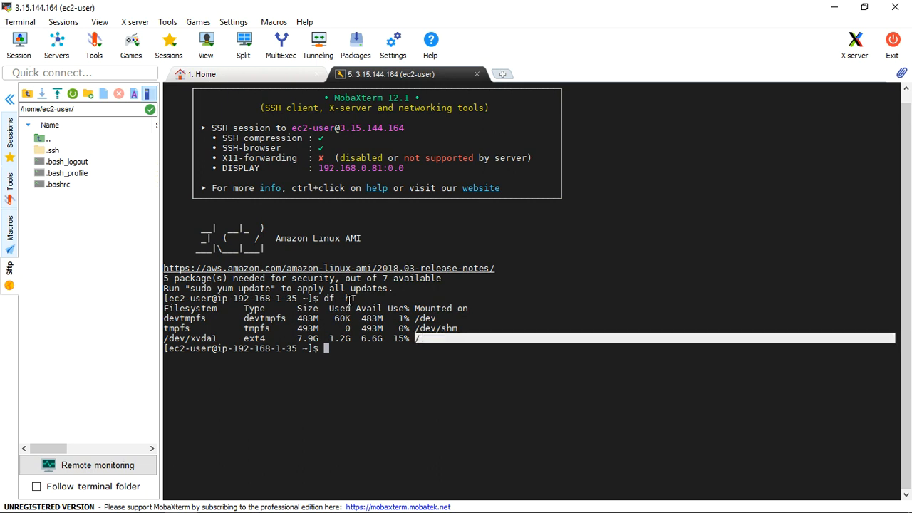
mouse_move(639, 245)
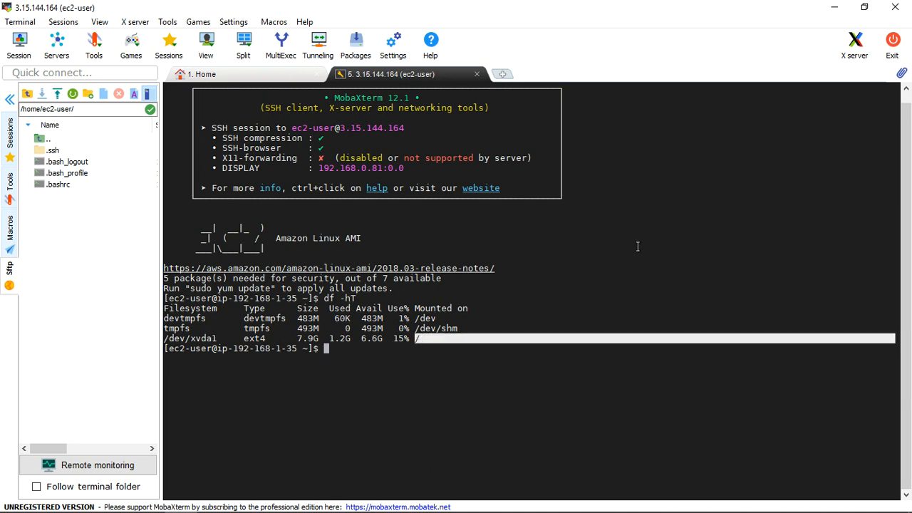
mouse_move(490, 298)
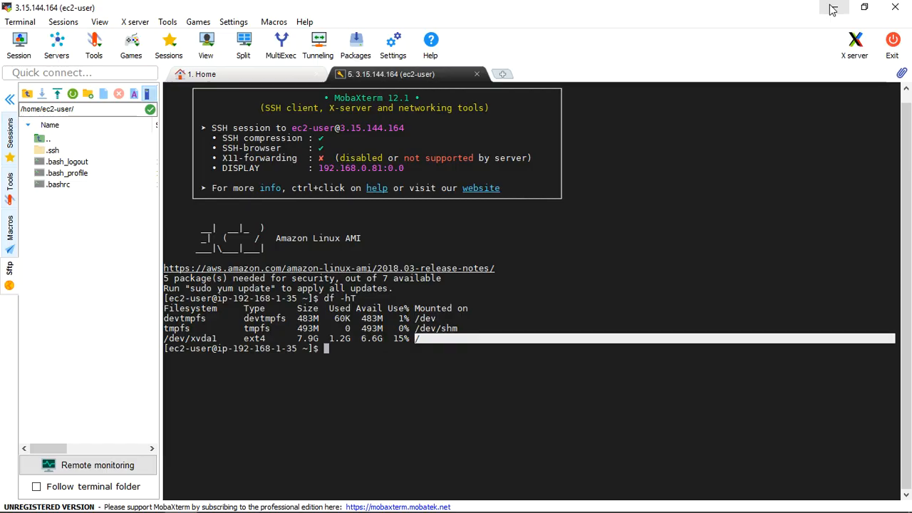
left_click(834, 8)
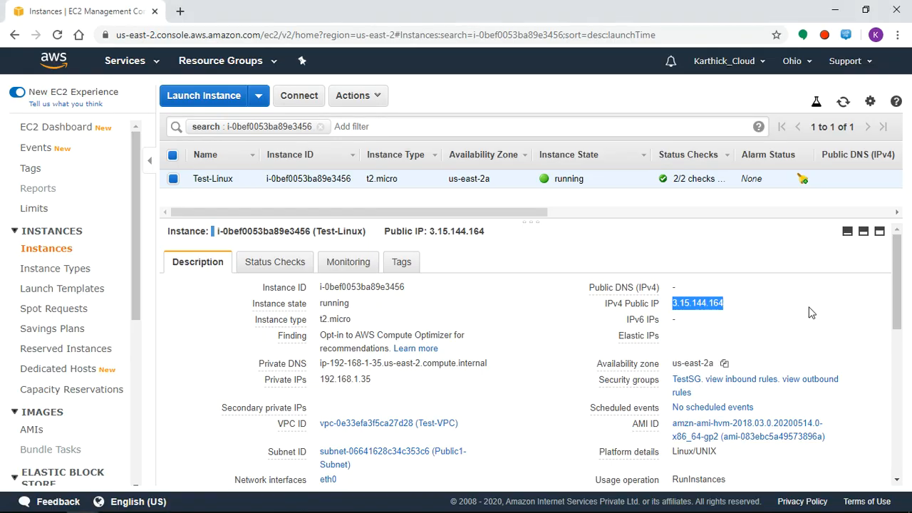
scroll("down", 3)
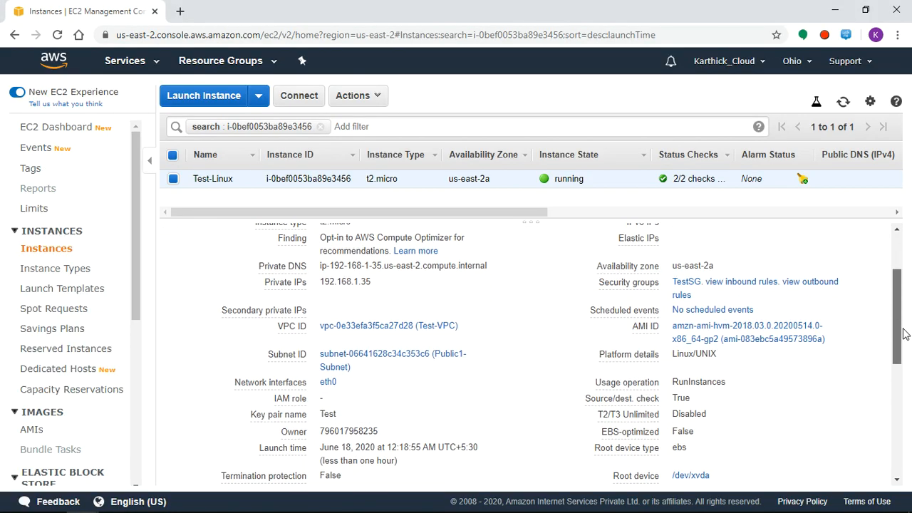
scroll("down", 3)
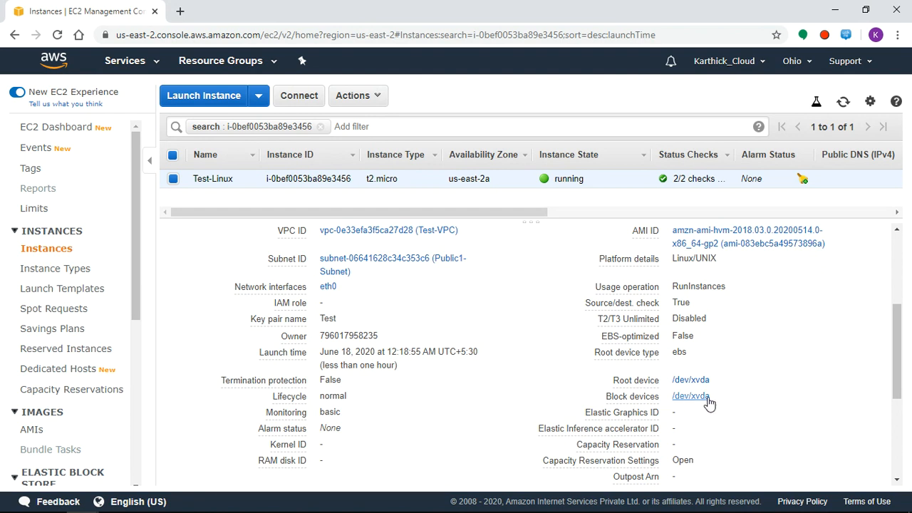
mouse_move(587, 410)
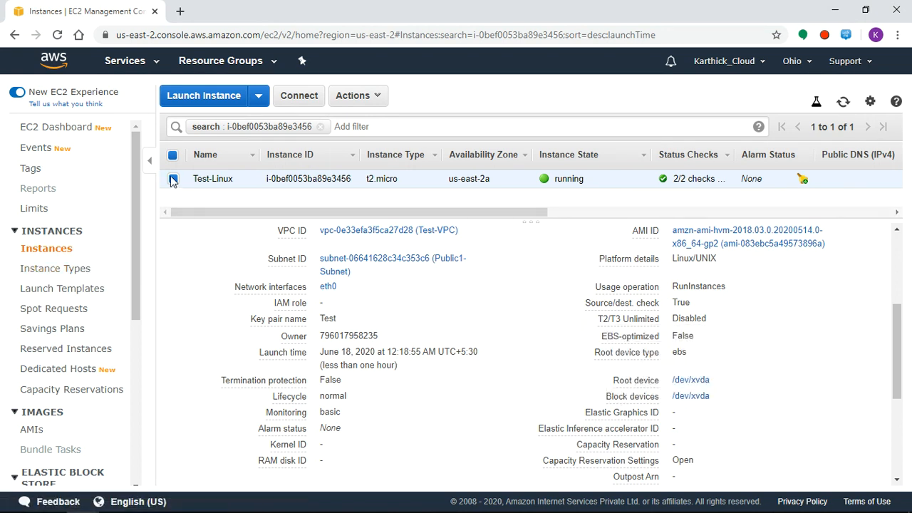
mouse_move(141, 284)
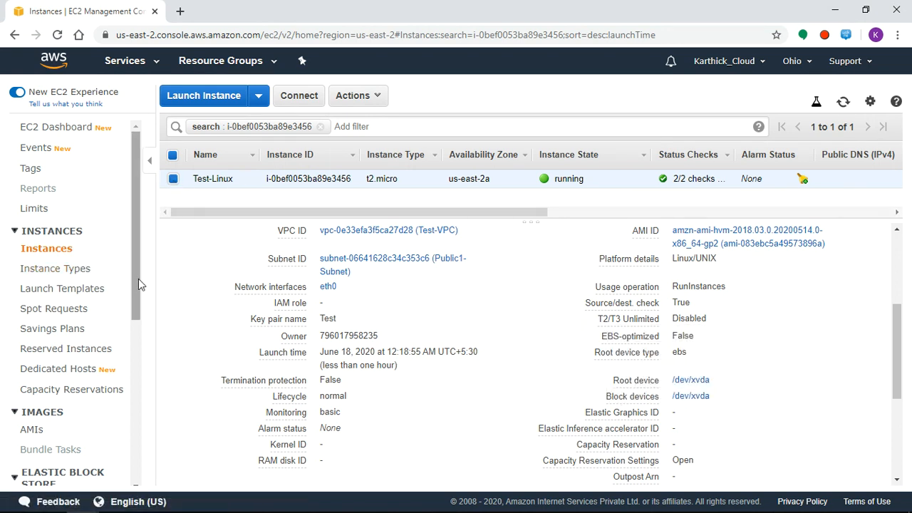
scroll("down", 3)
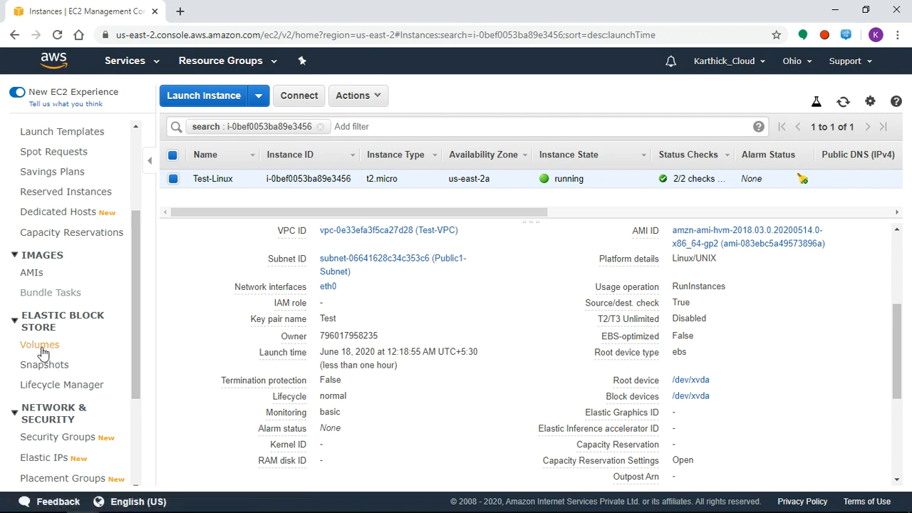
Step: Show the Volumes list, open Instances in a new tab, and bring up the Test-Linux volume's Actions menu
left_click(40, 343)
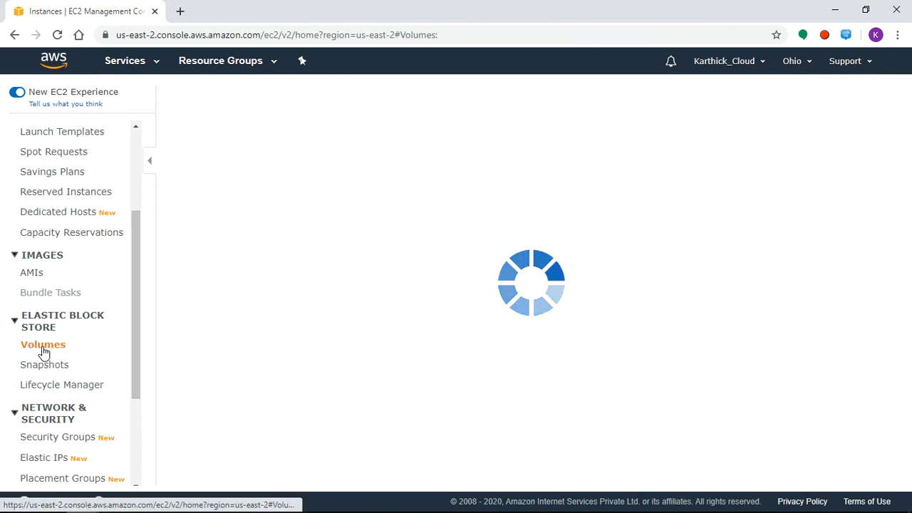
scroll("up", 3)
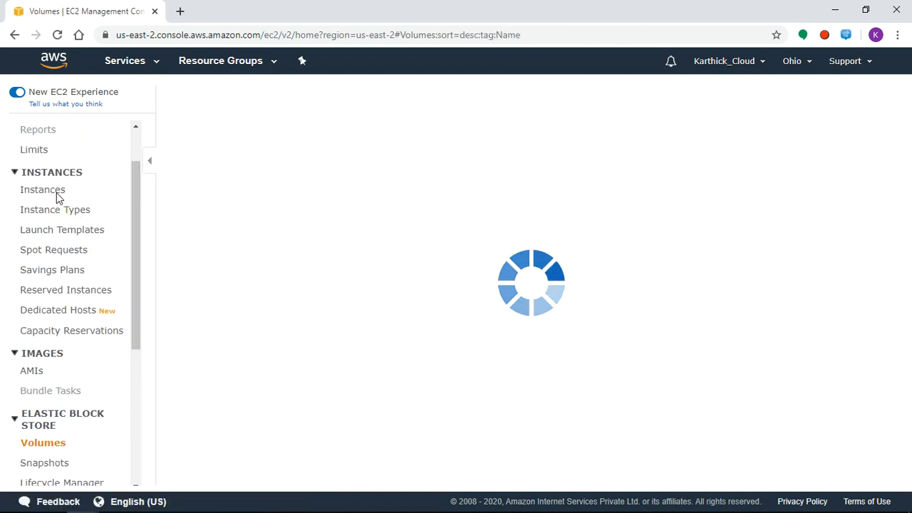
right_click(43, 190)
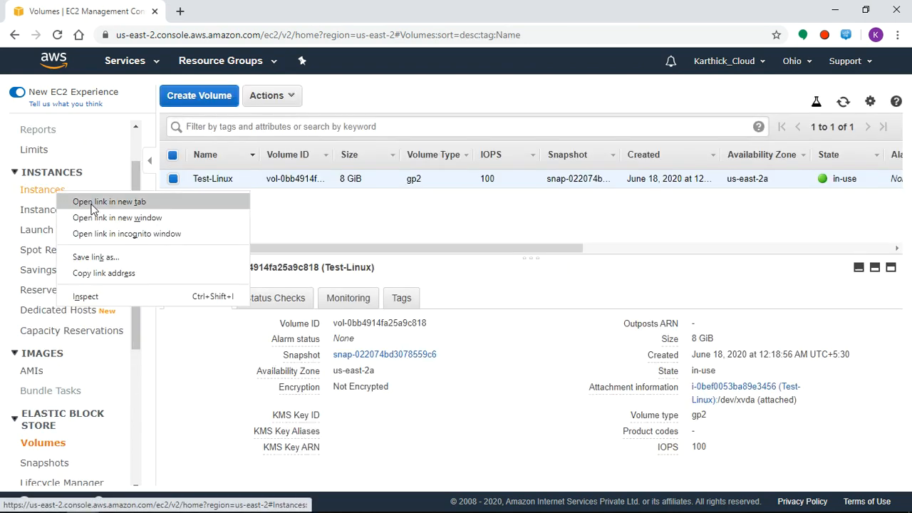
left_click(109, 202)
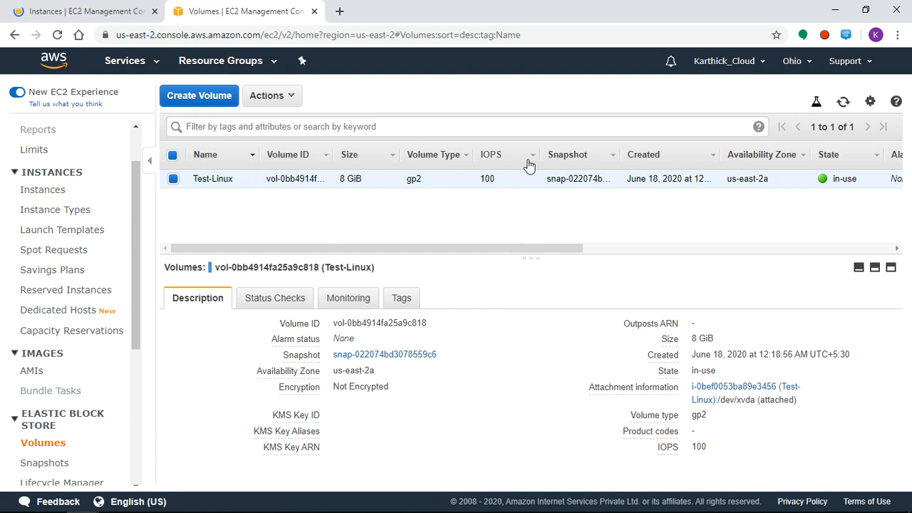
mouse_move(574, 243)
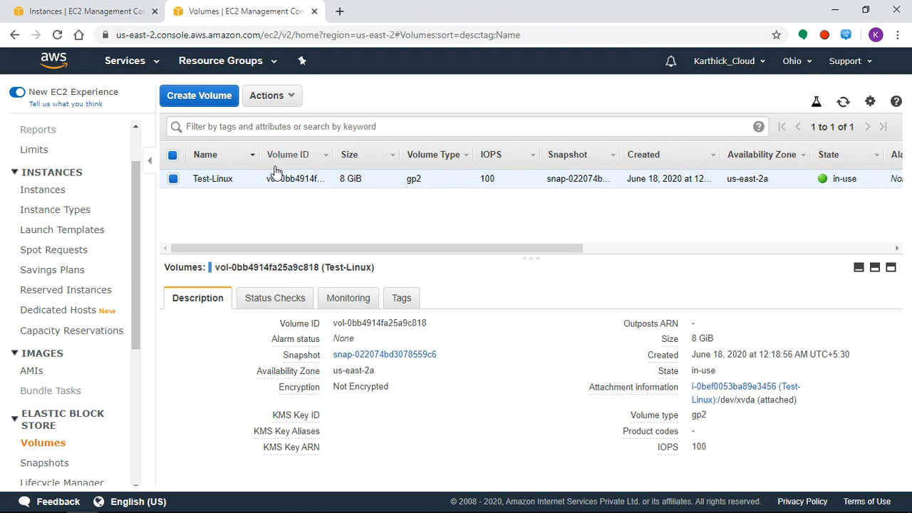
mouse_move(278, 99)
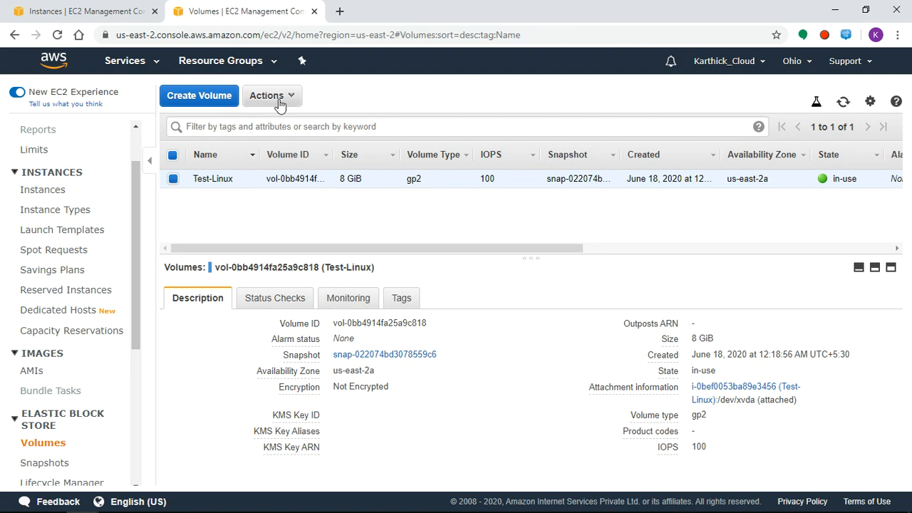
left_click(271, 96)
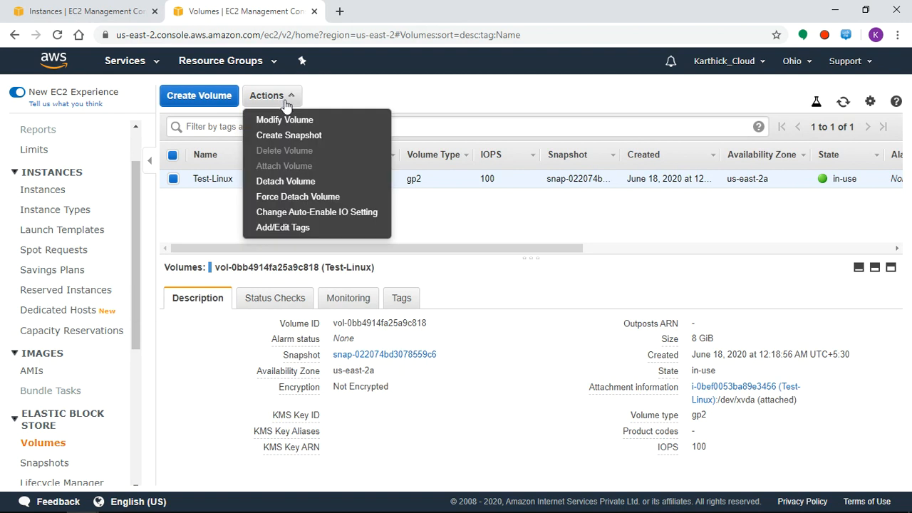
Step: Modify the Test-Linux volume size from 8 GiB to 10 GiB and confirm the request
left_click(284, 120)
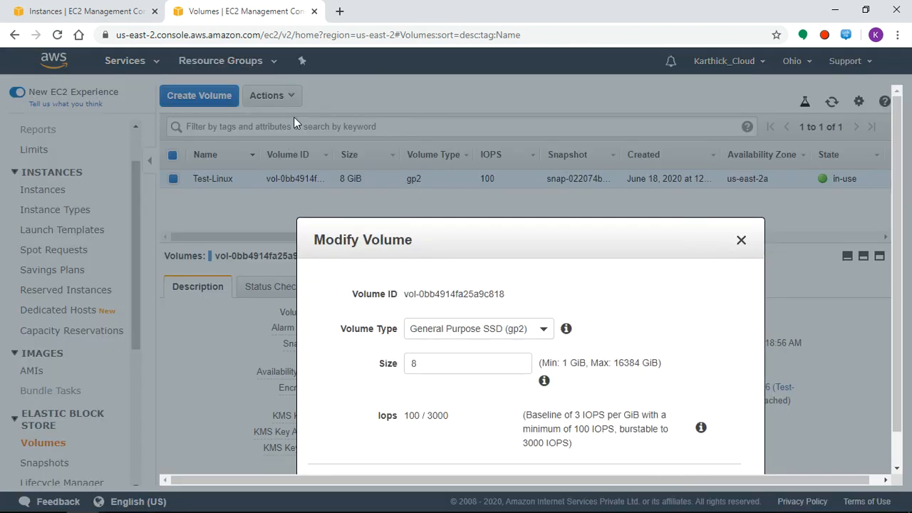
mouse_move(485, 280)
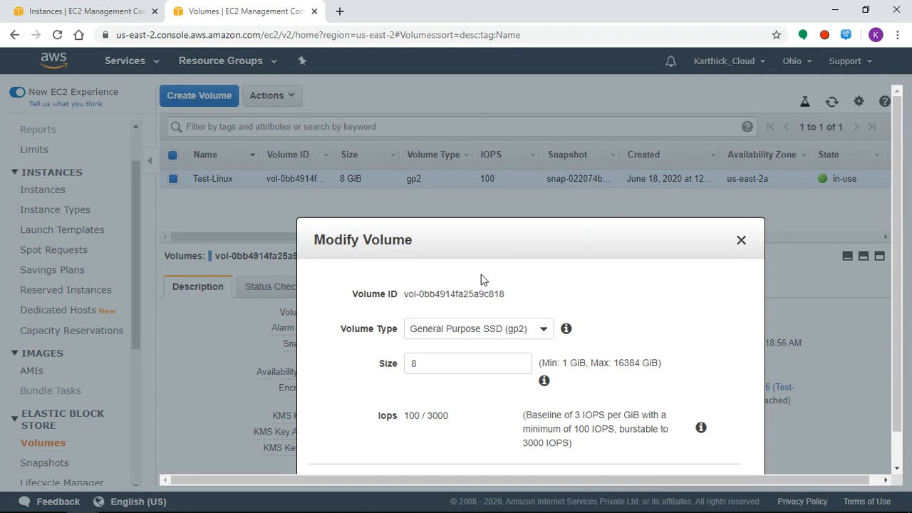
mouse_move(581, 355)
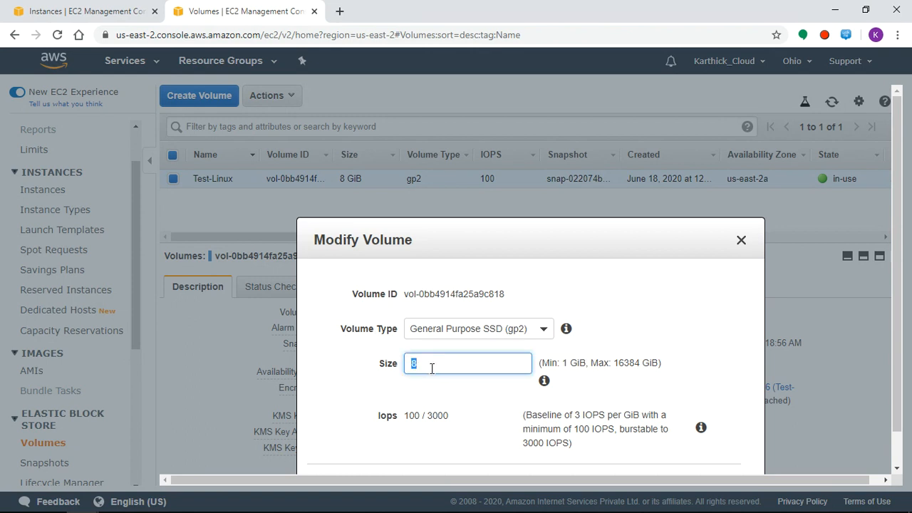
type("10")
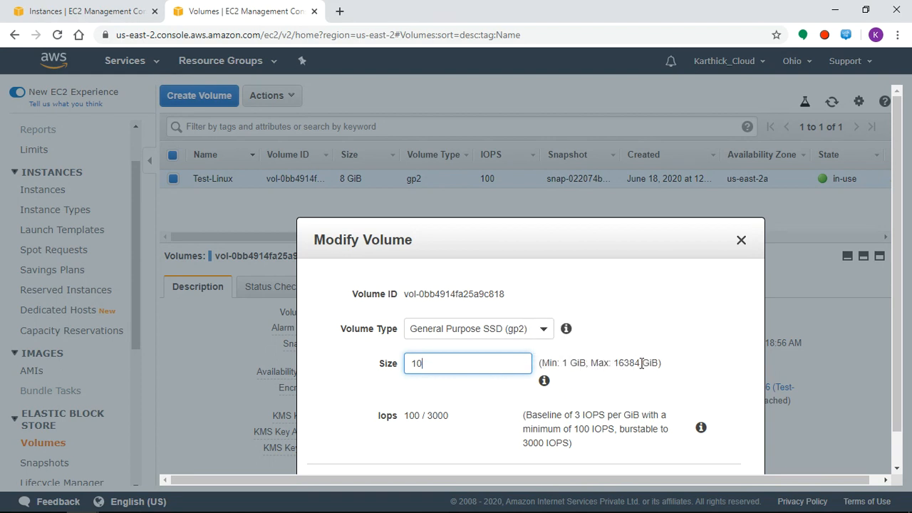
mouse_move(556, 395)
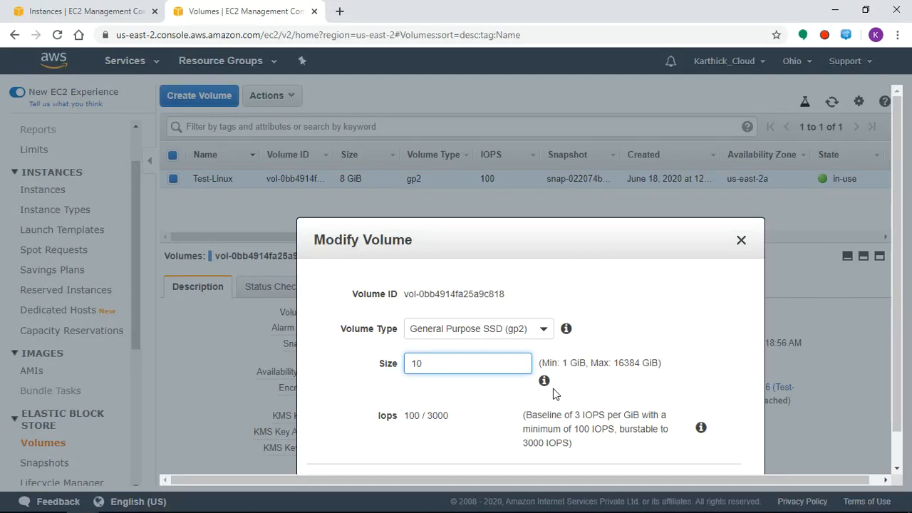
mouse_move(897, 253)
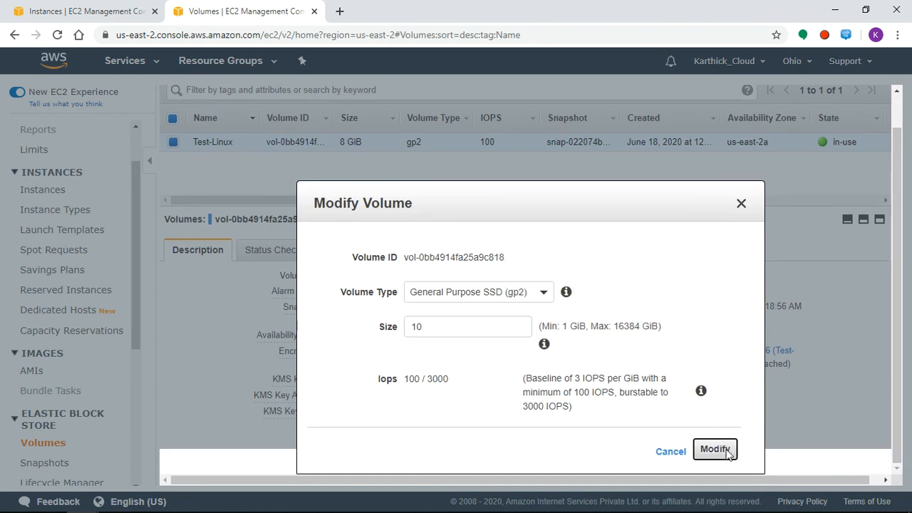
left_click(715, 448)
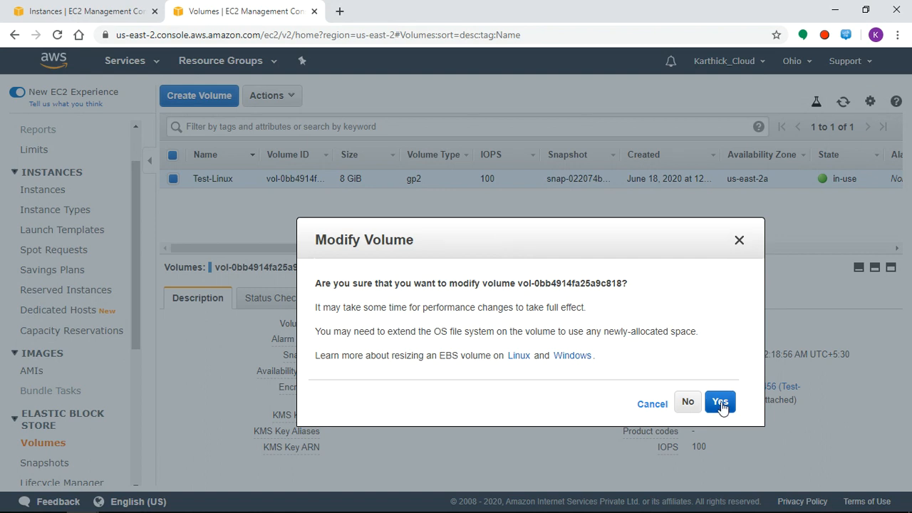
left_click(719, 401)
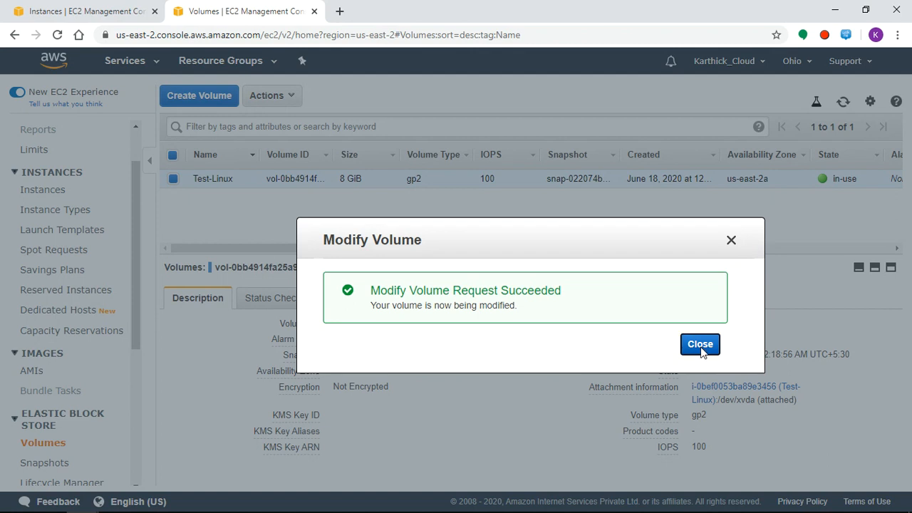
left_click(700, 343)
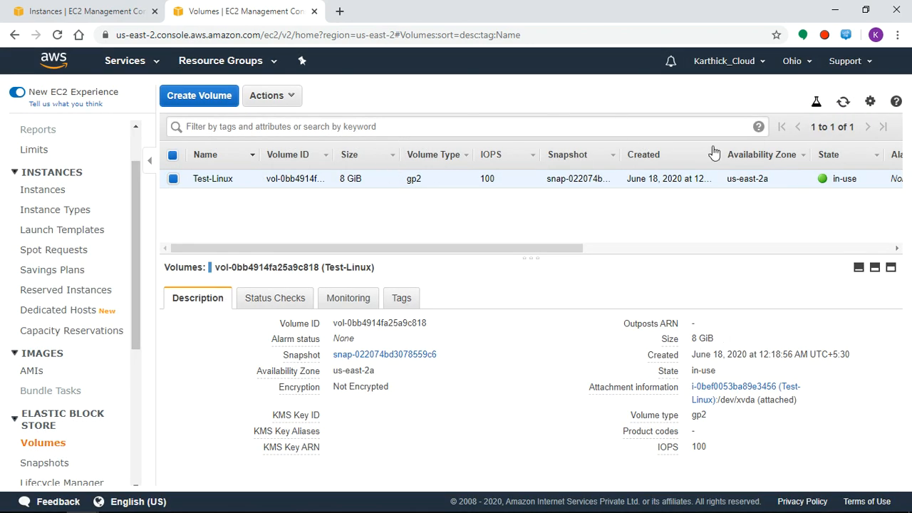
Step: While the volume modifies, show the Test-Linux instance details and recheck df -hT (still 7.9G)
left_click(843, 101)
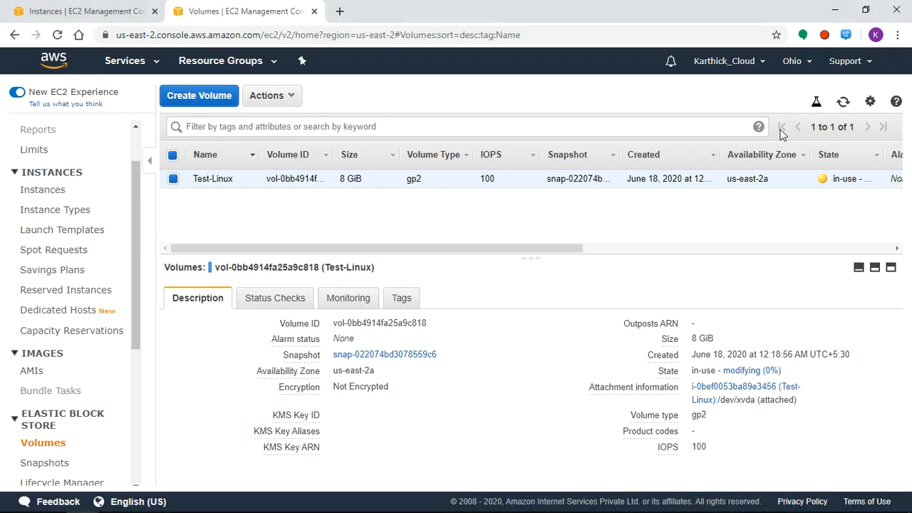
mouse_move(129, 154)
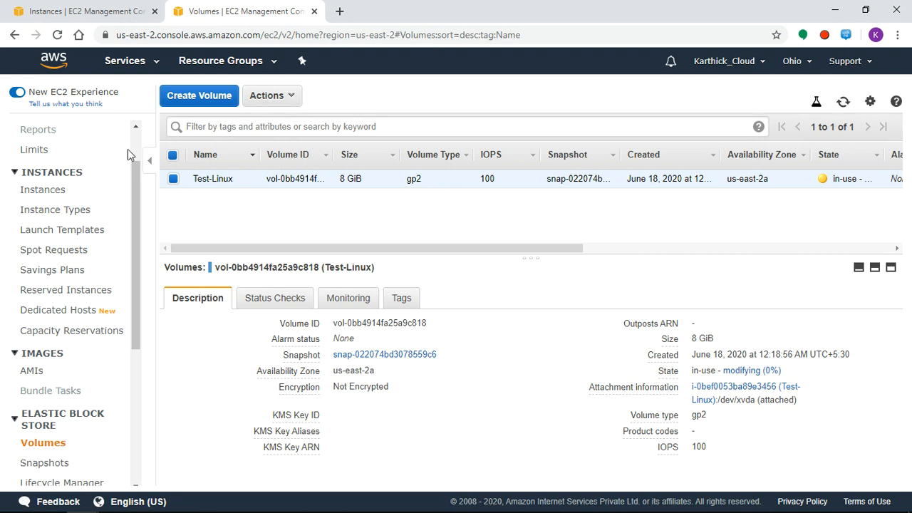
left_click(85, 11)
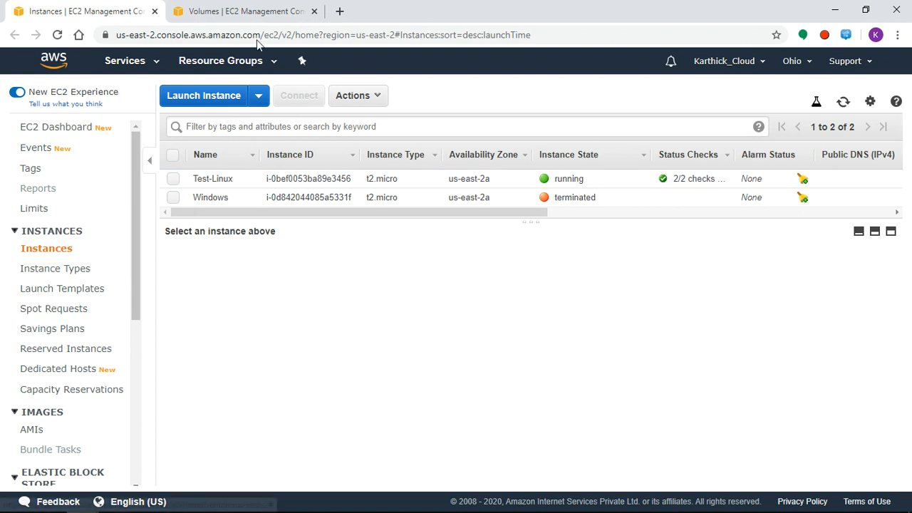
mouse_move(178, 179)
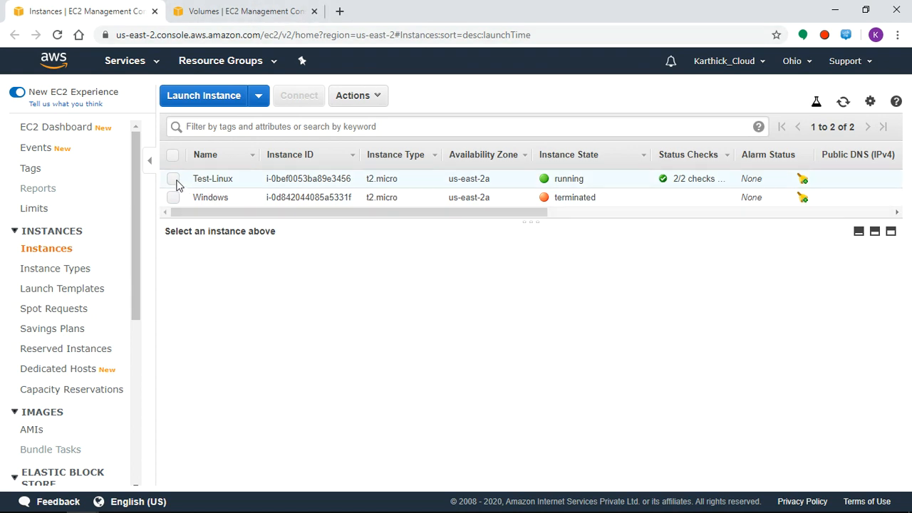
left_click(173, 178)
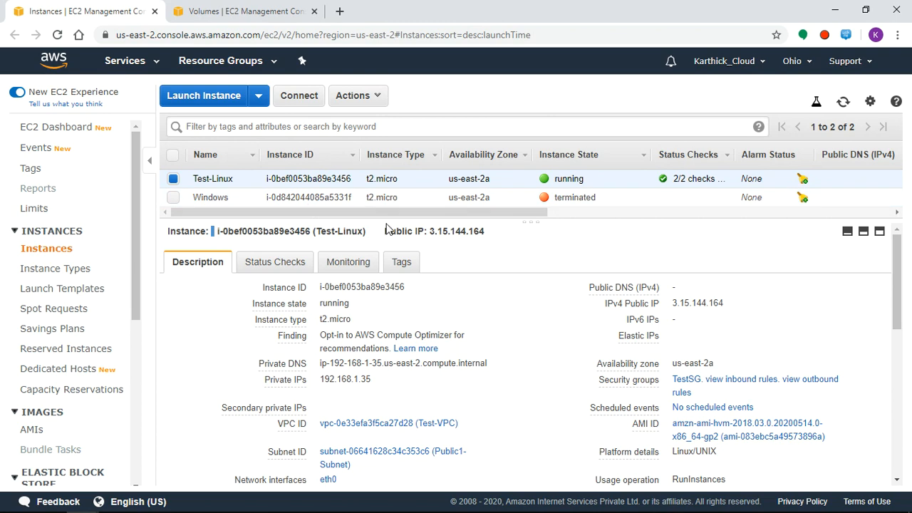
mouse_move(857, 278)
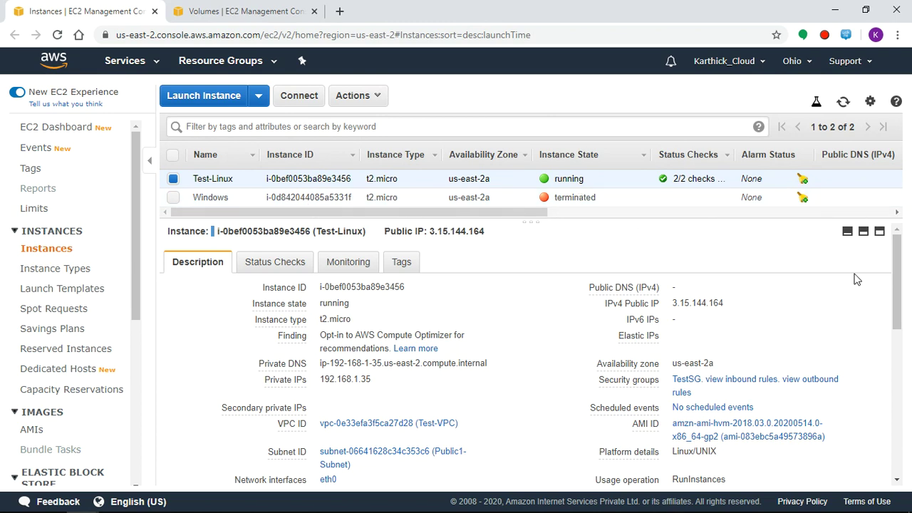
scroll("down", 3)
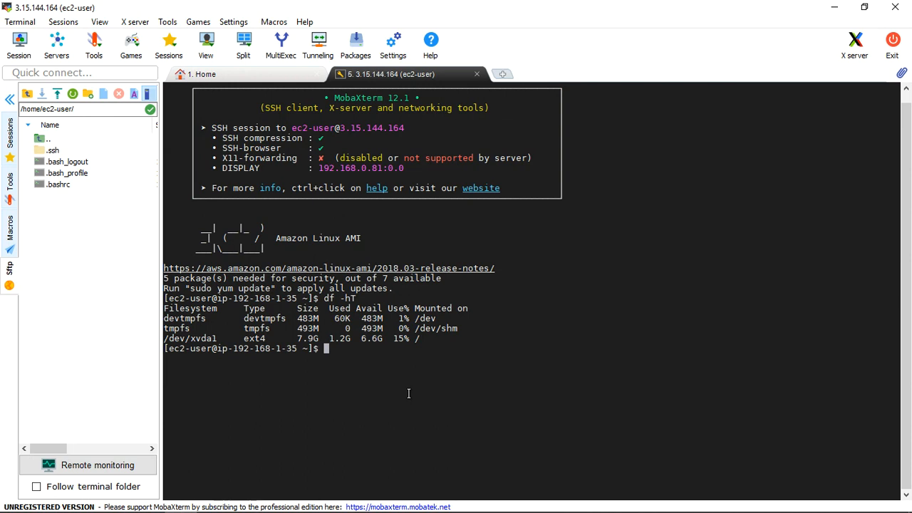
key("Return")
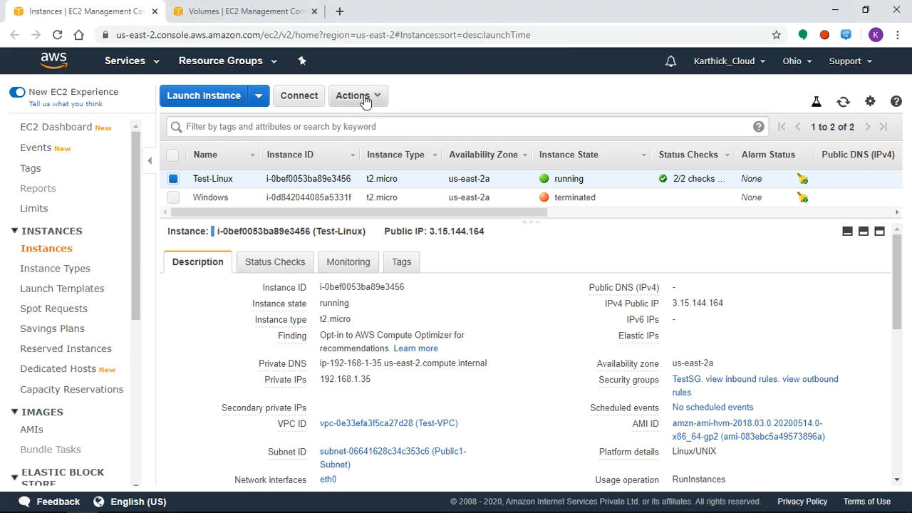
Step: Reboot the Test-Linux instance via Actions > Instance State and confirm
left_click(356, 95)
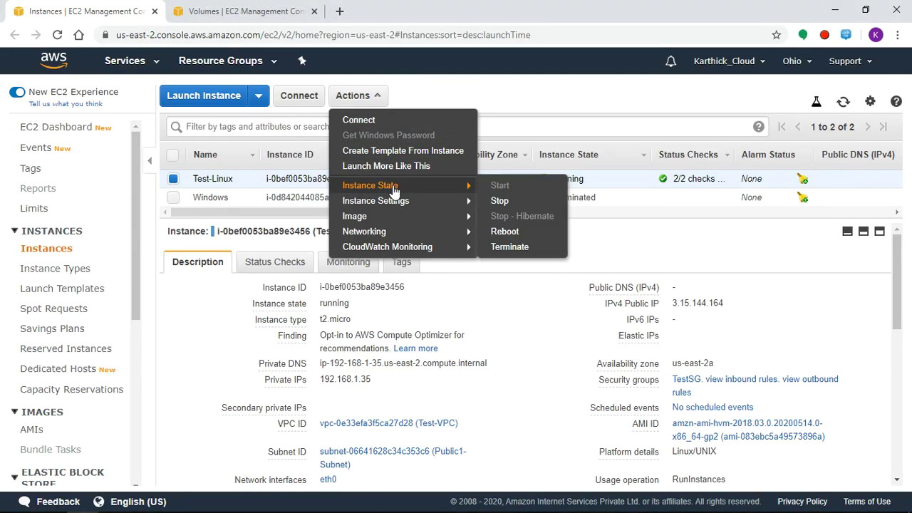
mouse_move(505, 230)
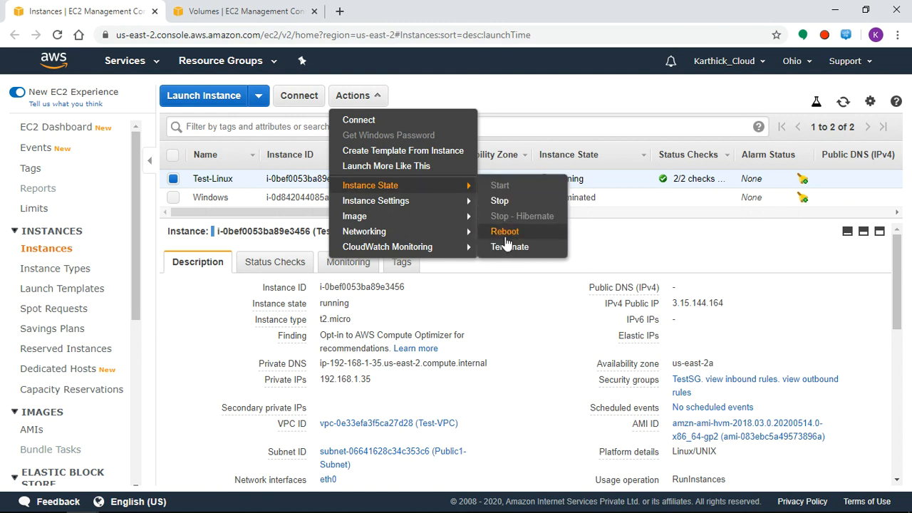
left_click(504, 231)
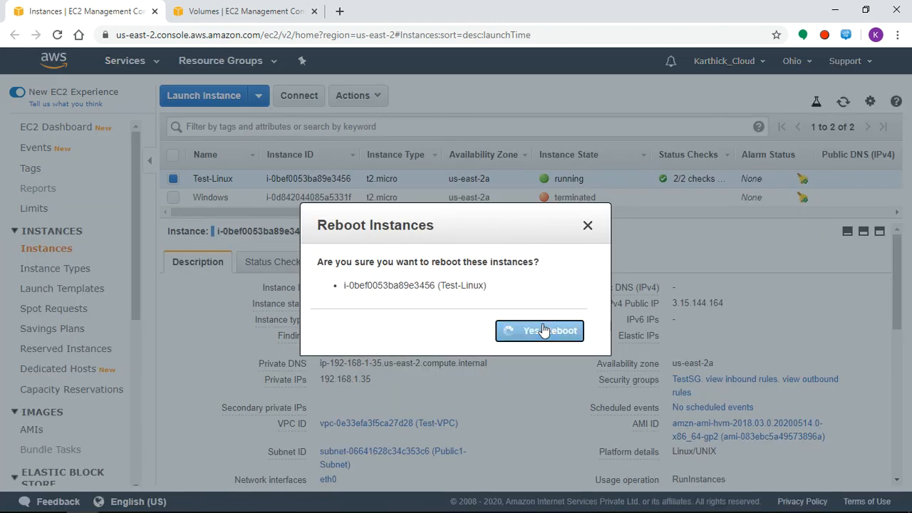
left_click(538, 331)
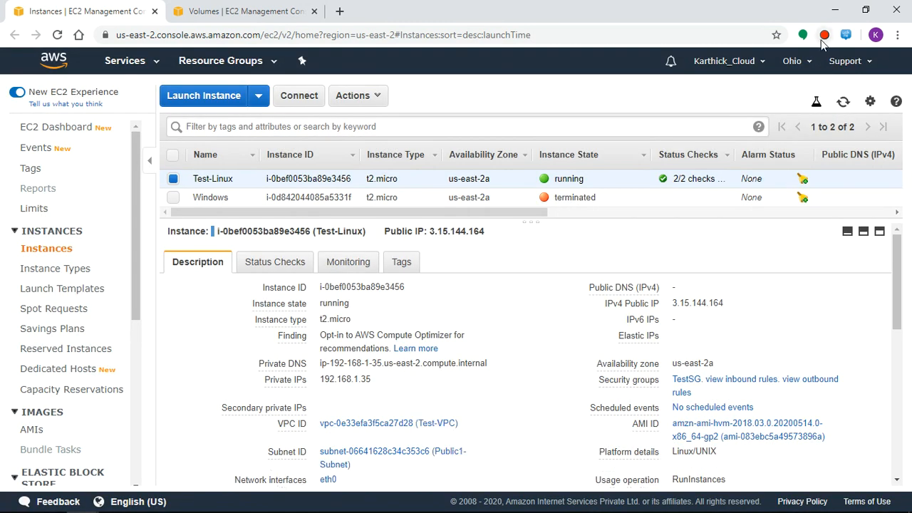
double_click(697, 302)
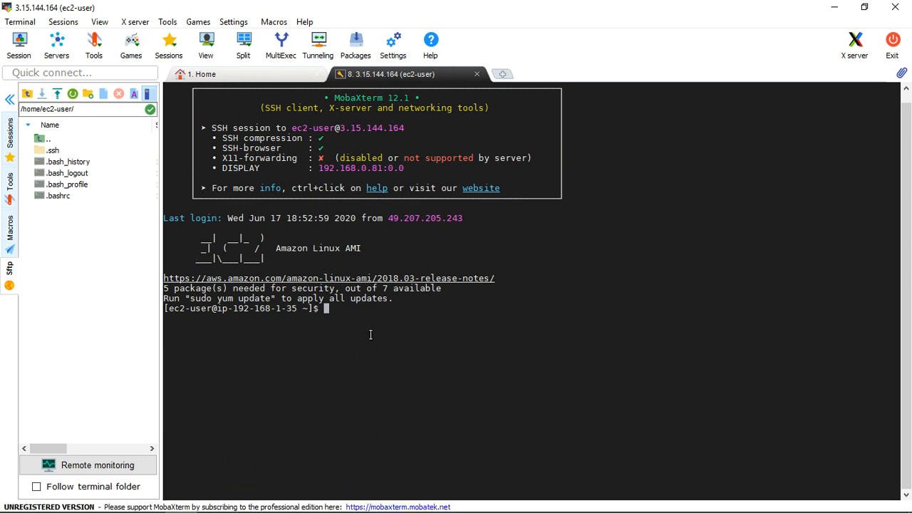
mouse_move(384, 322)
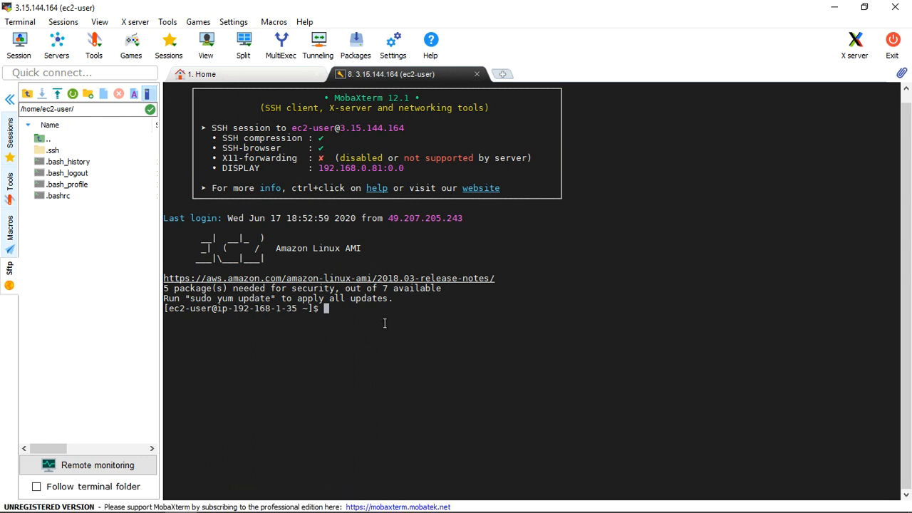
Step: Run df -hT after reboot showing /dev/xvda1 ext4 root at 9.8G, and pick out the device name
type("df -hT")
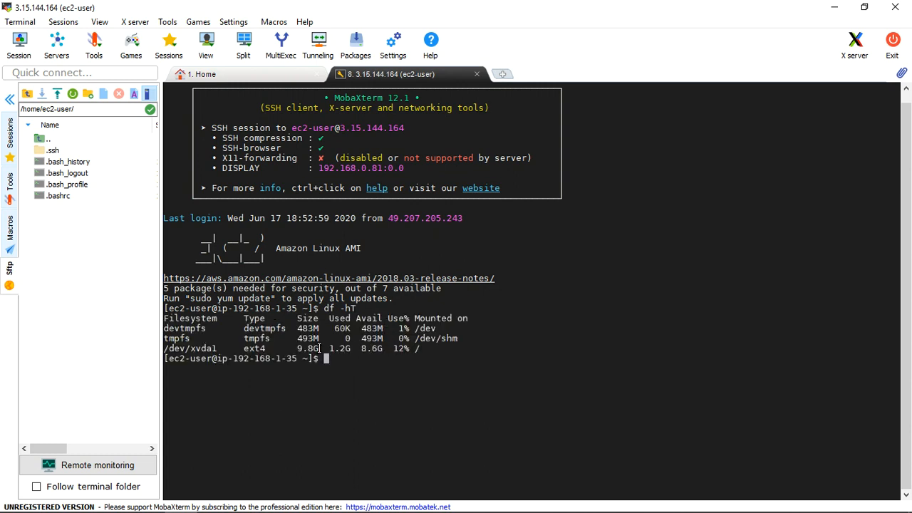
double_click(310, 348)
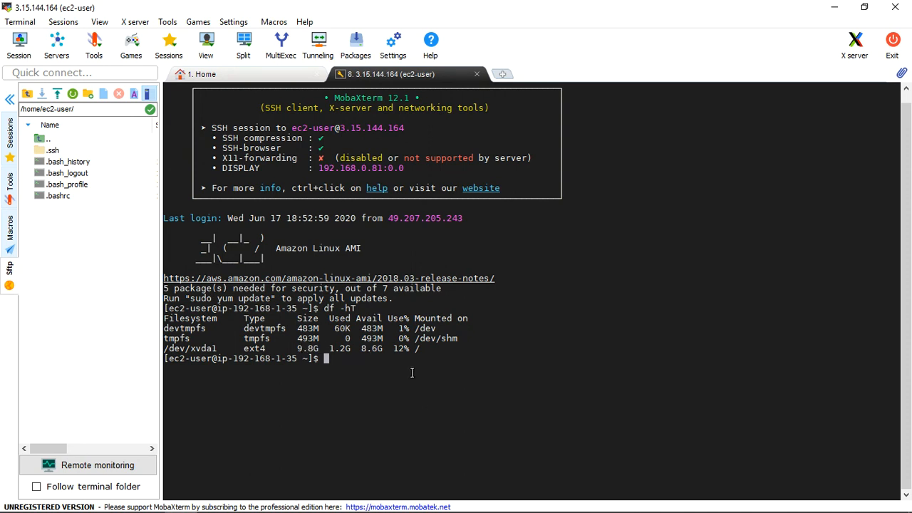
mouse_move(480, 319)
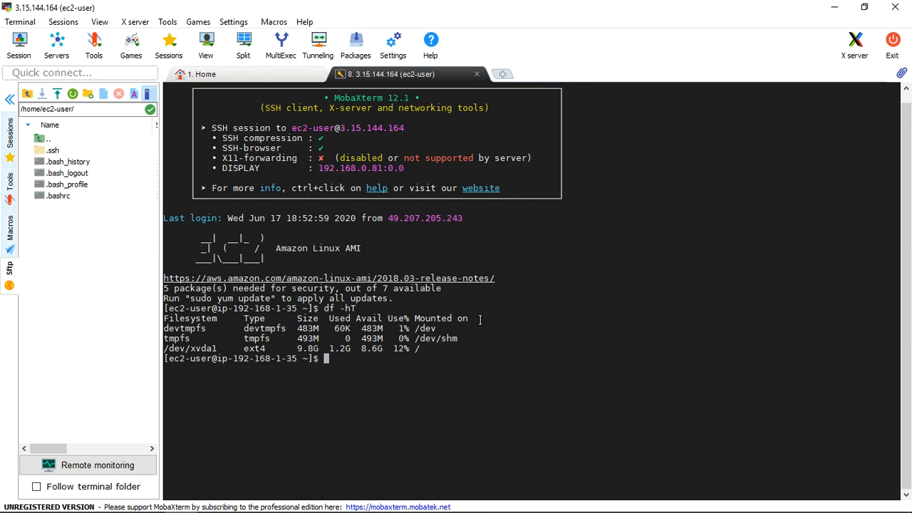
mouse_move(399, 292)
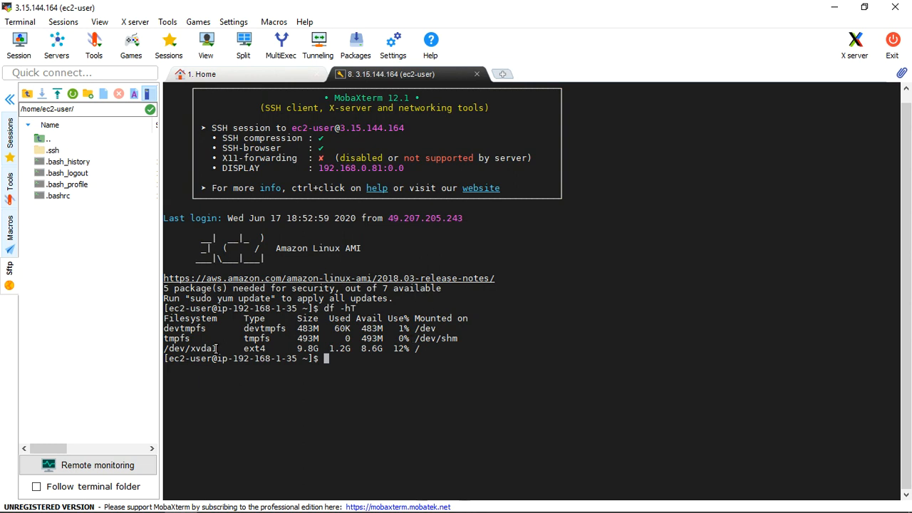
double_click(191, 347)
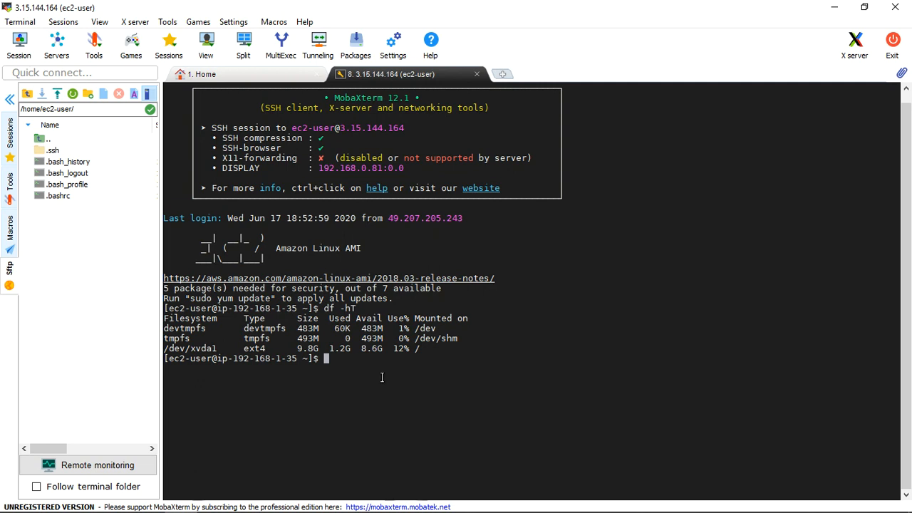
mouse_move(834, 8)
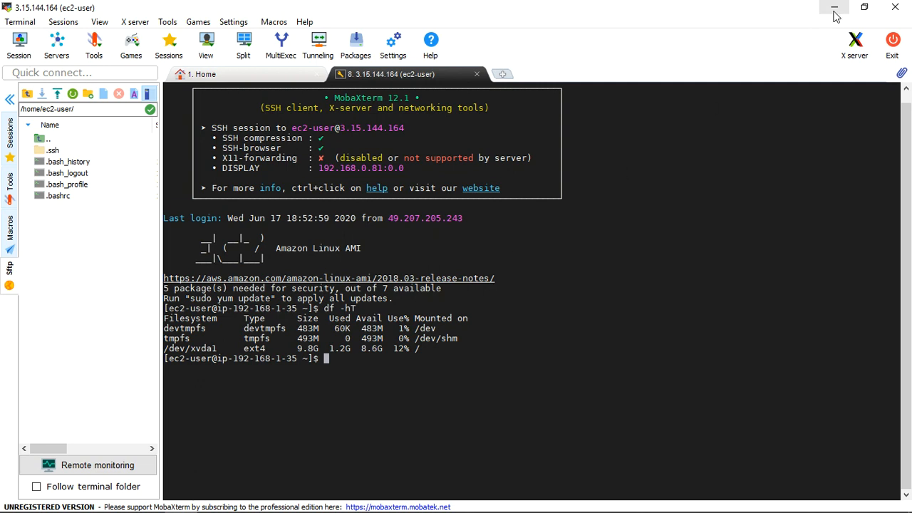
Step: Start creating a 2 GiB gp2 volume, verifying its availability zone us-east-2a matches the instance
left_click(835, 7)
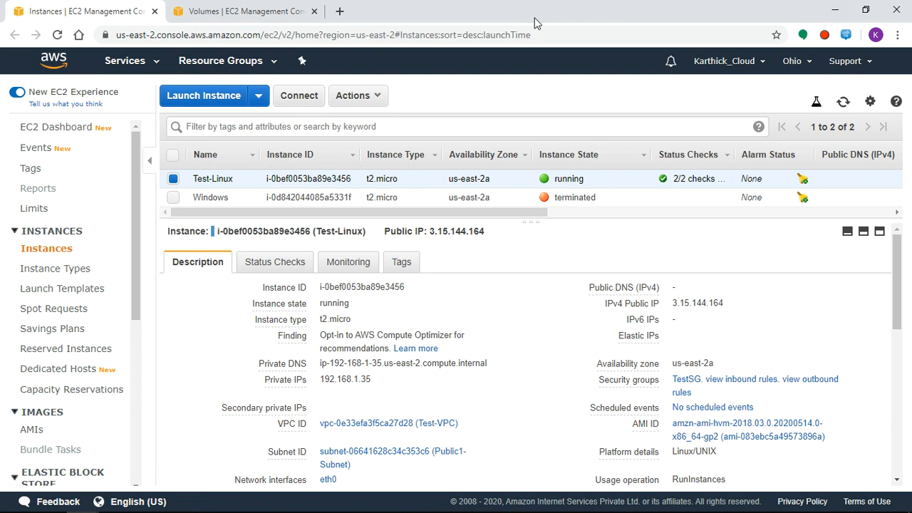
left_click(245, 11)
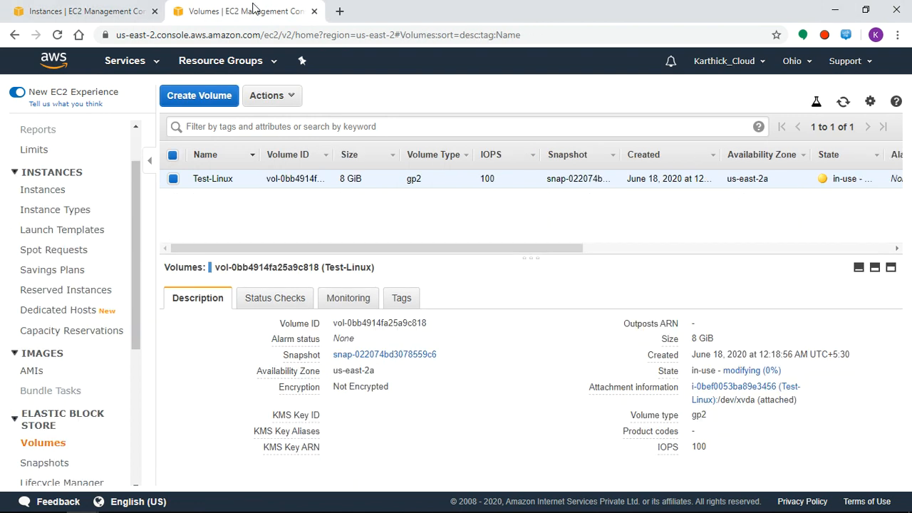
mouse_move(199, 96)
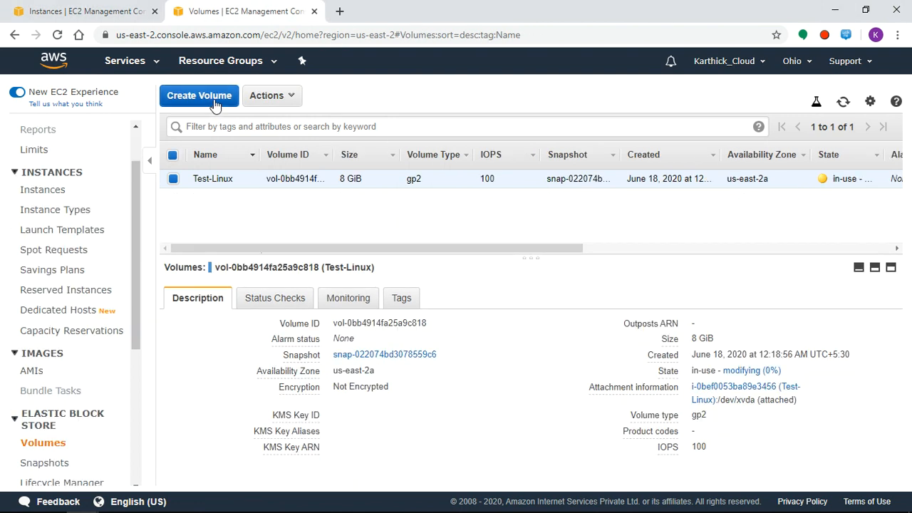
left_click(200, 94)
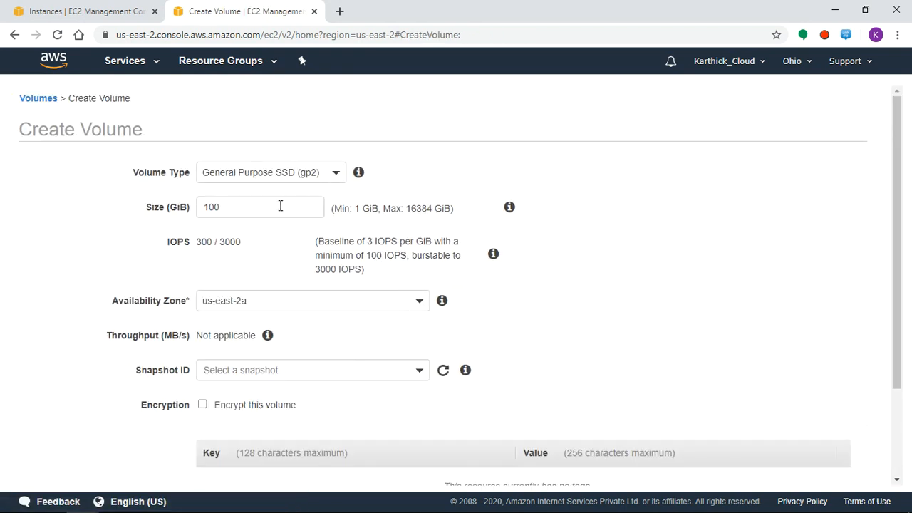
mouse_move(428, 211)
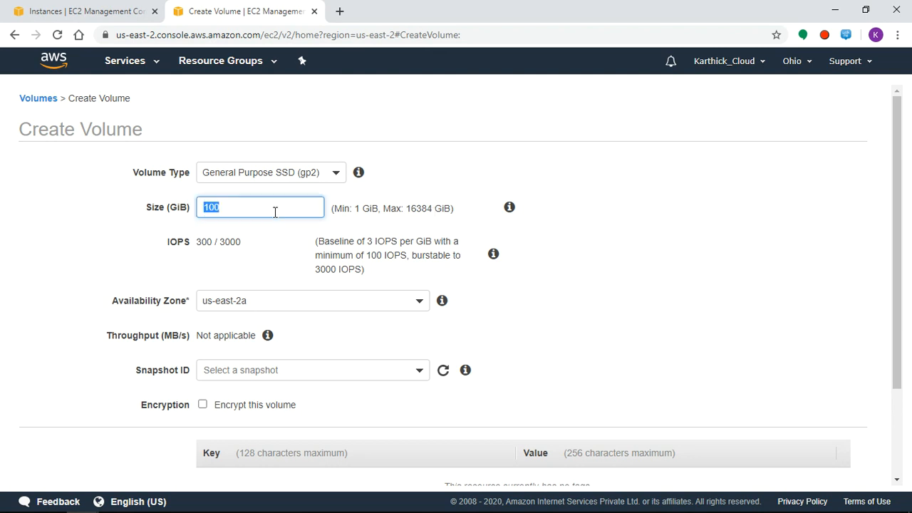
type("2")
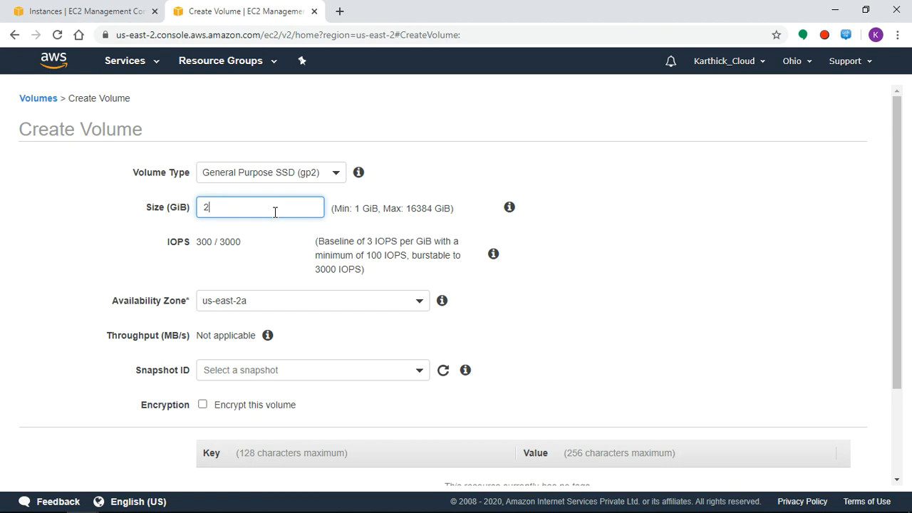
mouse_move(377, 305)
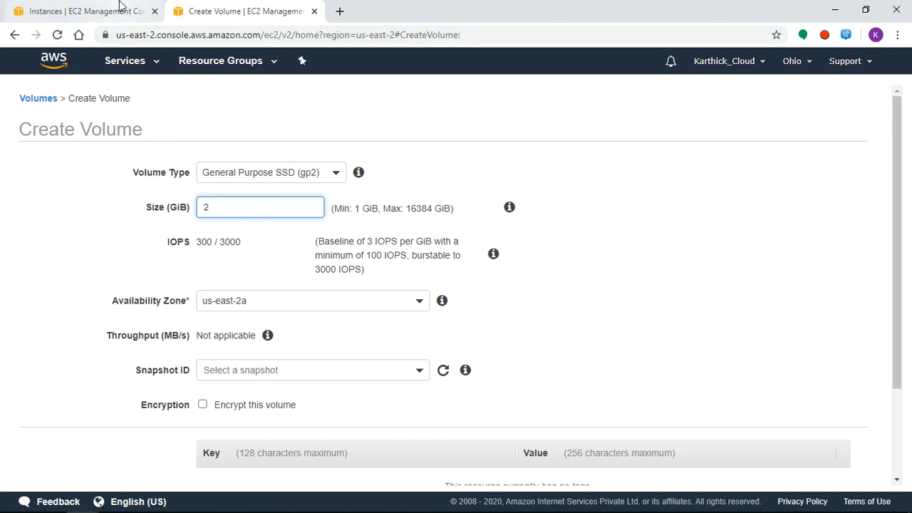
left_click(86, 11)
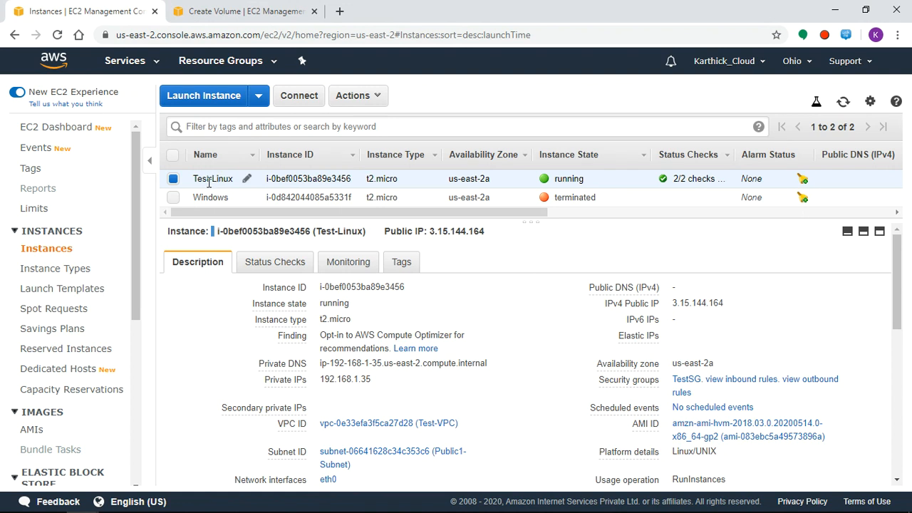
mouse_move(447, 191)
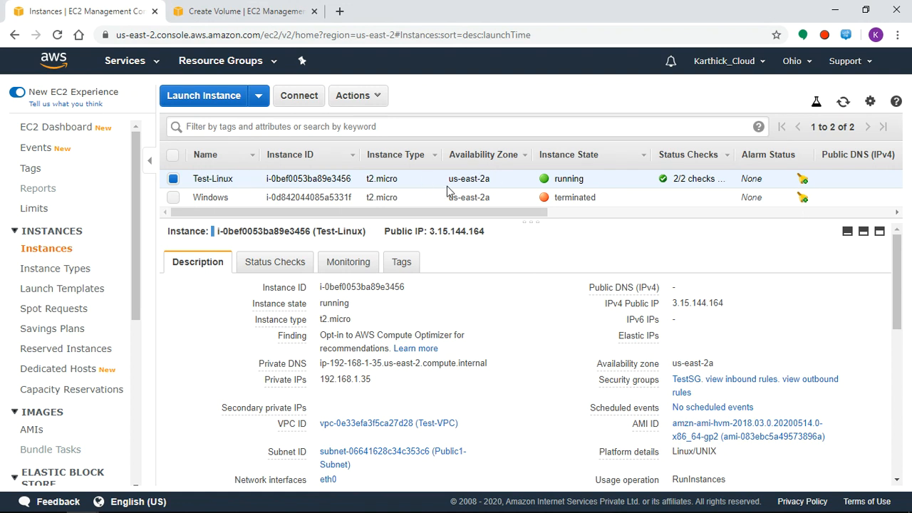
mouse_move(510, 187)
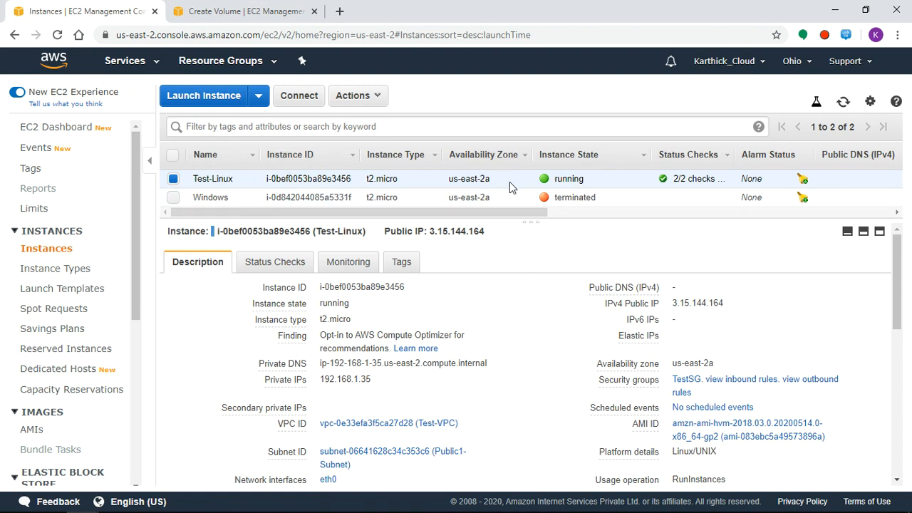
mouse_move(299, 96)
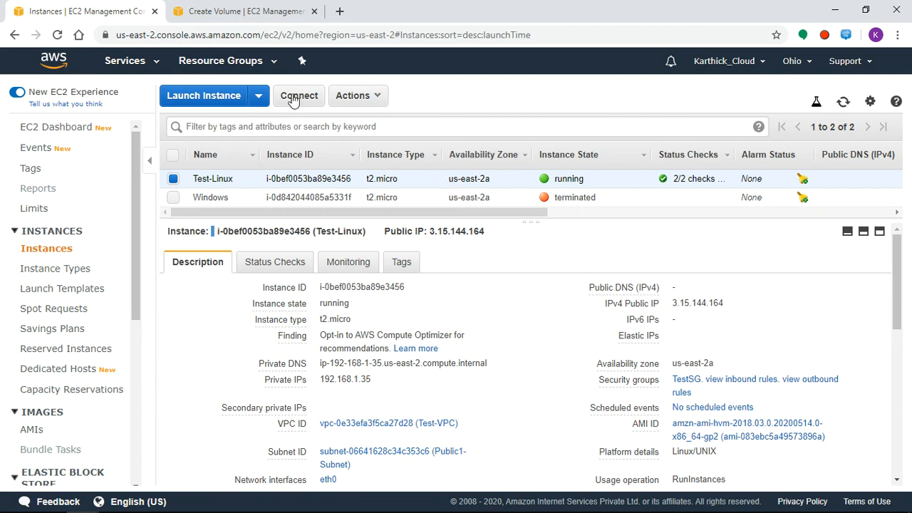
mouse_move(245, 11)
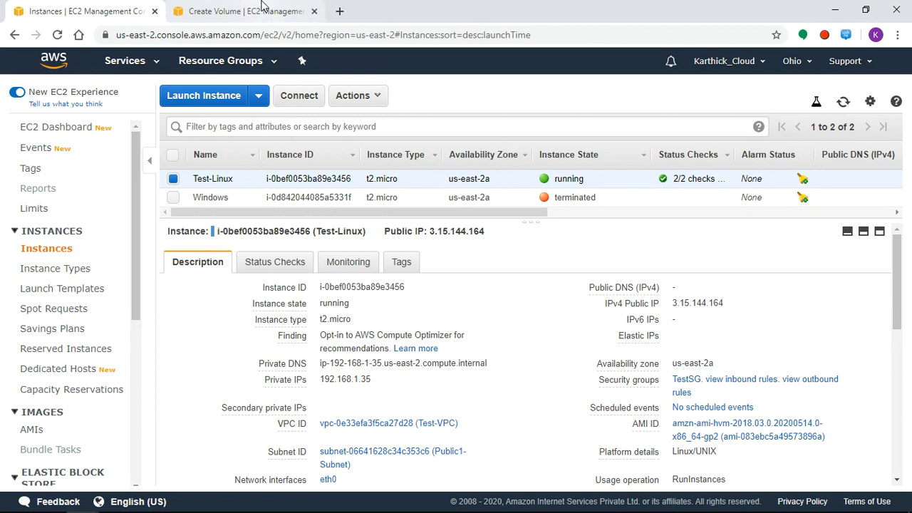
left_click(242, 12)
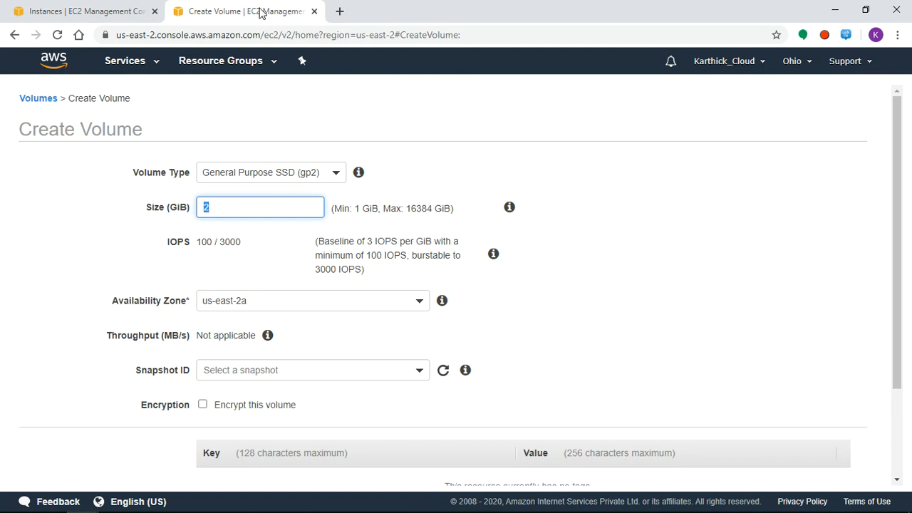
mouse_move(373, 253)
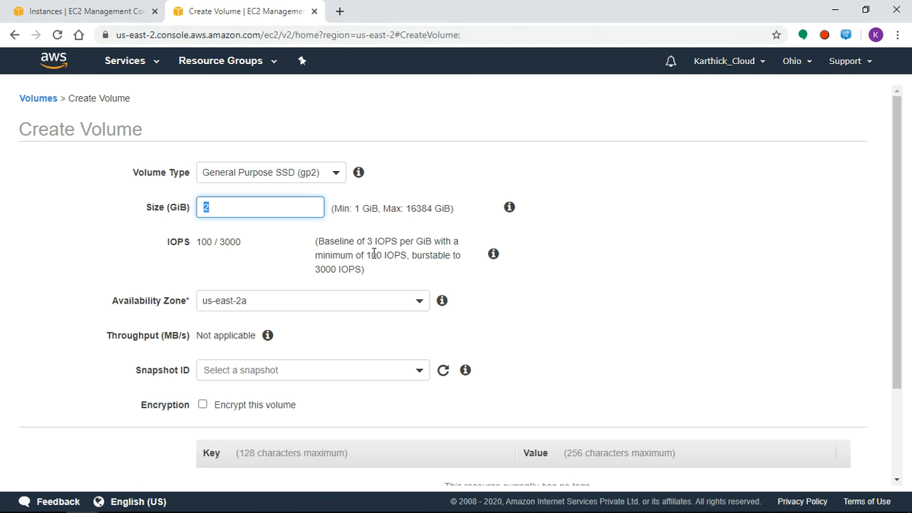
mouse_move(900, 276)
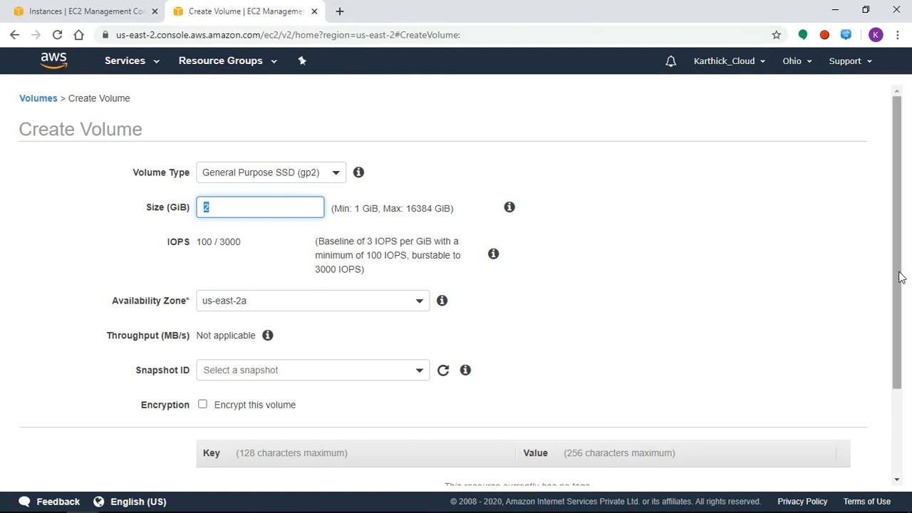
scroll("down", 3)
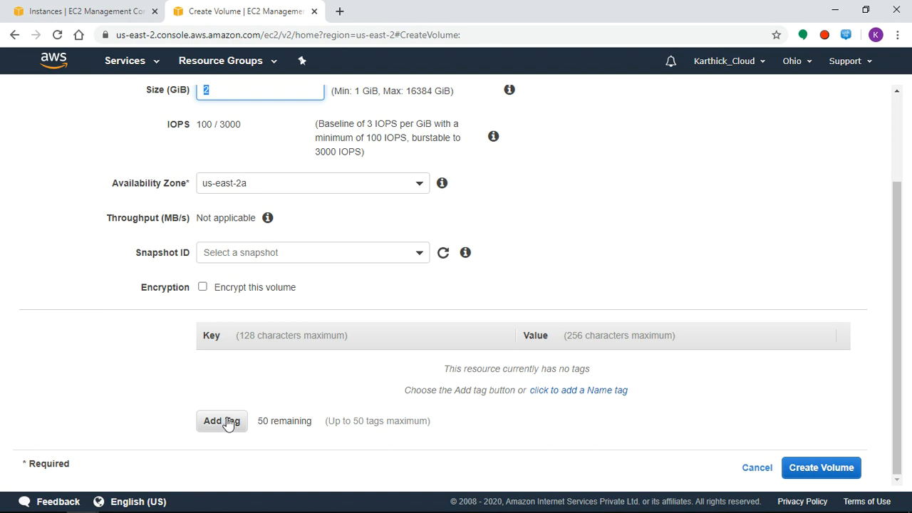
Step: Tag the volume Name=Test-Linux-Volume and create the 2 GiB volume, then dismiss the confirmation
left_click(223, 420)
type("Name")
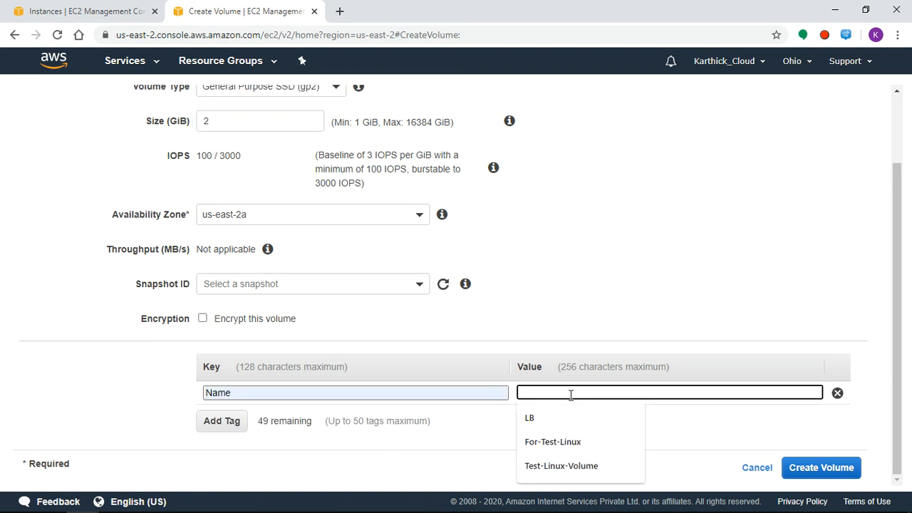
left_click(562, 465)
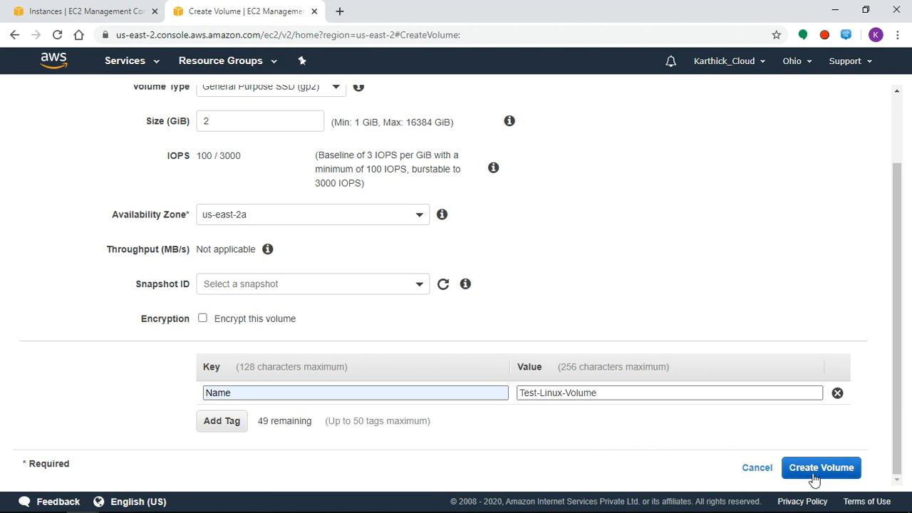
left_click(821, 467)
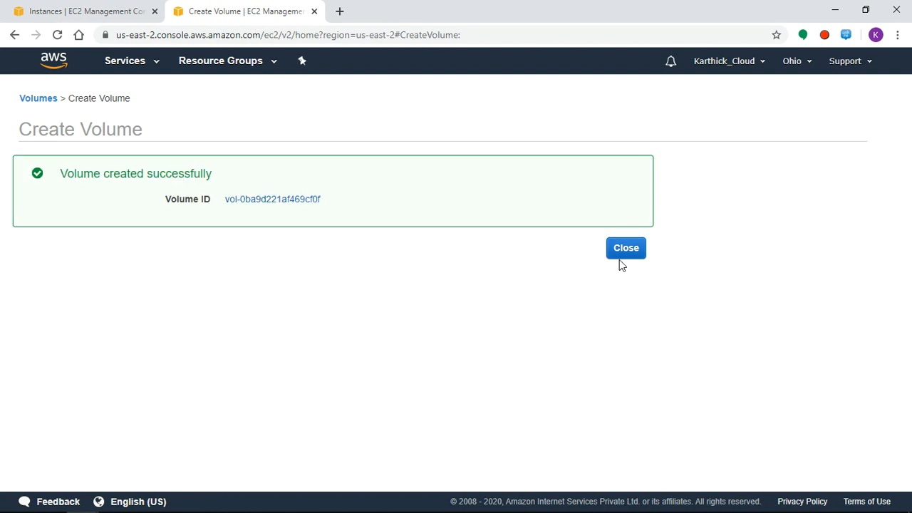
left_click(625, 248)
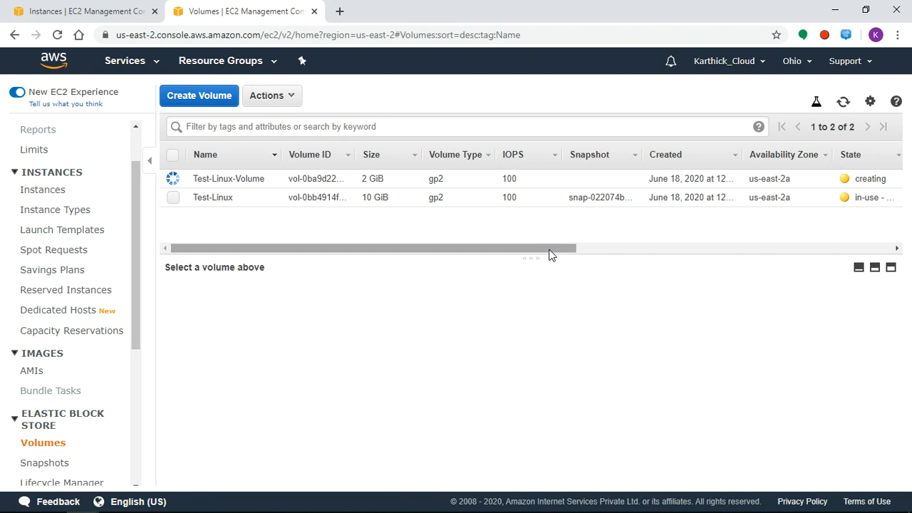
Step: Select the now-available Test-Linux-Volume and bring up its Actions menu
scroll("right", 3)
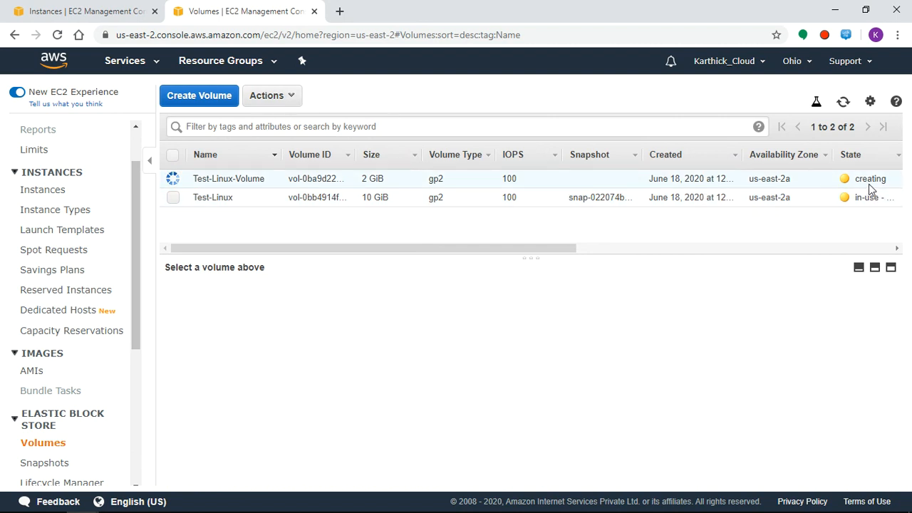
mouse_move(658, 249)
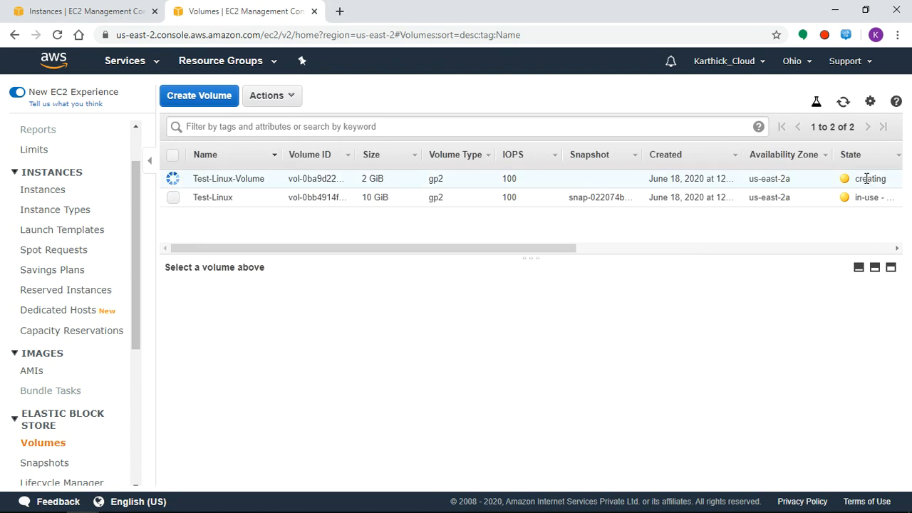
mouse_move(823, 39)
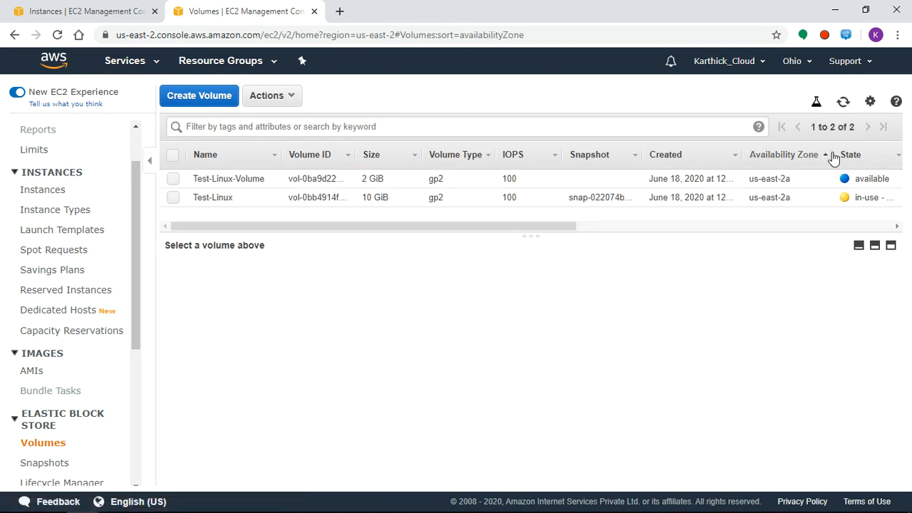
left_click(784, 154)
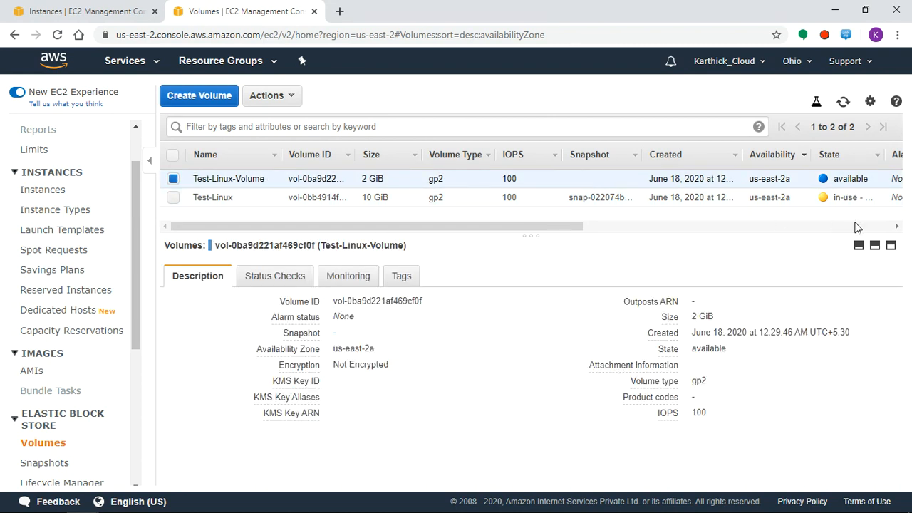
mouse_move(803, 197)
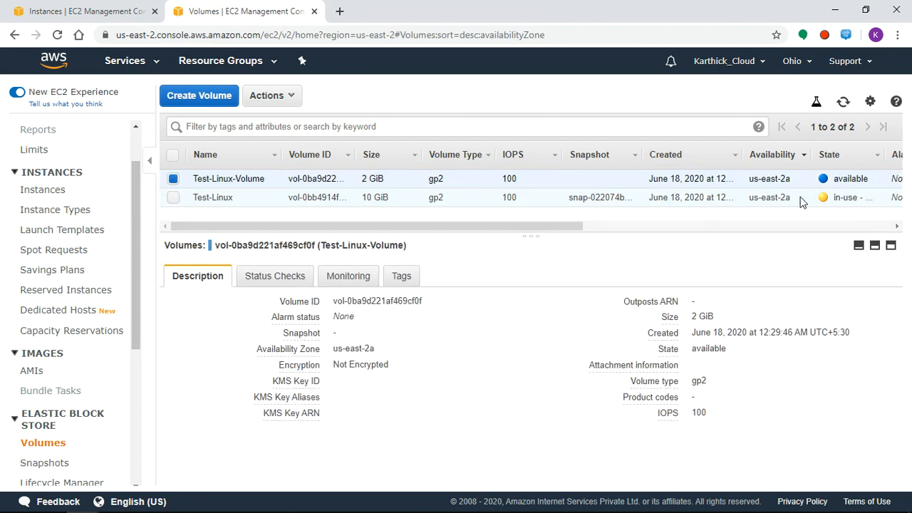
mouse_move(521, 297)
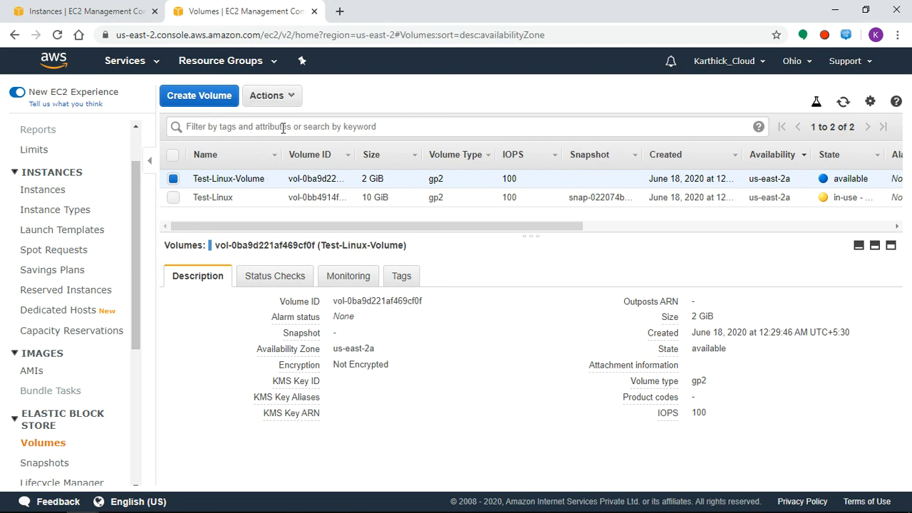
left_click(270, 94)
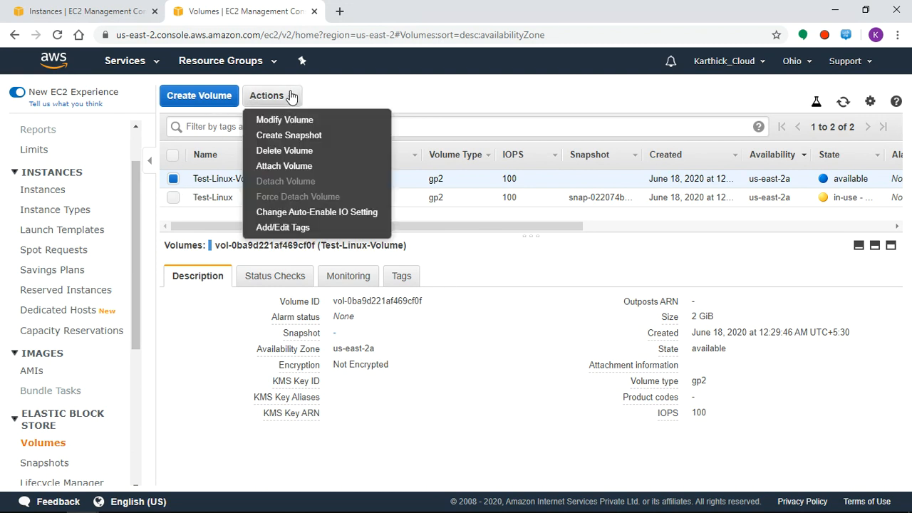
mouse_move(285, 151)
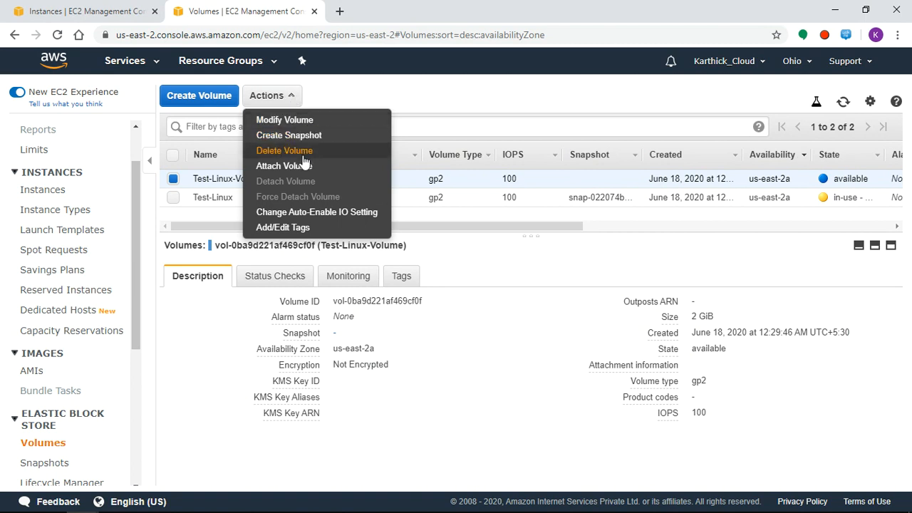
mouse_move(283, 165)
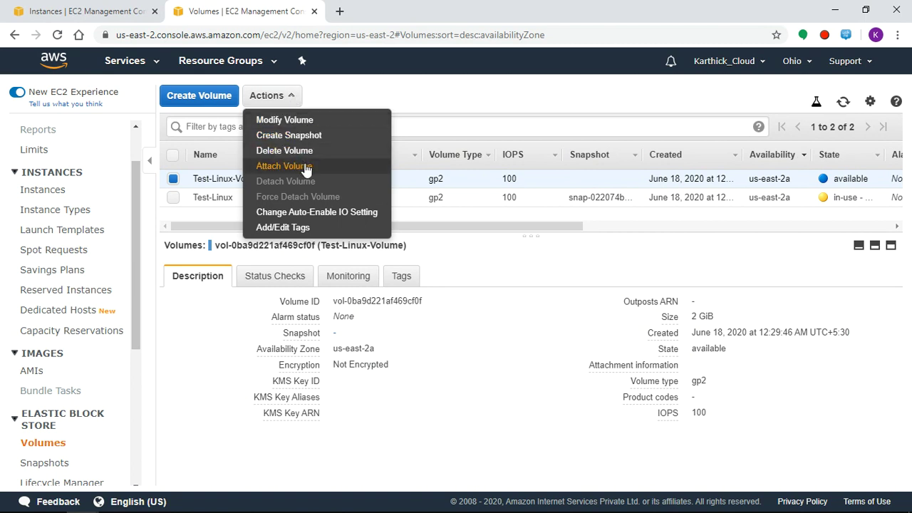
Step: Attach Test-Linux-Volume to instance i-0bef0053ba89e3456 (Test-Linux) as device /dev/sdf
left_click(283, 165)
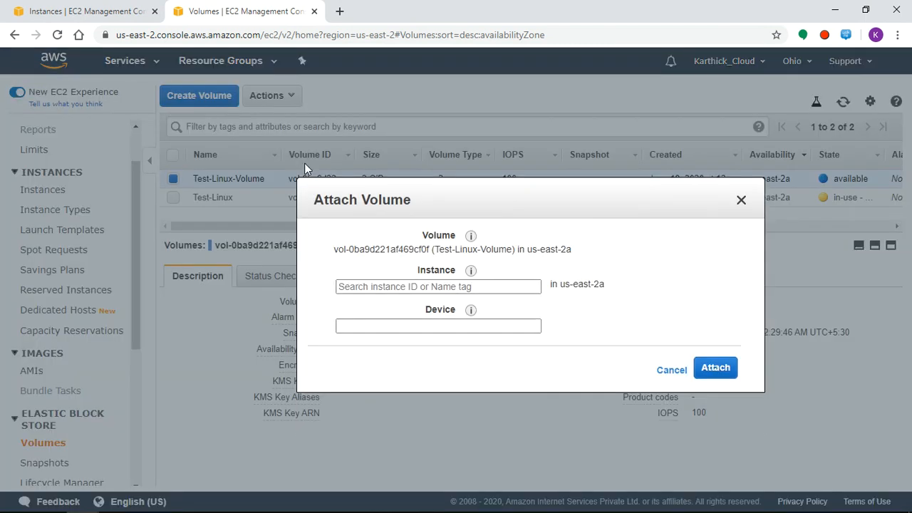
left_click(437, 285)
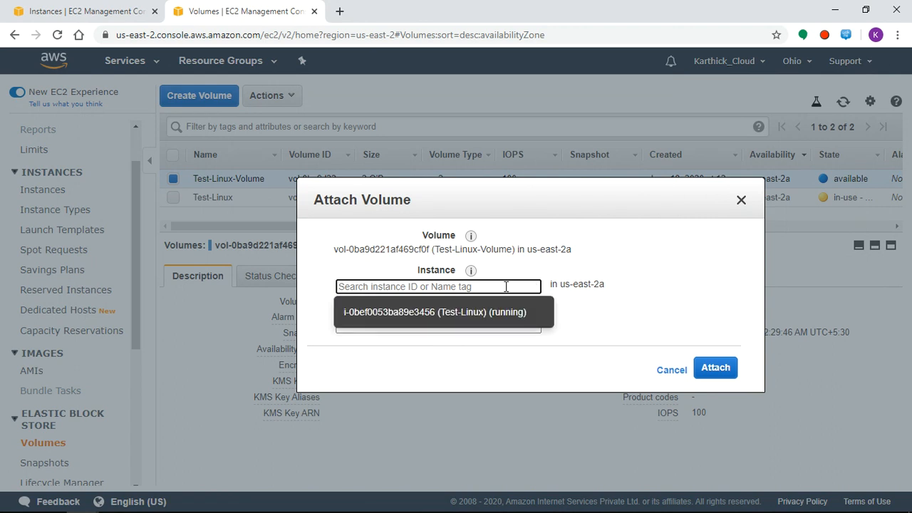
mouse_move(501, 316)
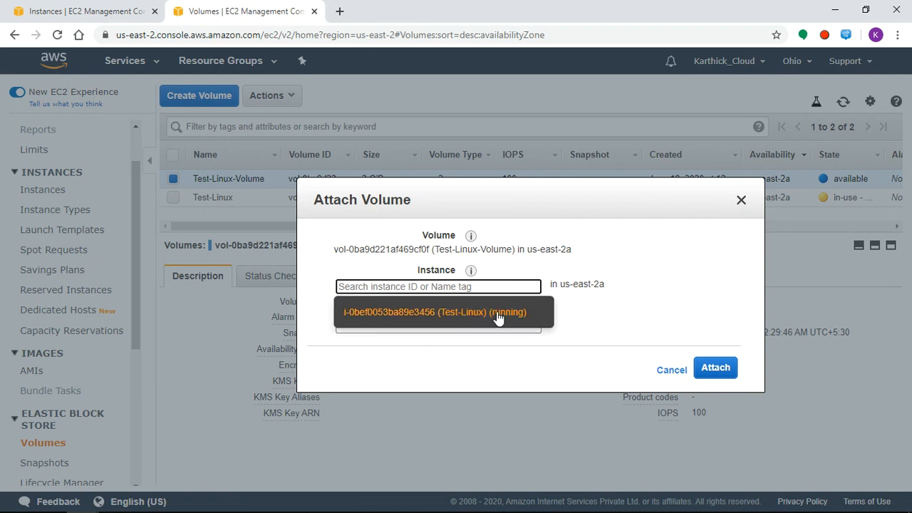
left_click(433, 312)
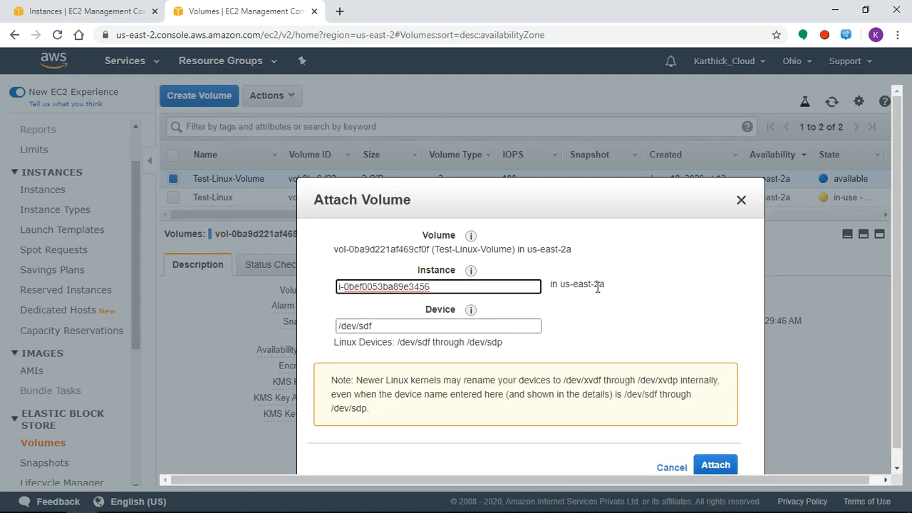
mouse_move(586, 277)
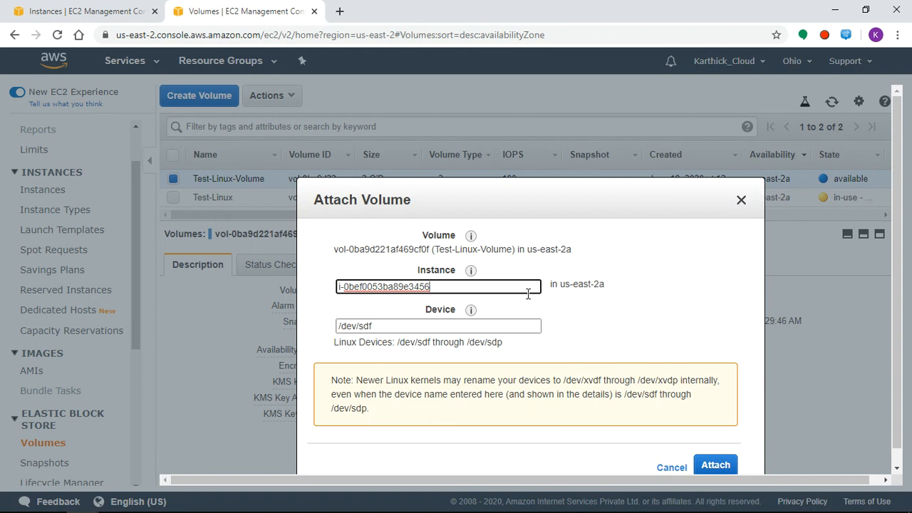
left_click(437, 286)
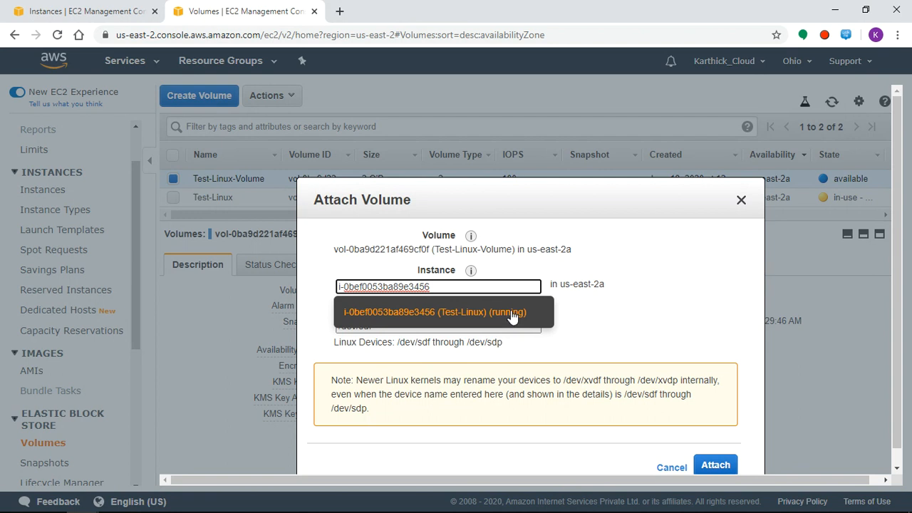
left_click(436, 312)
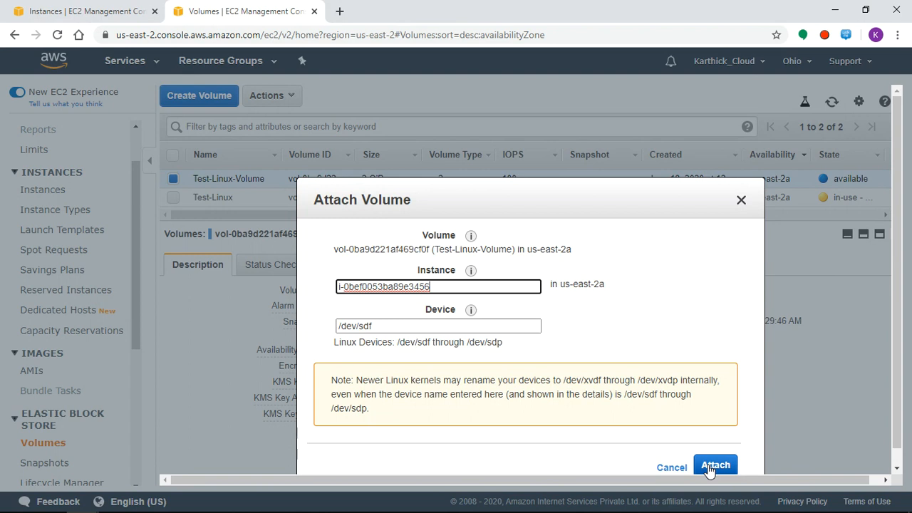
left_click(715, 464)
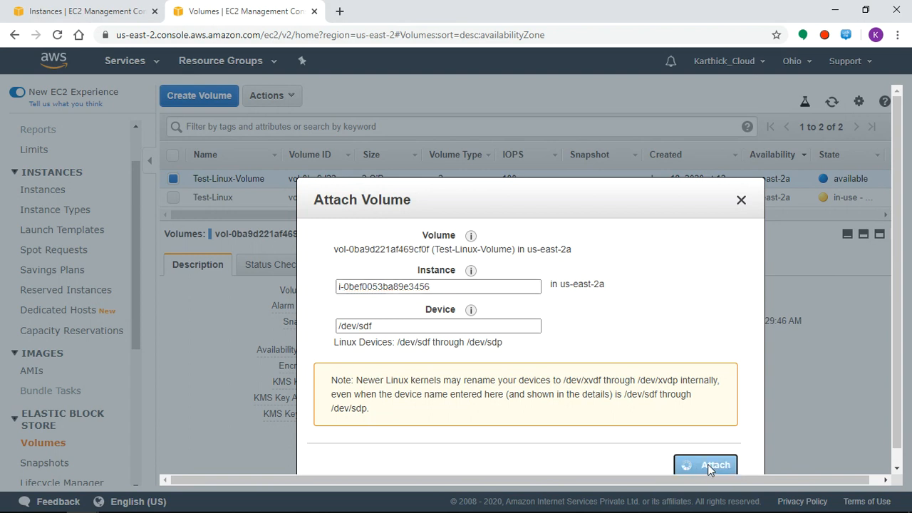
left_click(705, 464)
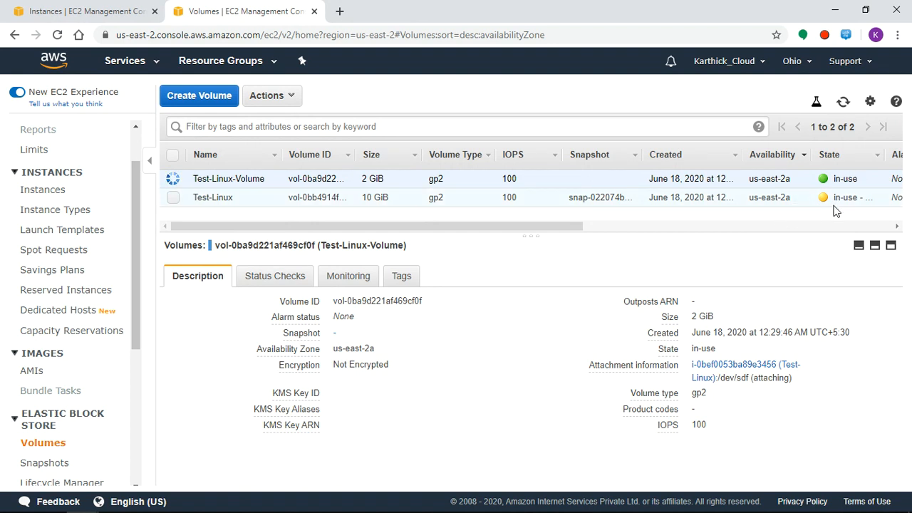
mouse_move(610, 255)
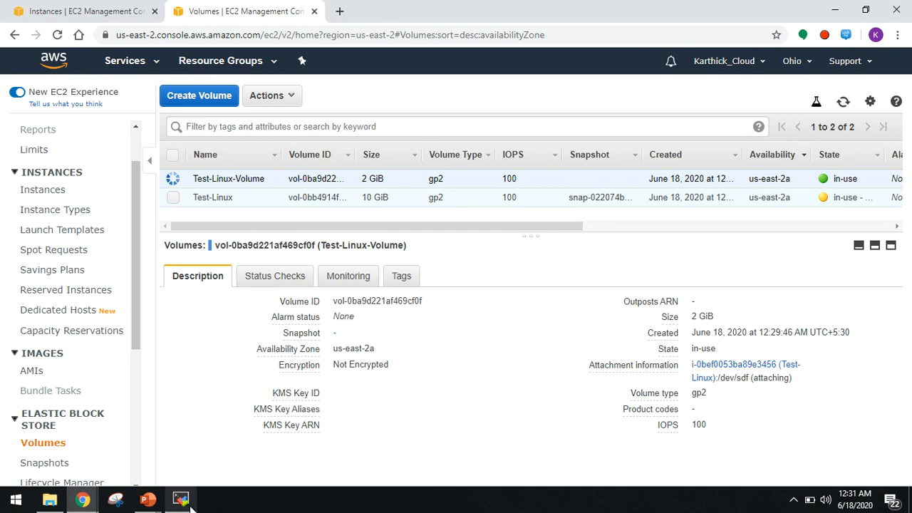
Step: Become root with sudo su and run df -hT, showing only the 9.8G root filesystem
left_click(180, 498)
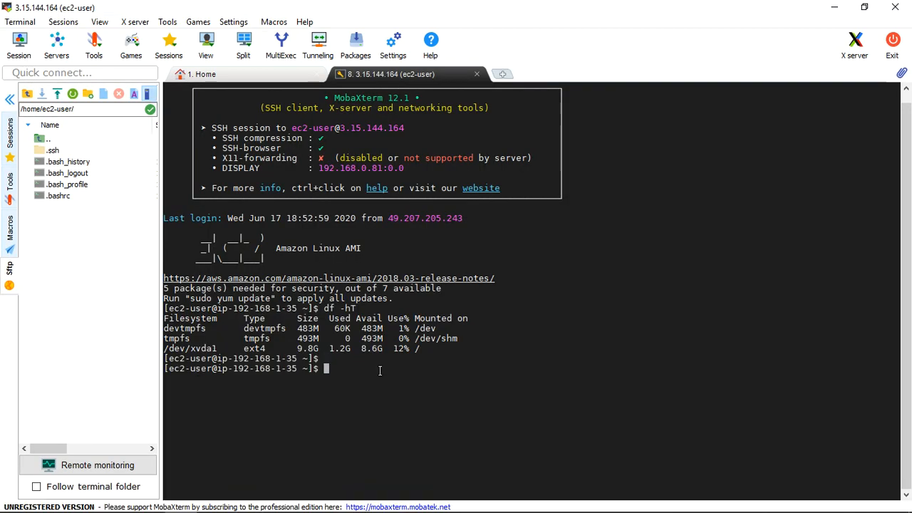
key("Return")
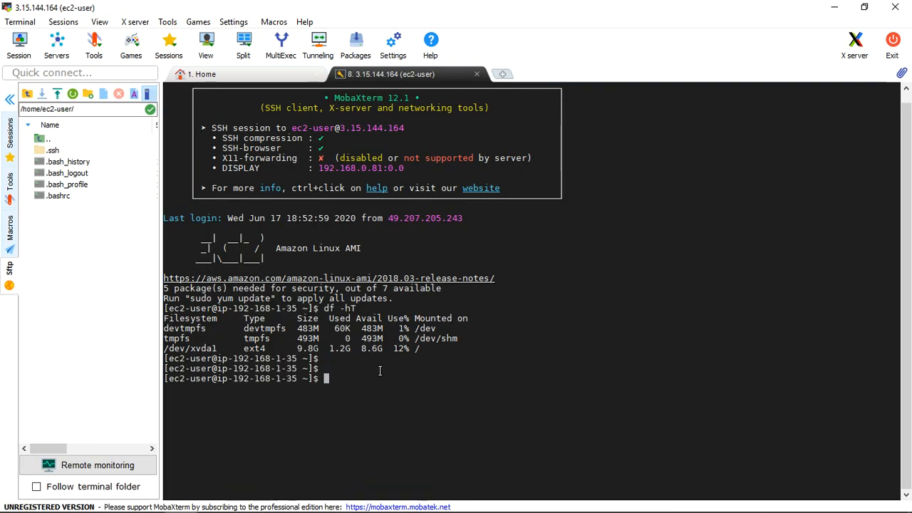
type("sudo s")
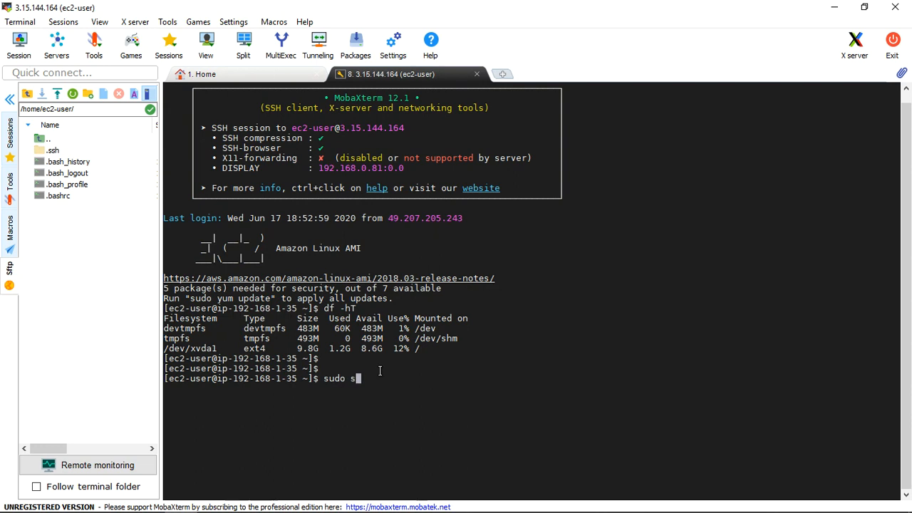
key("Return")
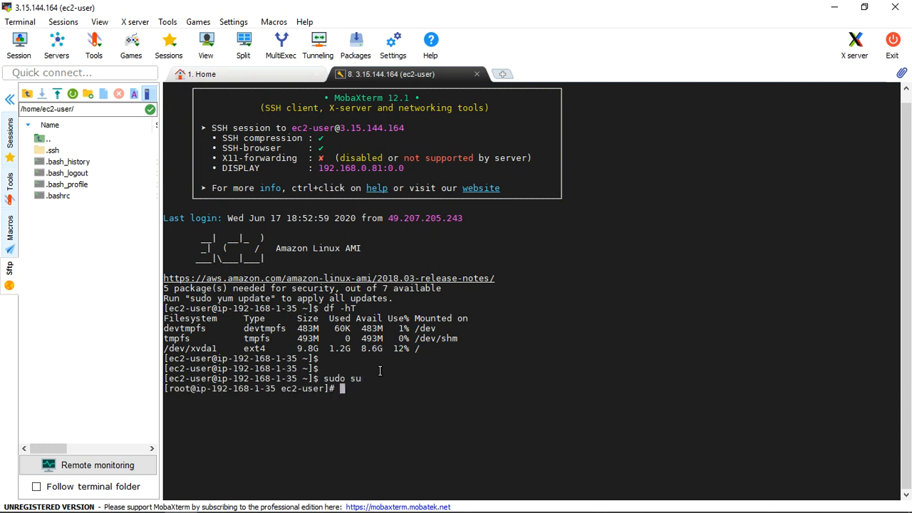
type("df -")
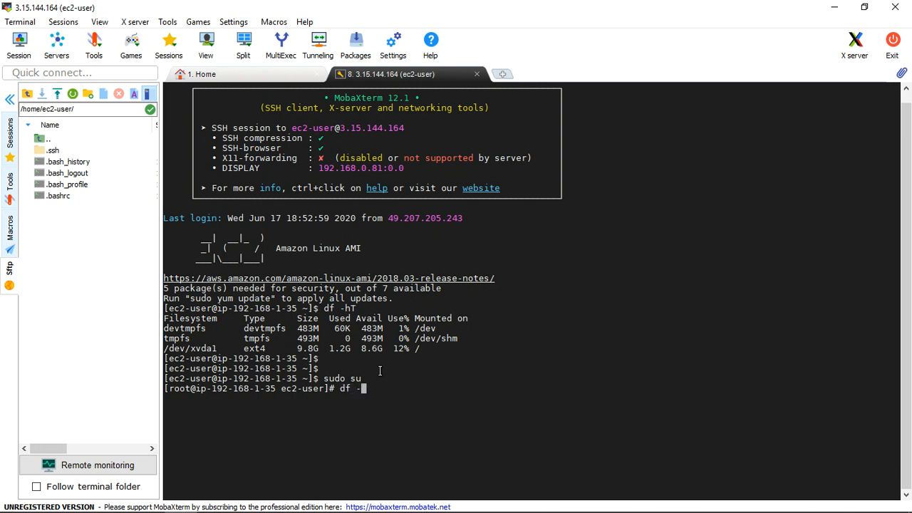
type("hT")
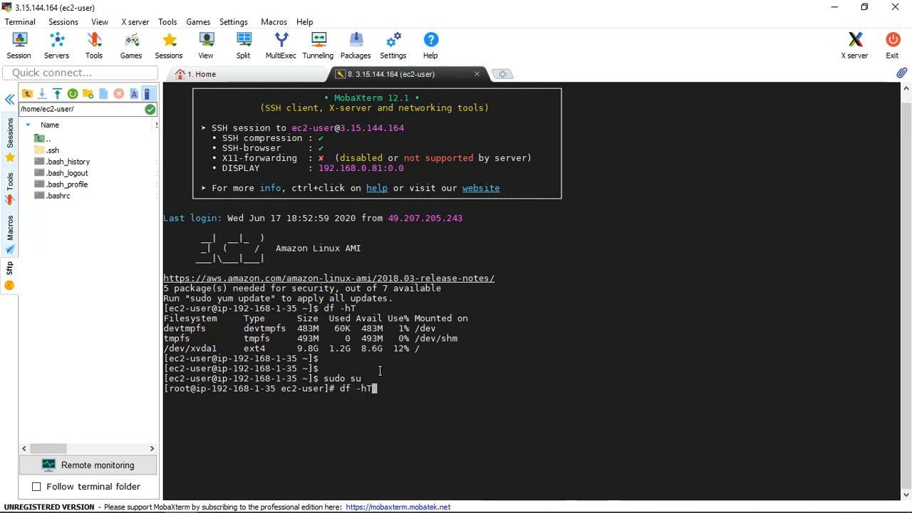
key("Return")
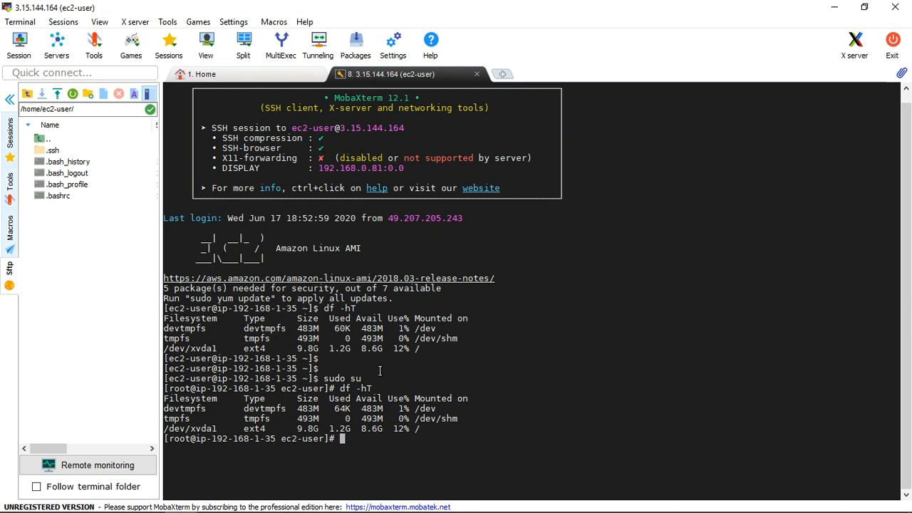
Step: Confirm pwd is /home/ec2-user, create a mount directory there and verify it with ls
type("pw")
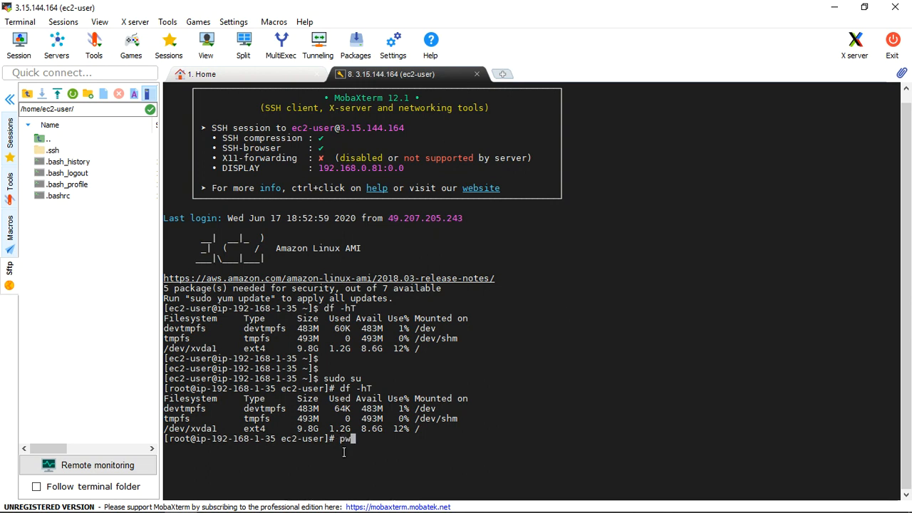
key("Return")
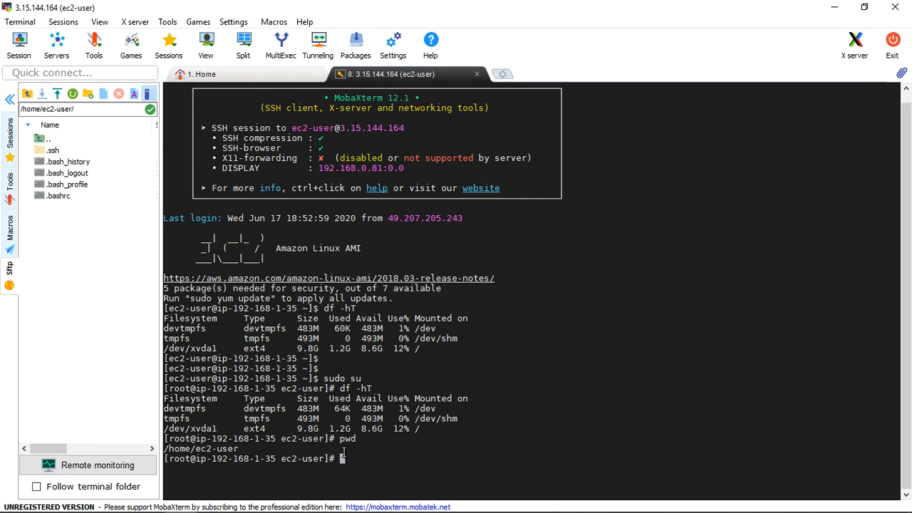
type("mkdir")
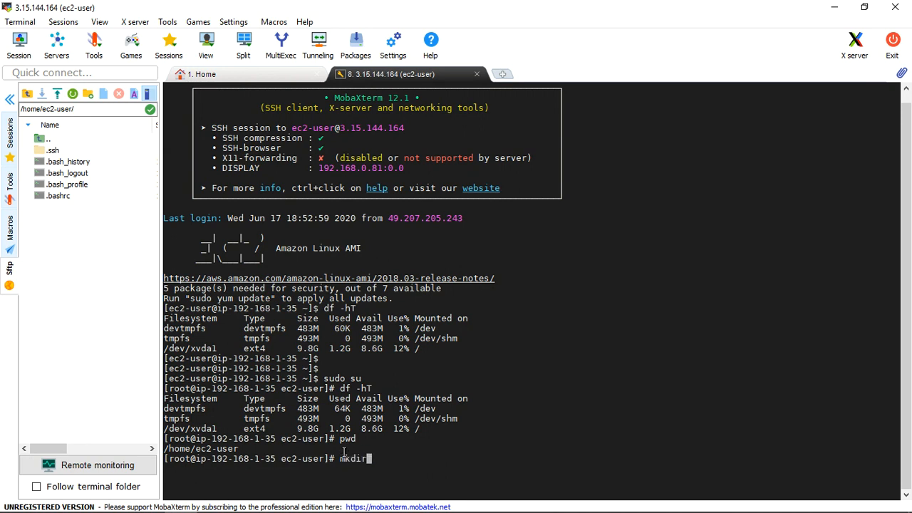
type("m")
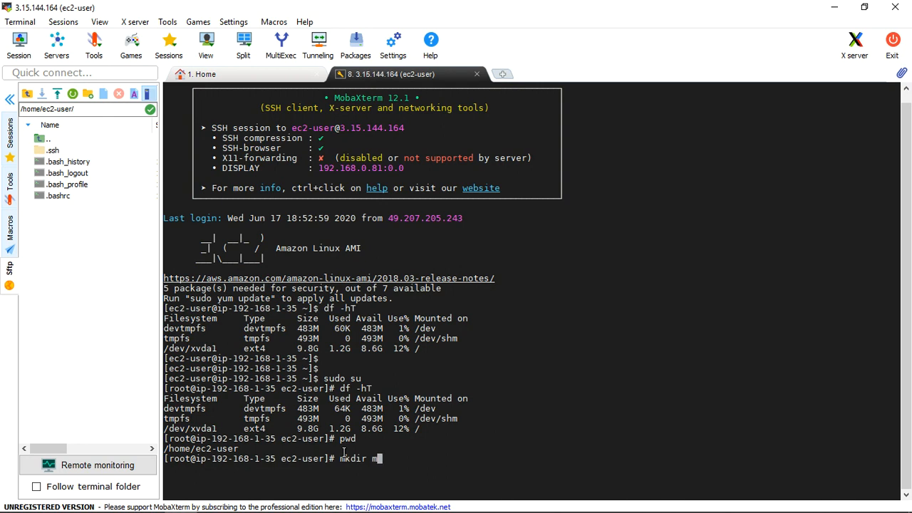
key("Return")
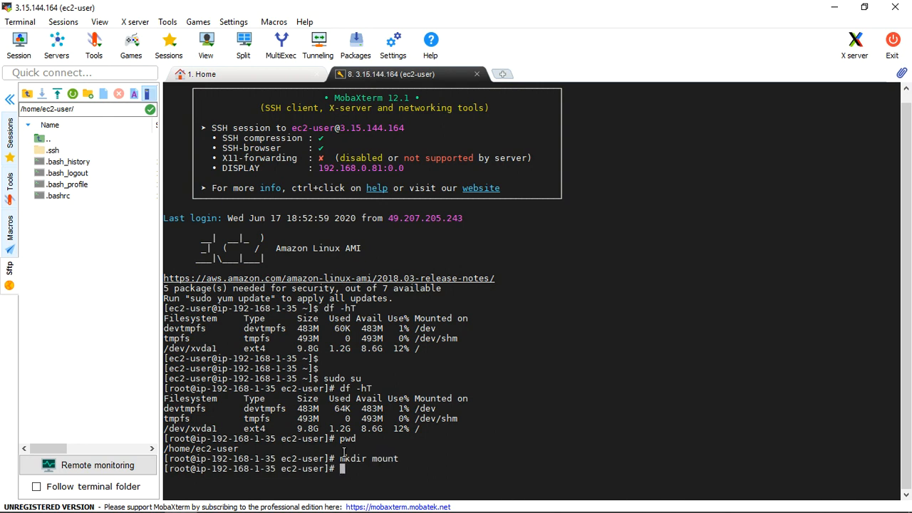
type("l")
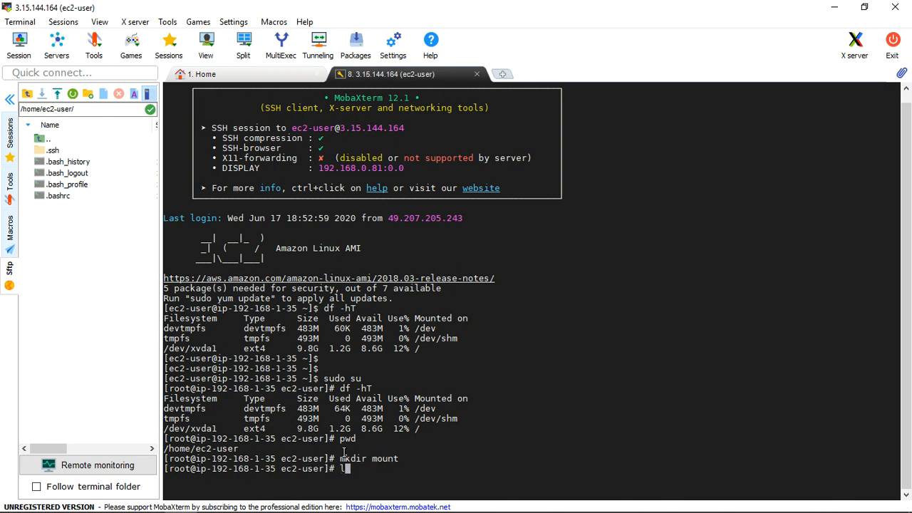
key("Return")
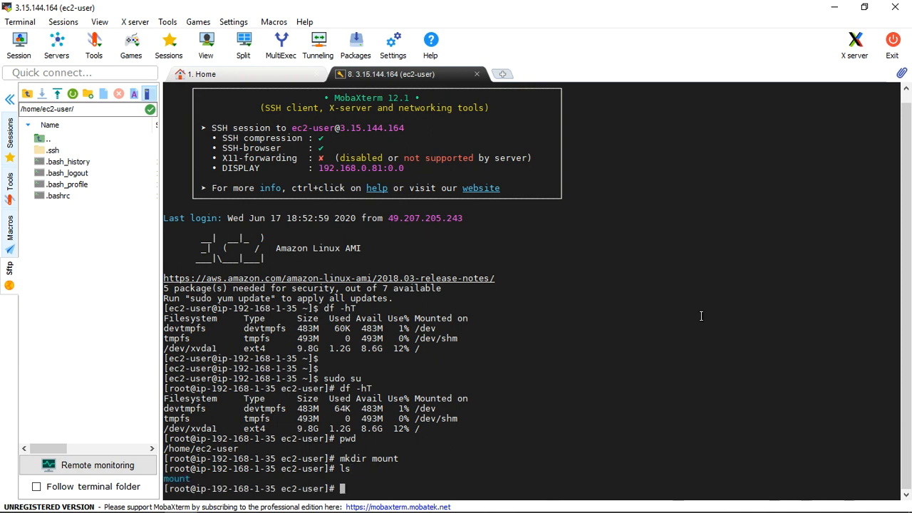
mouse_move(423, 478)
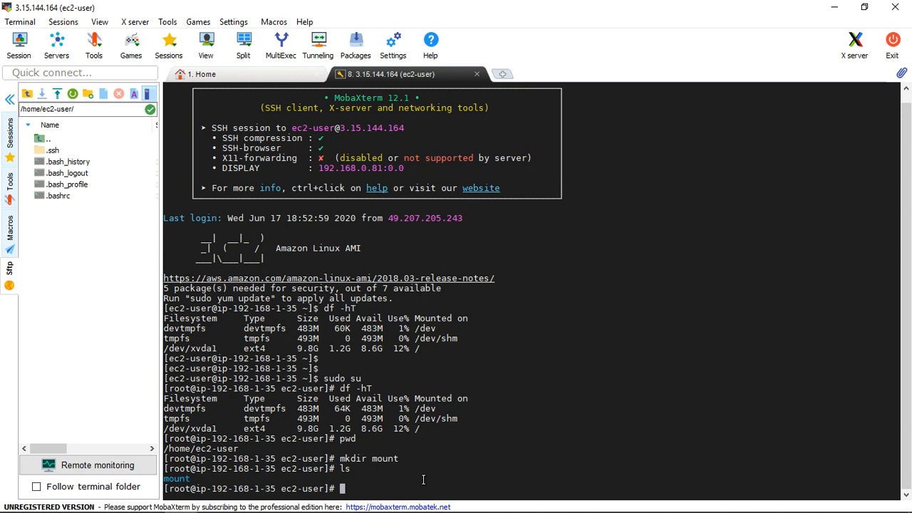
type("lsblk")
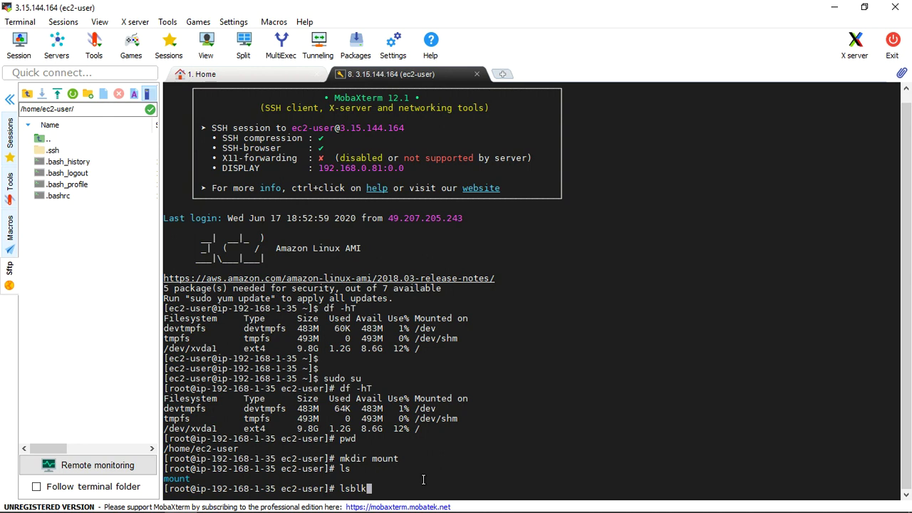
Step: Run lsblk to reveal the new unmounted 2G disk xvdf beside the 10G xvda
key("Return")
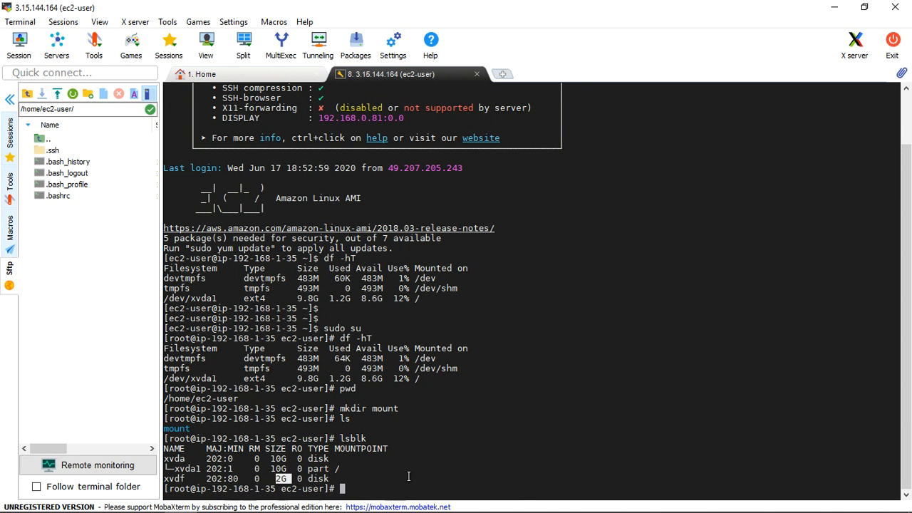
mouse_move(356, 341)
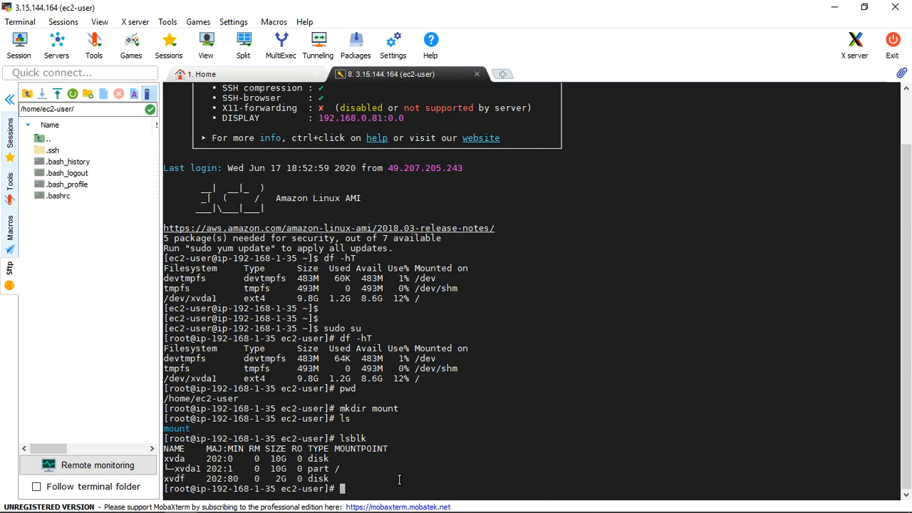
type("mk")
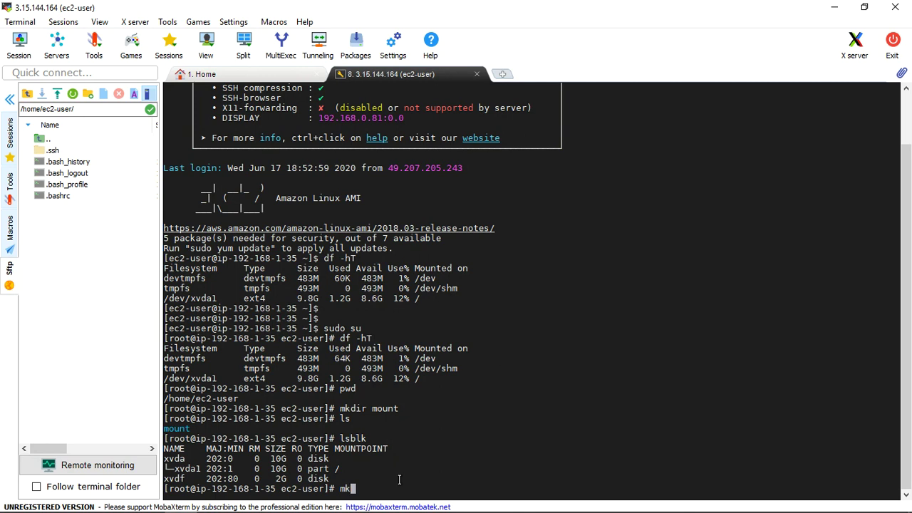
mouse_move(835, 9)
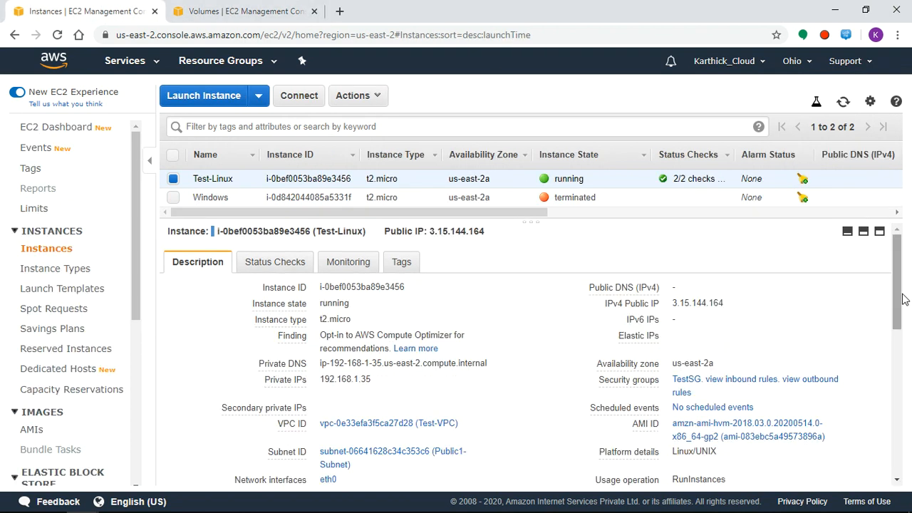
Step: Refresh the Instances view so Test-Linux lists /dev/sdf alongside /dev/xvda in Block devices
scroll("down", 3)
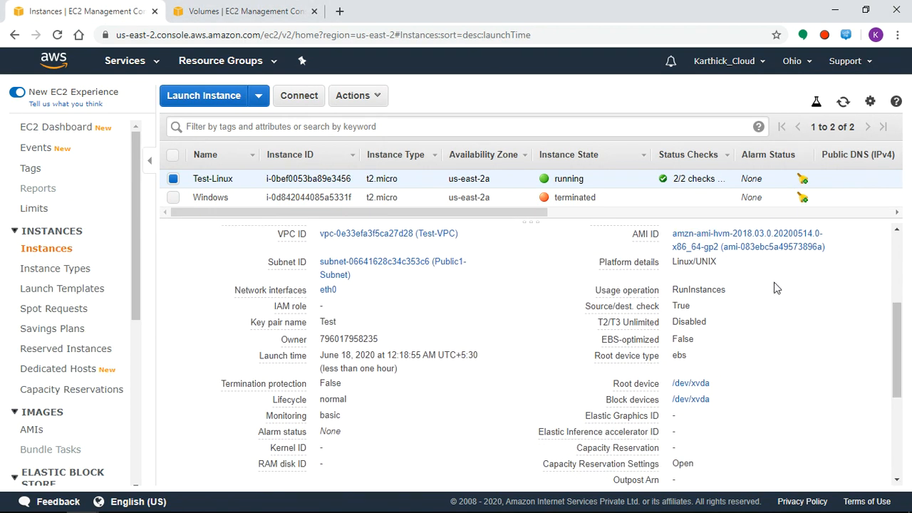
left_click(843, 101)
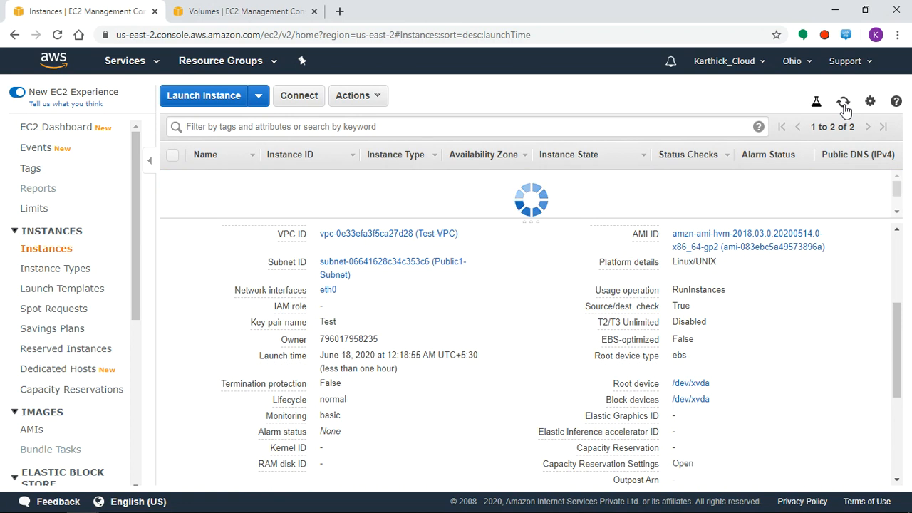
left_click(843, 100)
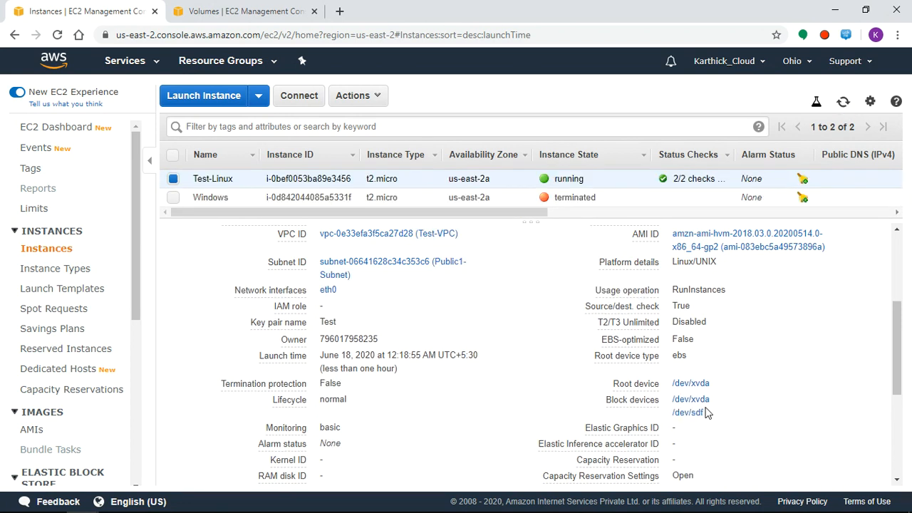
mouse_move(691, 413)
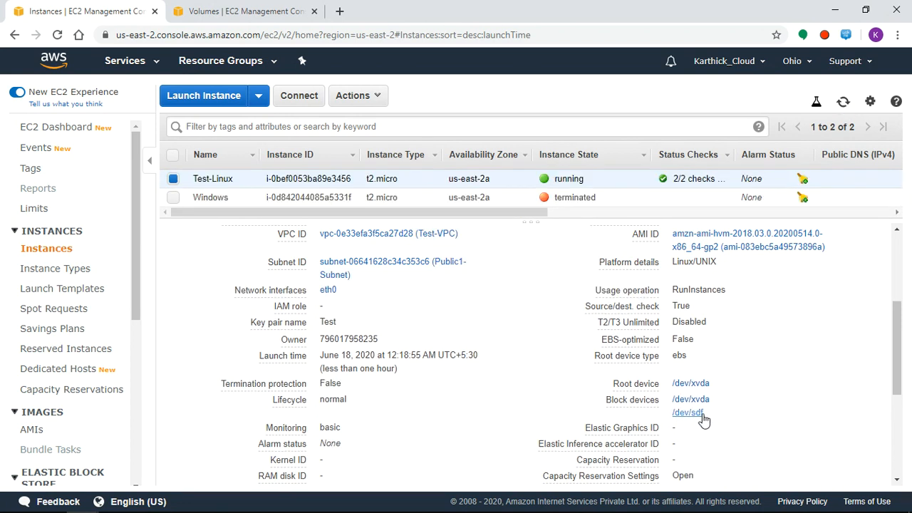
mouse_move(678, 355)
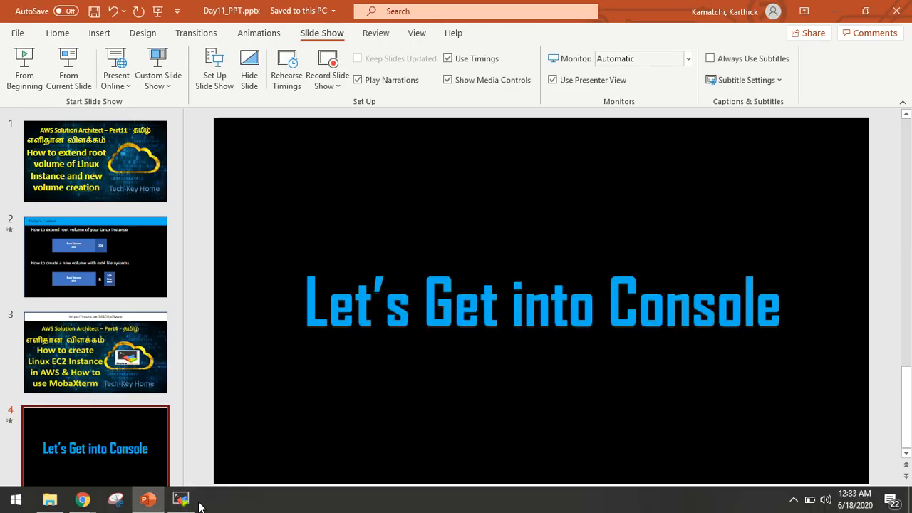
Step: Format /dev/xvdf with an ext4 filesystem using mkfs -t ext4 /dev/xvdf
left_click(179, 499)
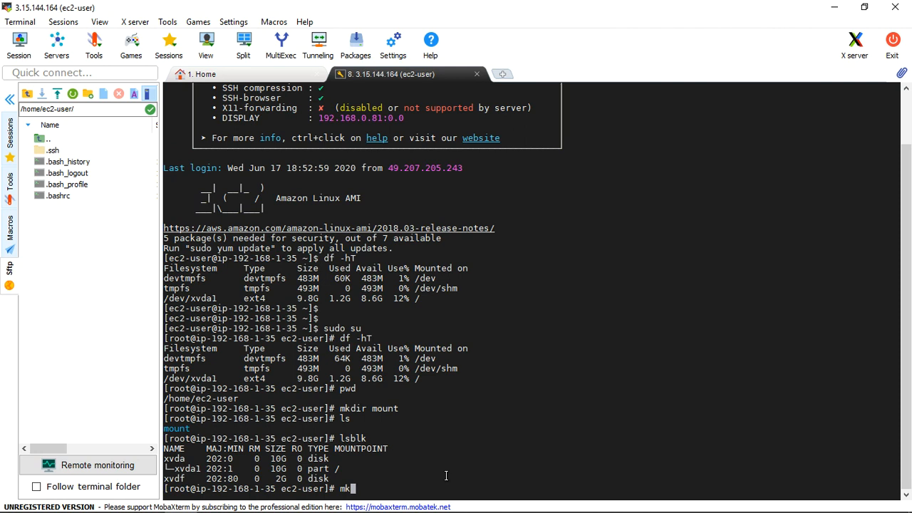
type("fs -")
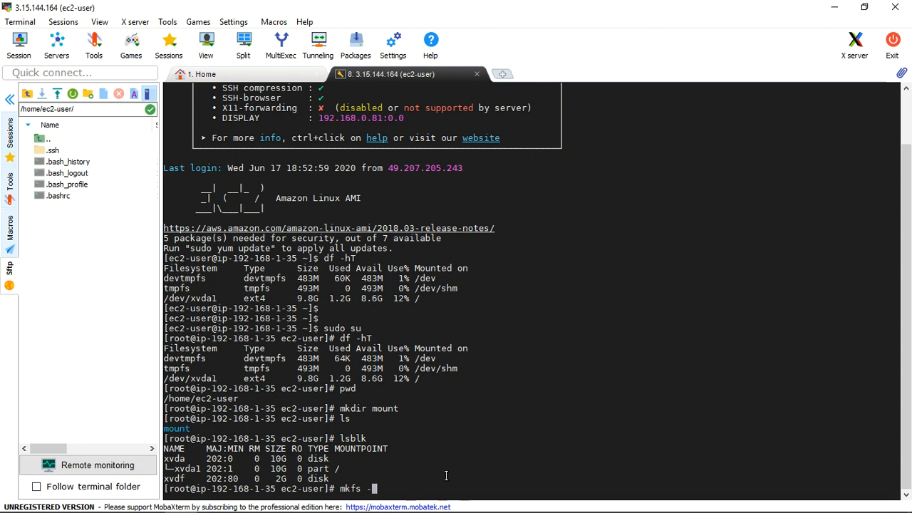
type("t")
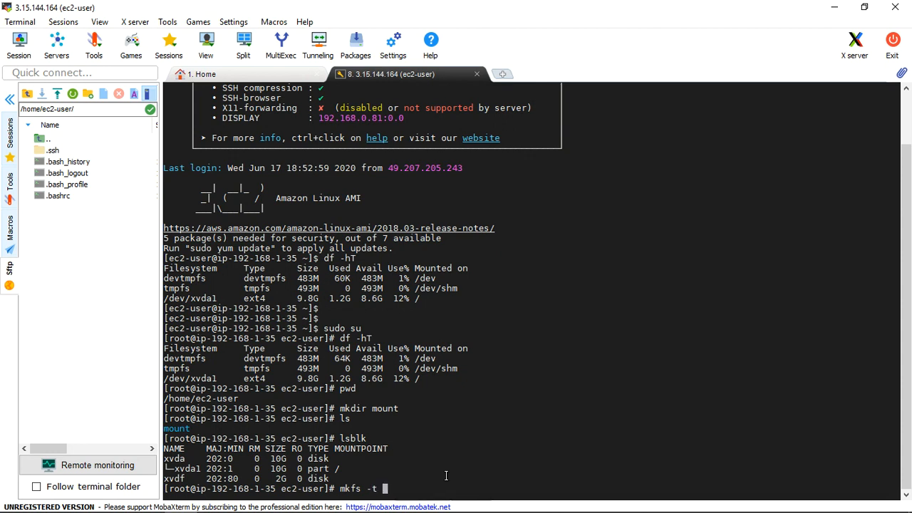
type("e")
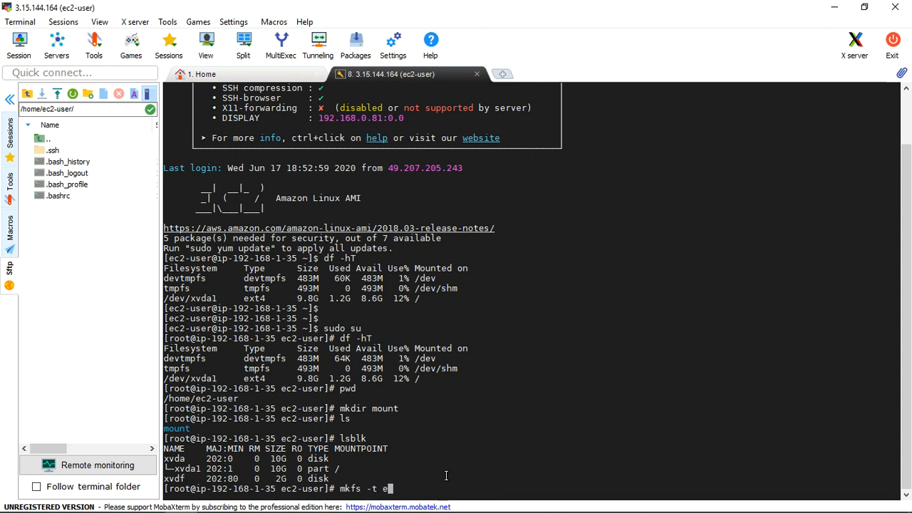
type("xt4")
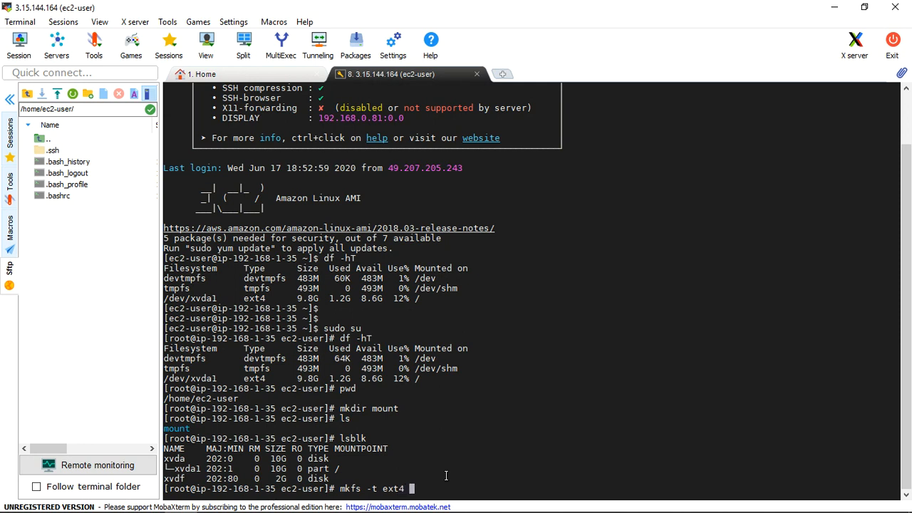
type("/")
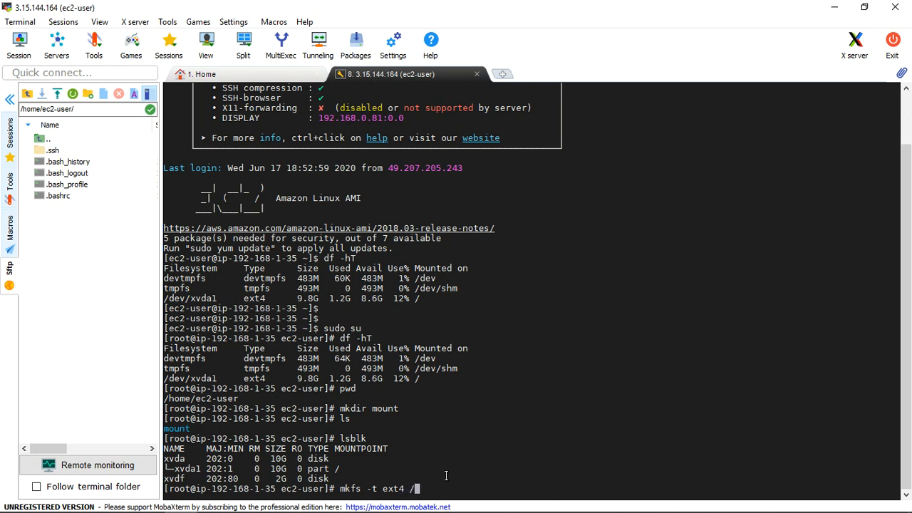
type("/dev/")
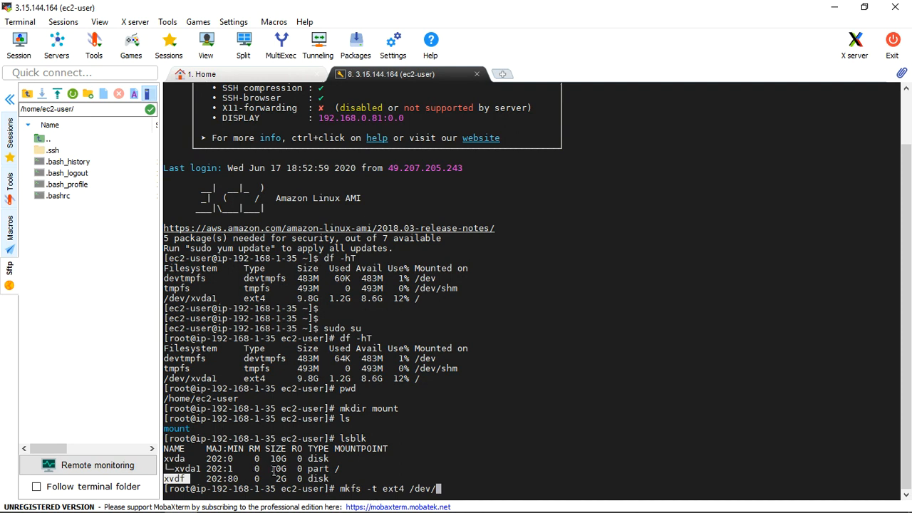
double_click(282, 479)
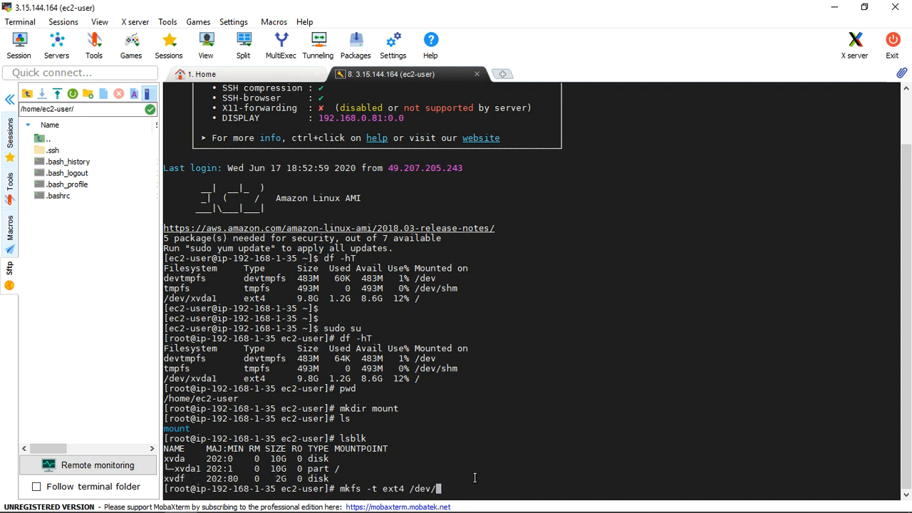
type("xv")
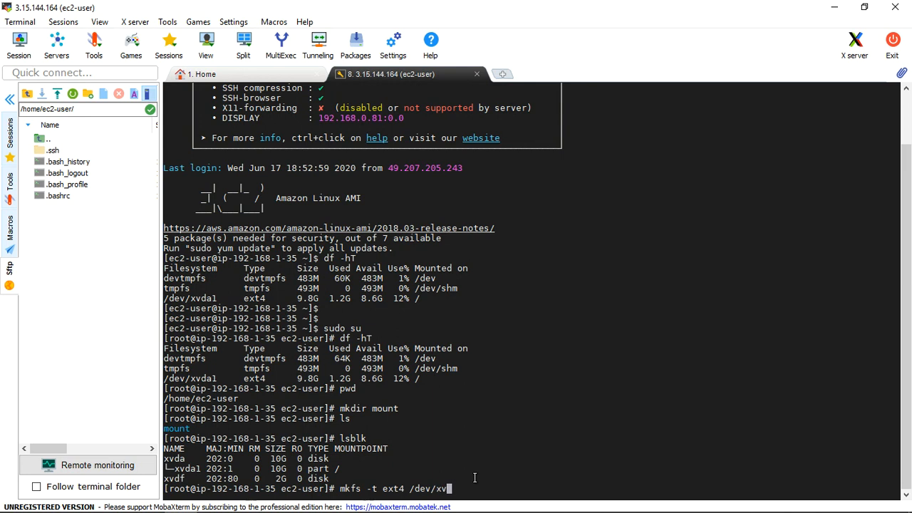
key("Return")
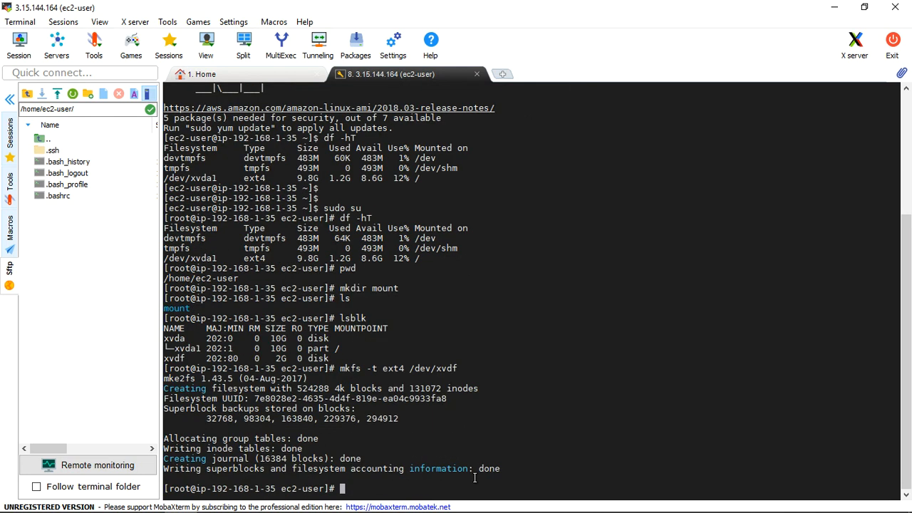
mouse_move(383, 477)
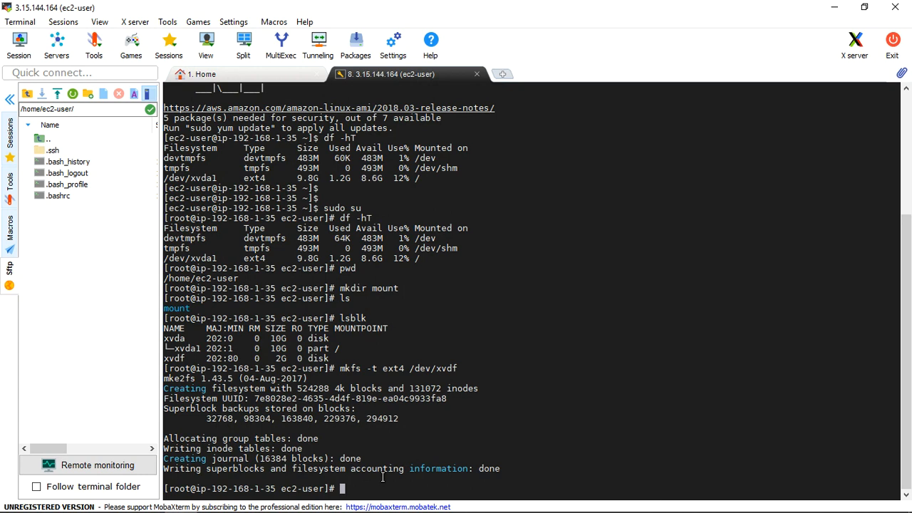
Step: Mount /dev/xvdf at /home/ec2-user/mount/
type("mount")
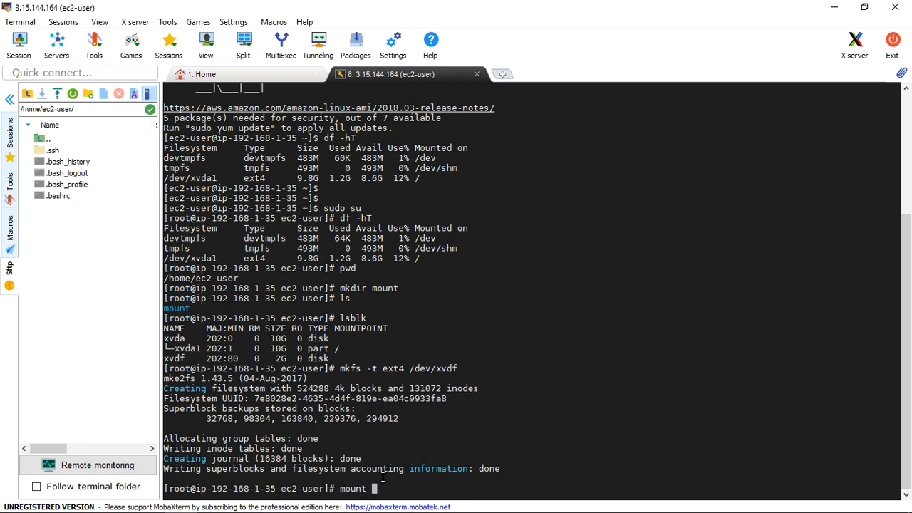
type("/")
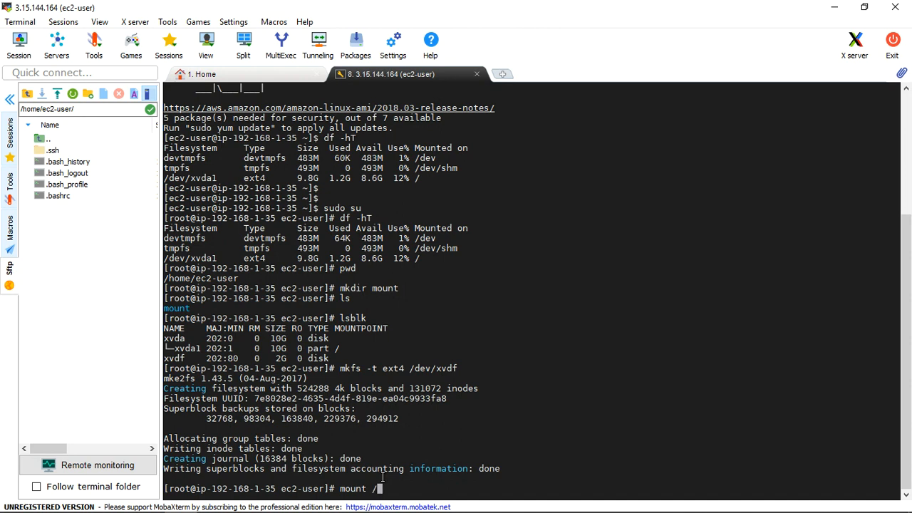
type("dev")
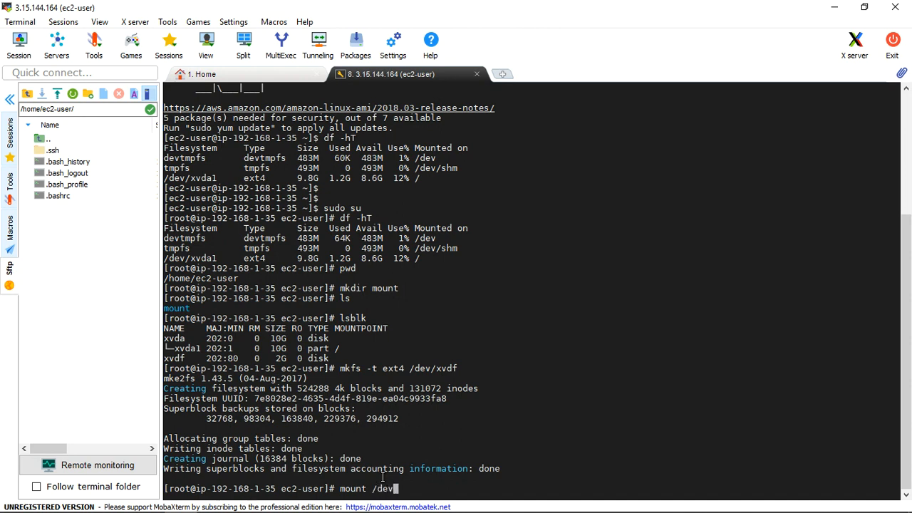
type("/")
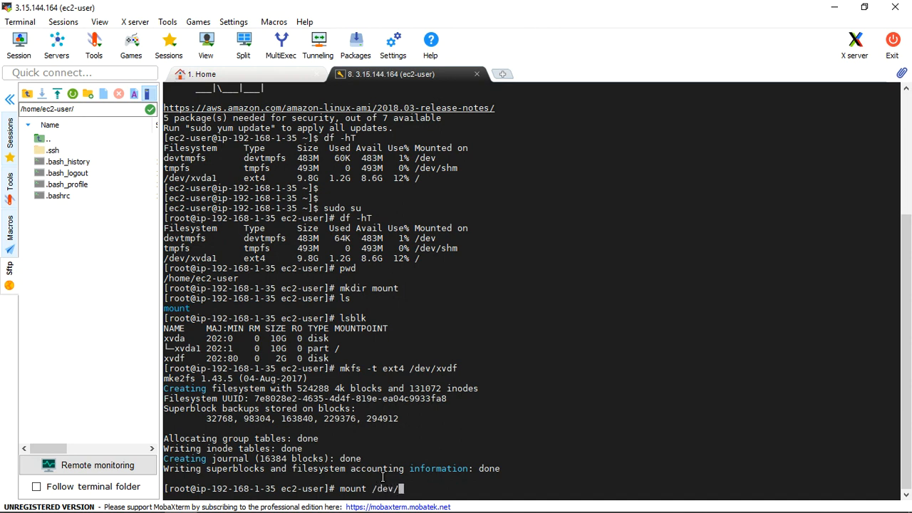
type("x")
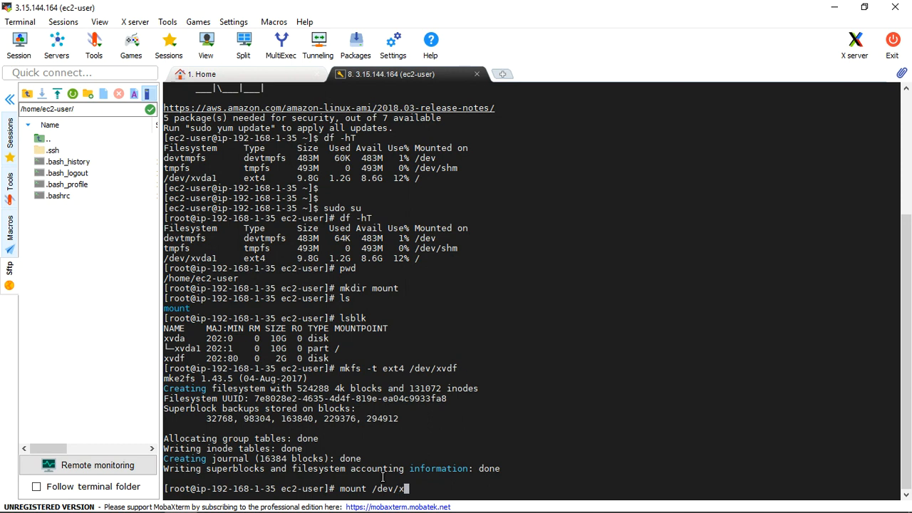
type("df")
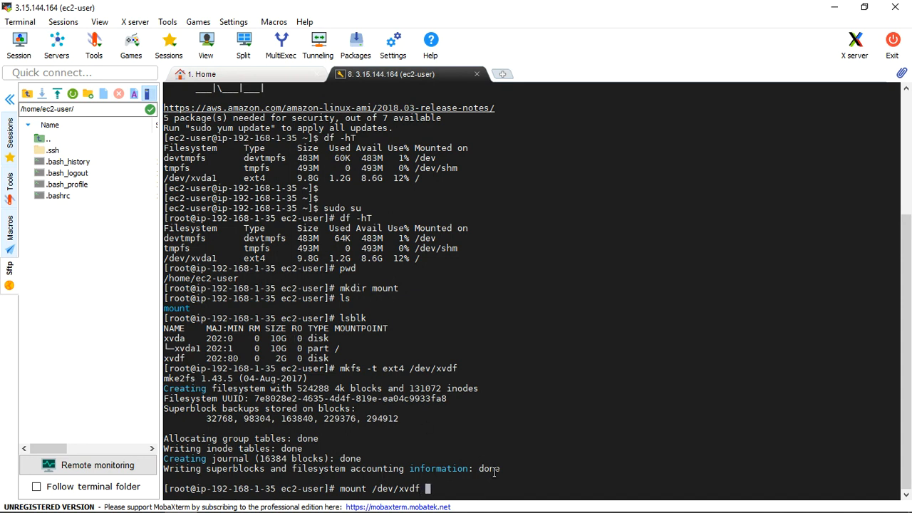
type("/")
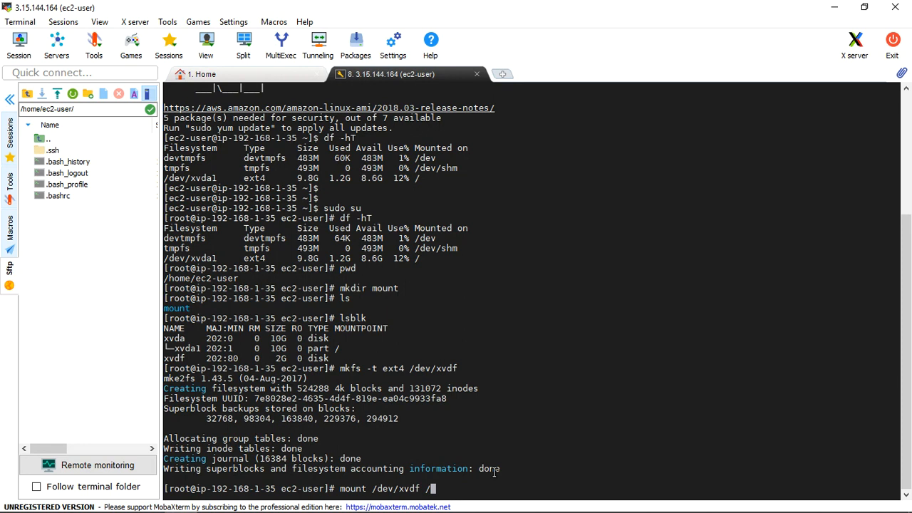
type("hom")
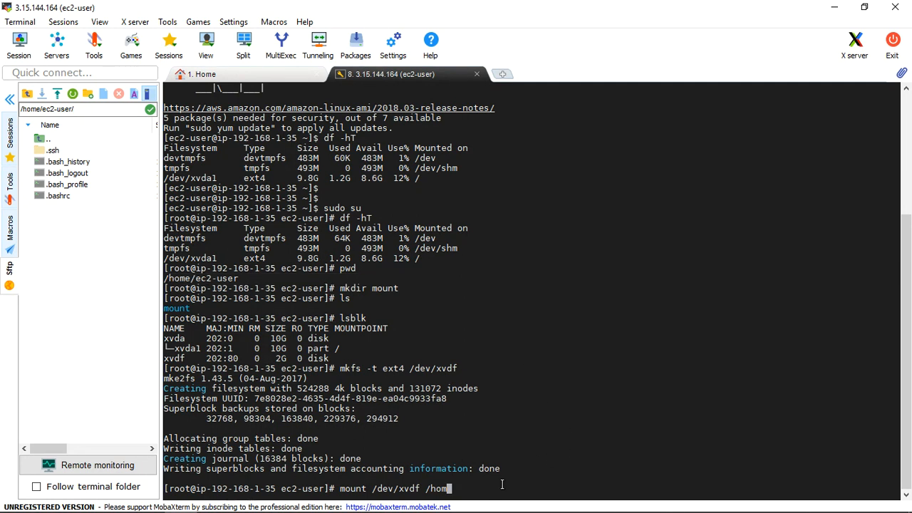
type("e/ec2-user/")
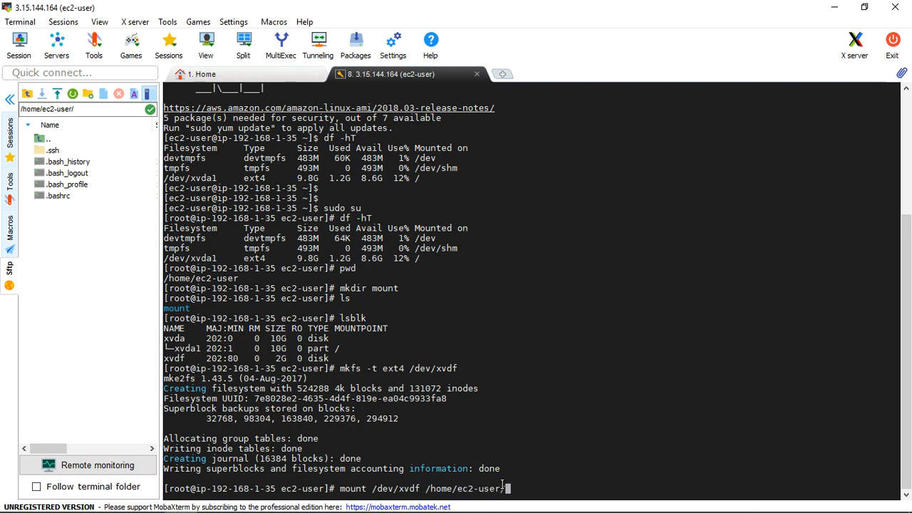
type("mount/")
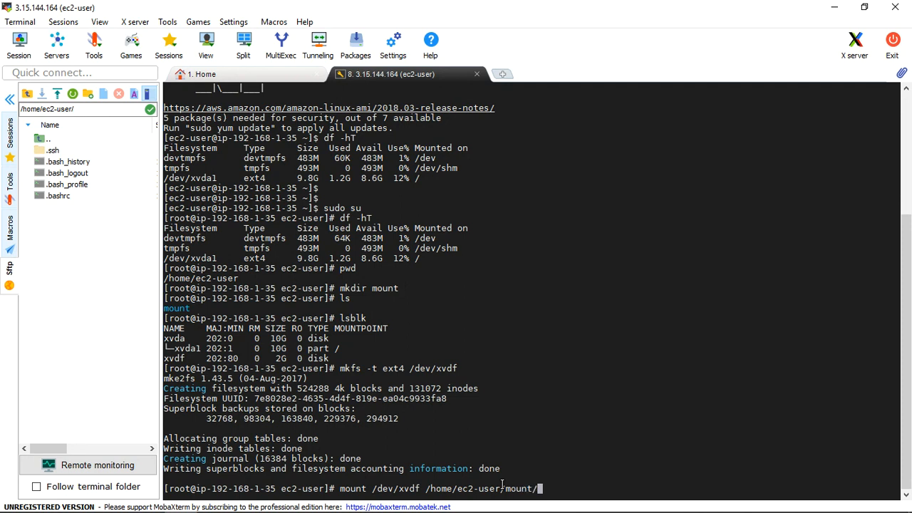
key("Return")
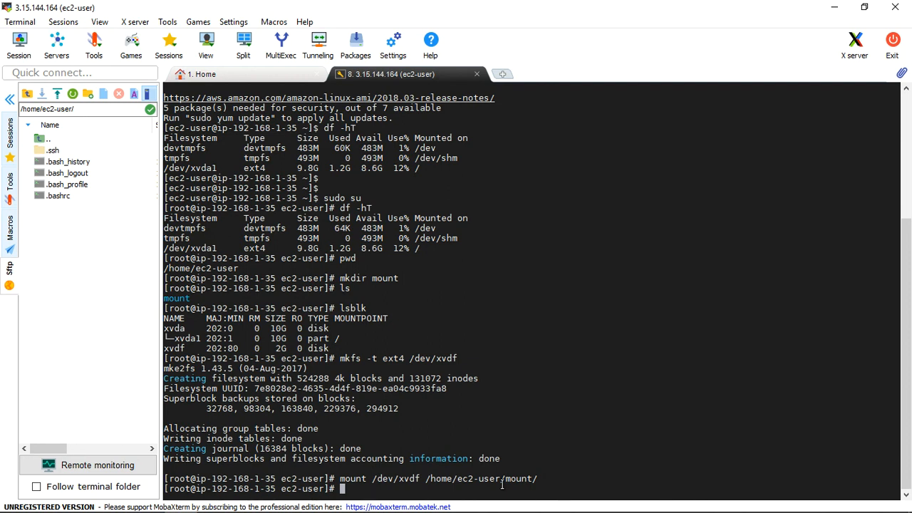
Step: Verify with lsblk and df -hT that /dev/xvdf is a 2.0G ext4 filesystem at /home/ec2-user/mount
type("lsbl")
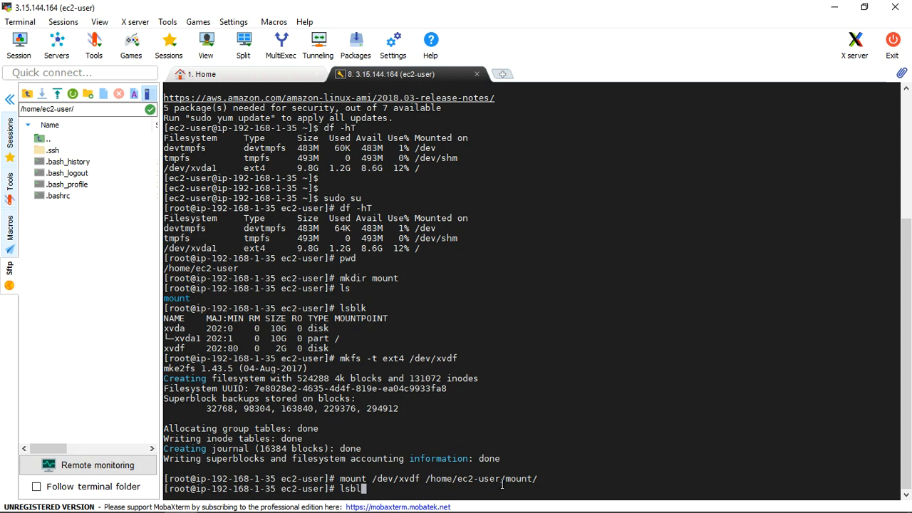
key("Return")
type("df -")
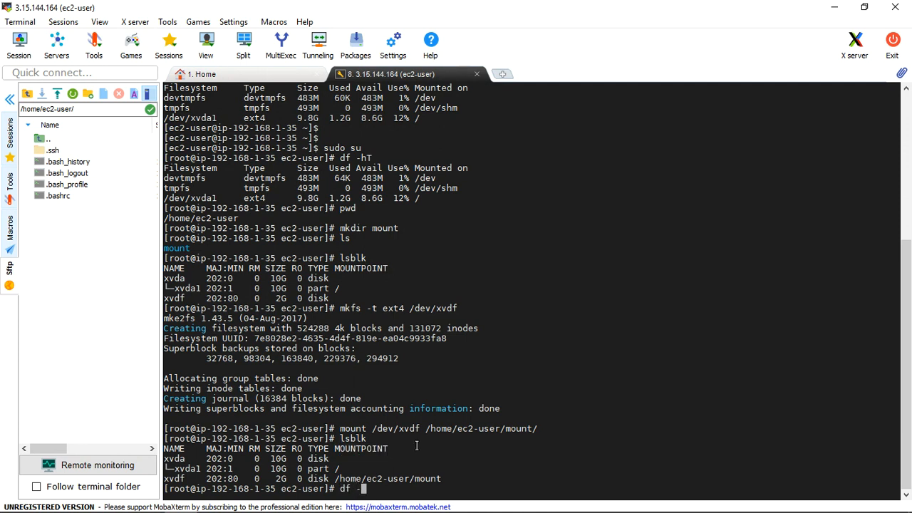
type("hT")
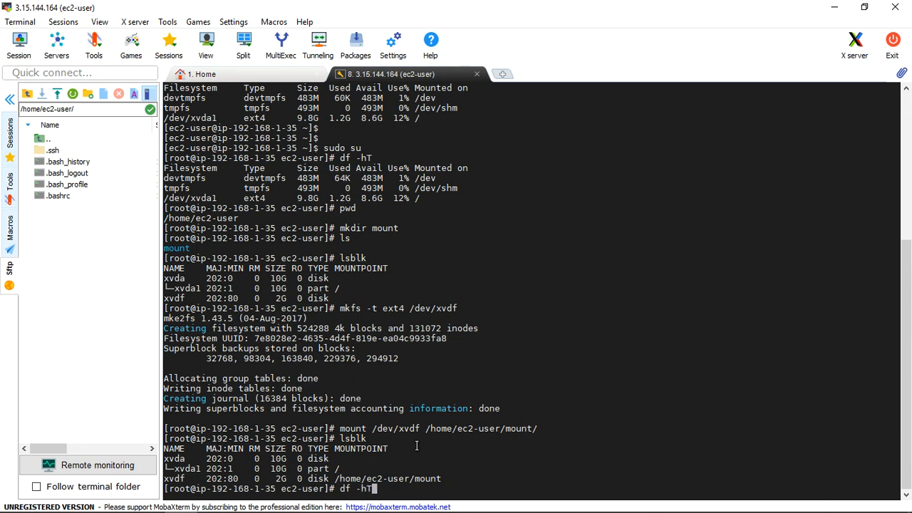
key("Return")
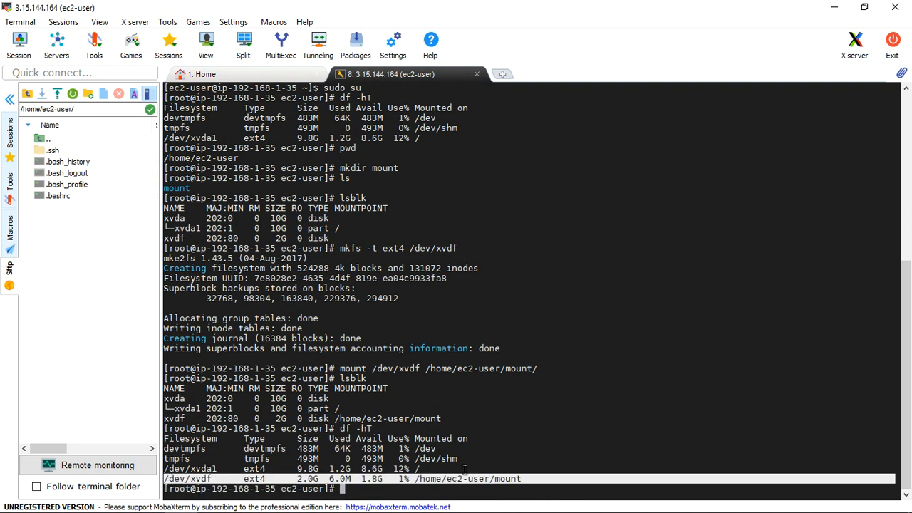
mouse_move(530, 485)
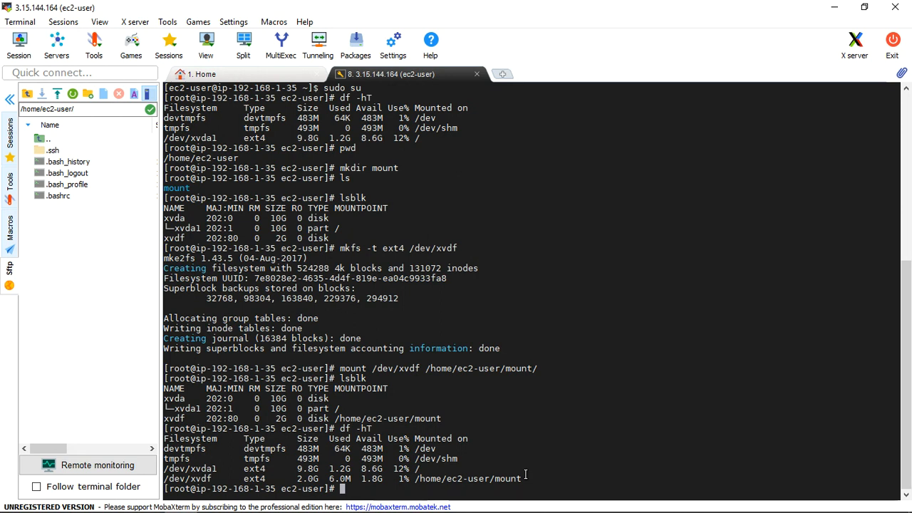
mouse_move(815, 80)
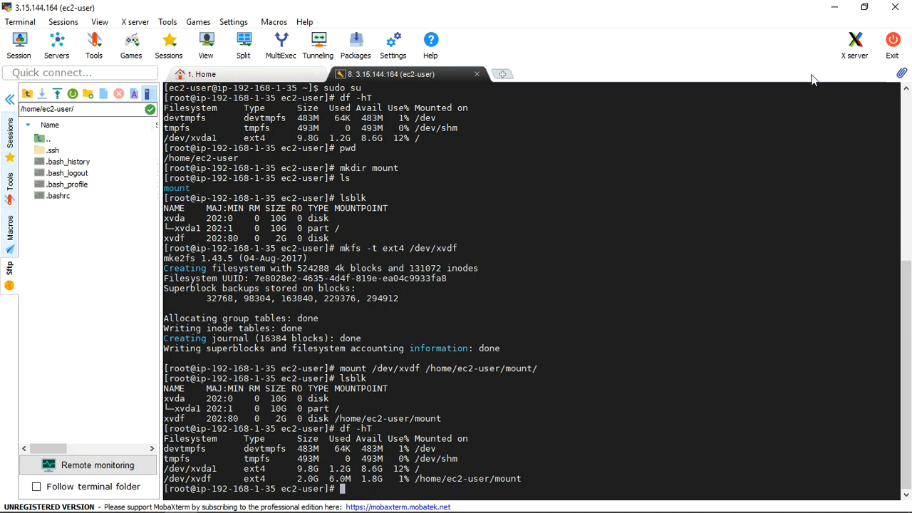
Step: Revisit the EC2 Instances page showing /dev/sdf in Block devices, then return to MobaXterm
left_click(149, 498)
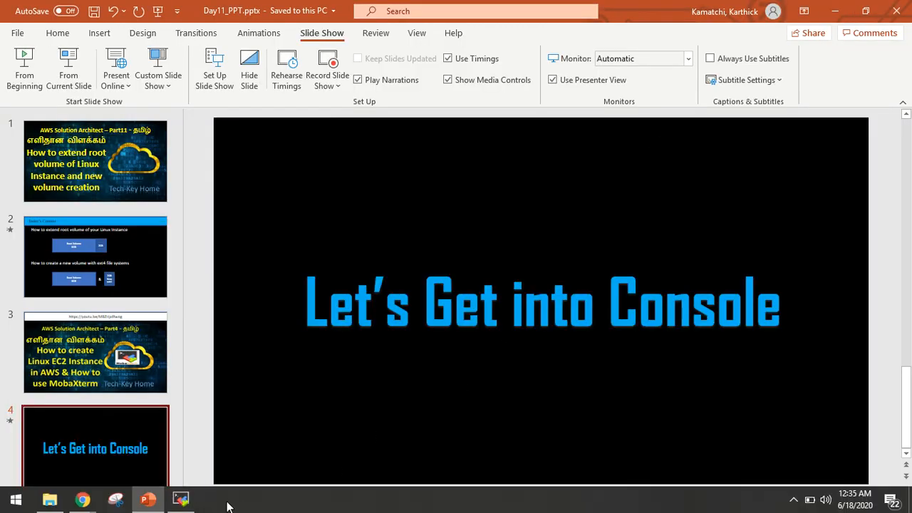
mouse_move(83, 498)
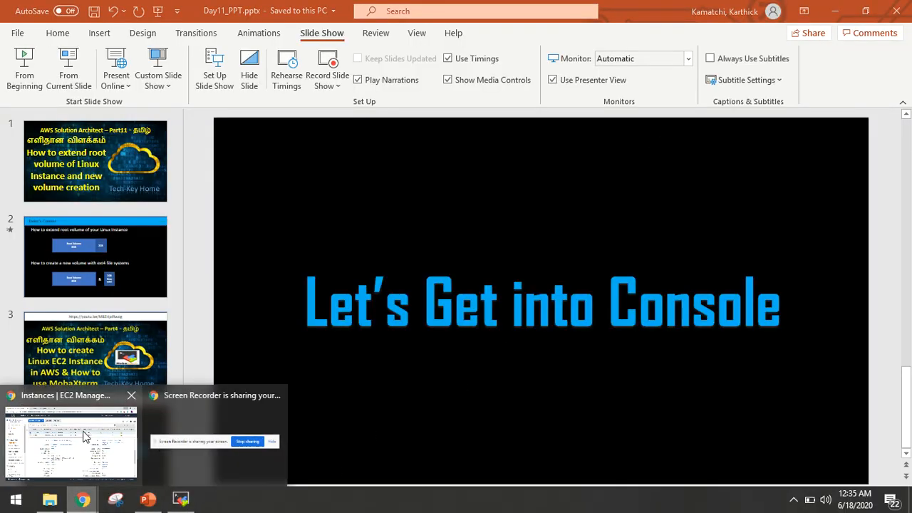
left_click(70, 441)
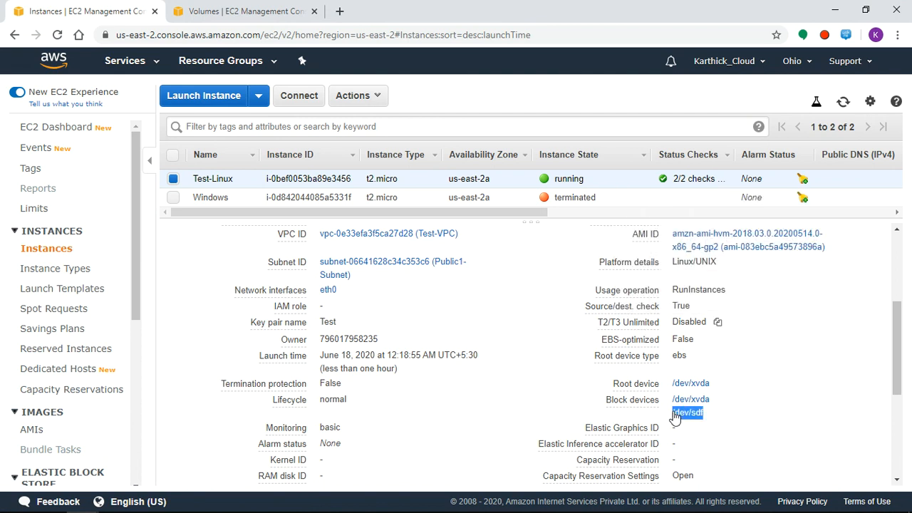
mouse_move(740, 410)
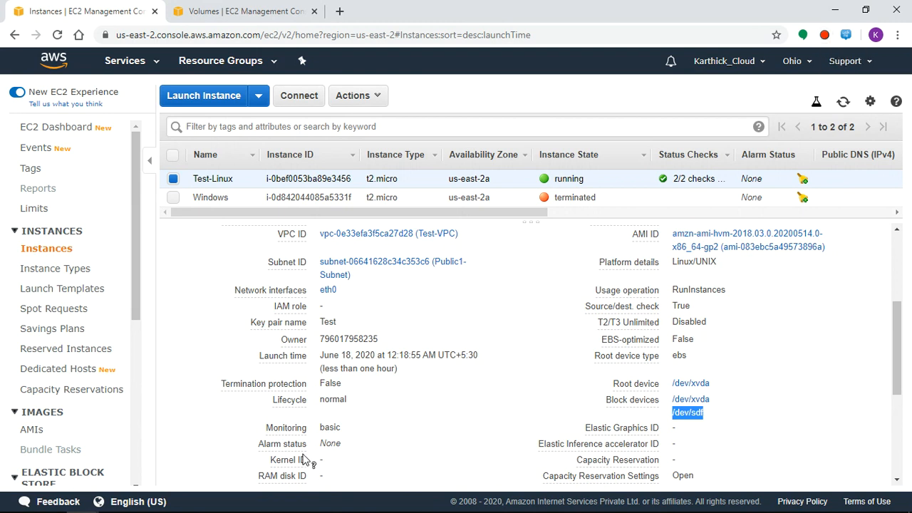
left_click(179, 499)
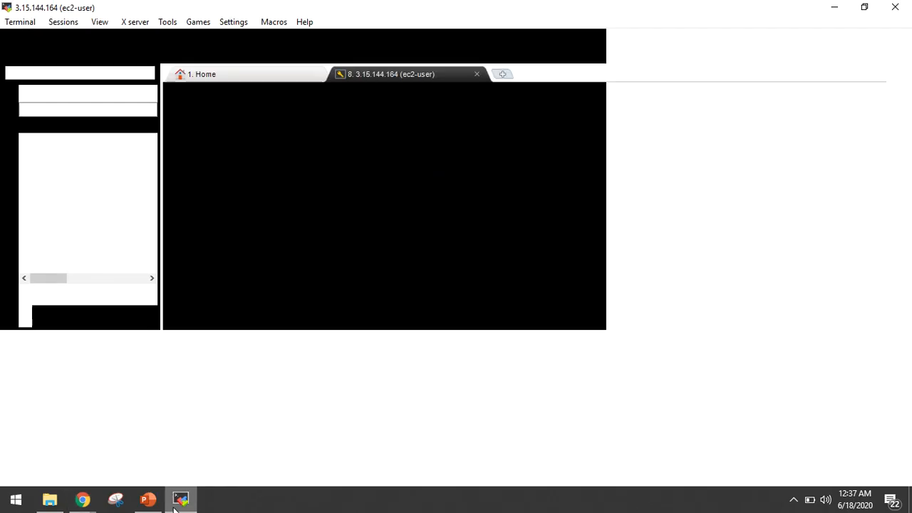
Step: Confirm the working directory with pwd and change into the mounted mount/ directory
left_click(179, 498)
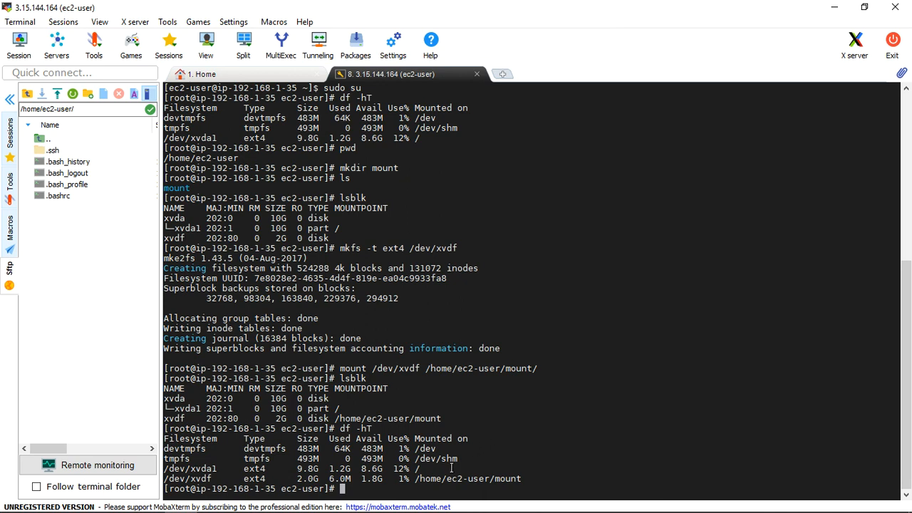
type("pwd")
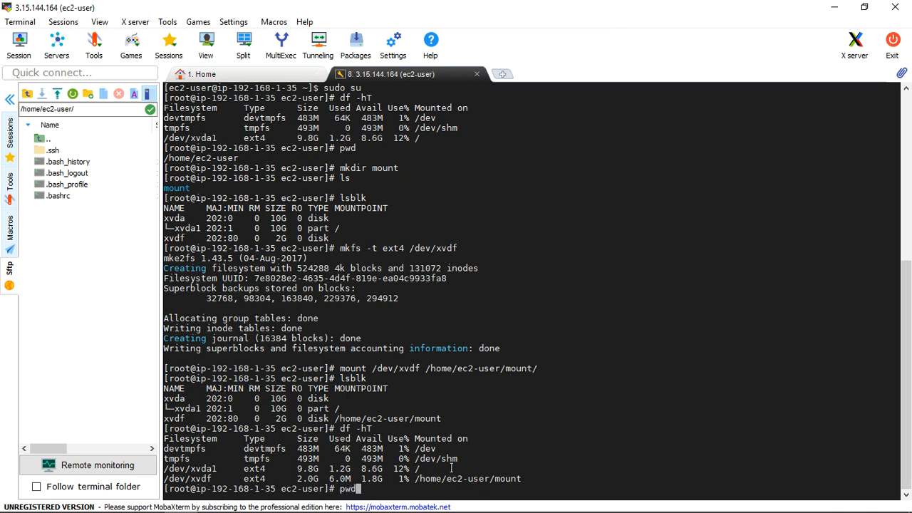
key("Return")
type("ls")
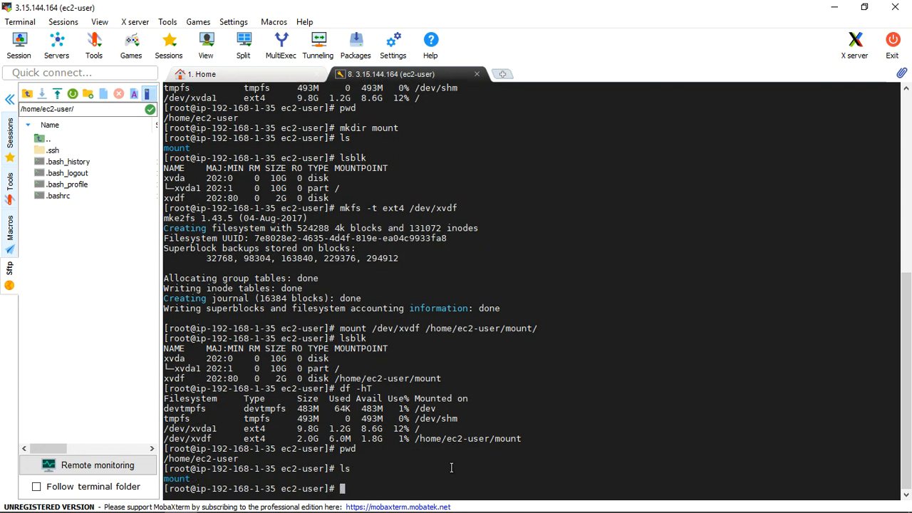
type("cd")
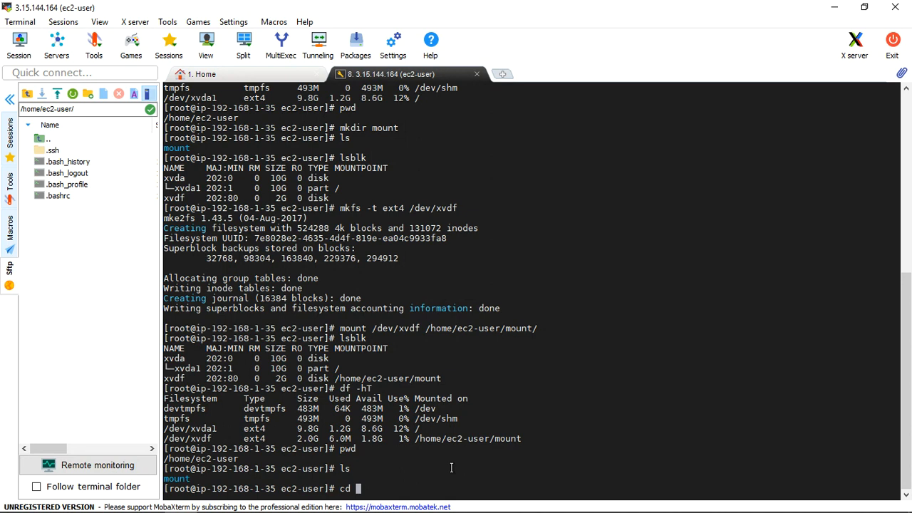
type("mount/")
type("ls")
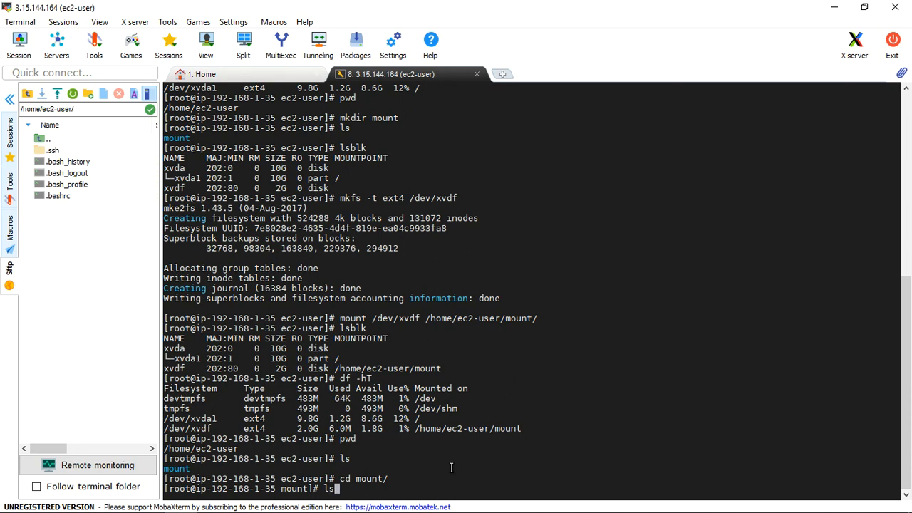
key("Return")
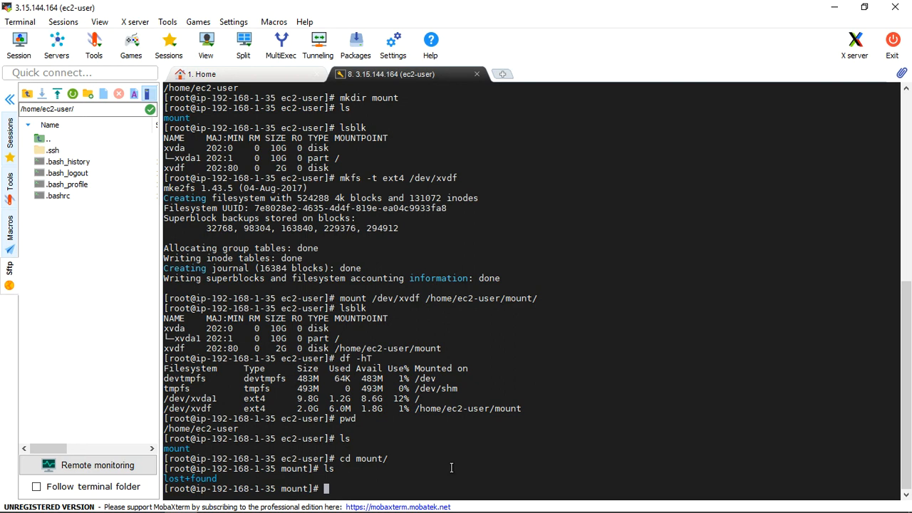
Step: Create the five empty test files 1 2 3 4 5 with touch inside the mount
type("touch")
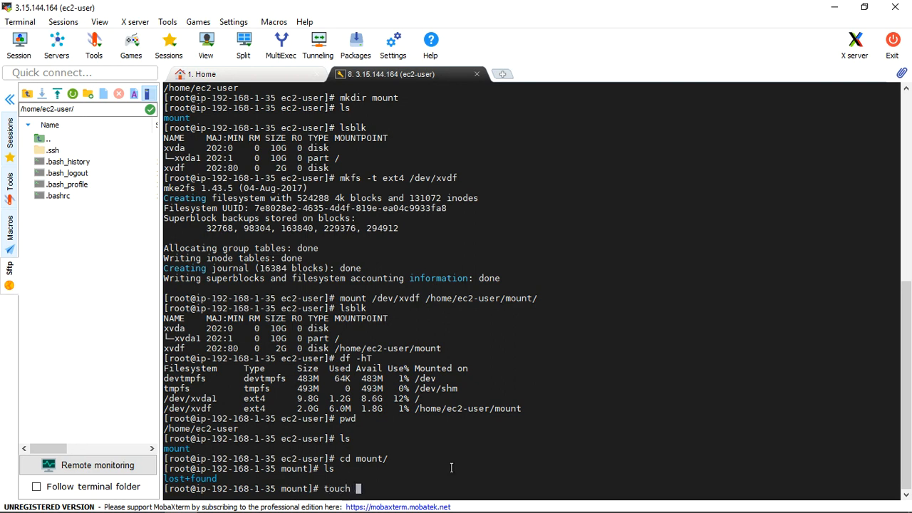
type("1 2")
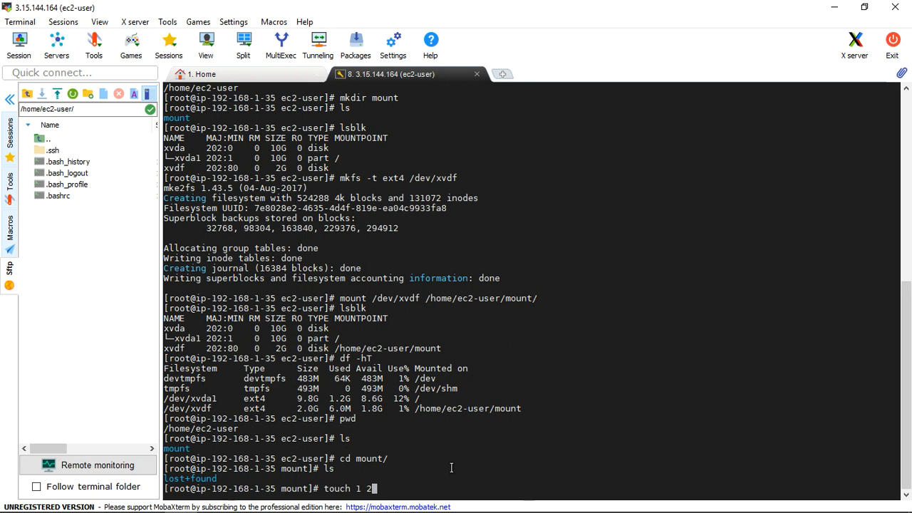
type("3 4 5")
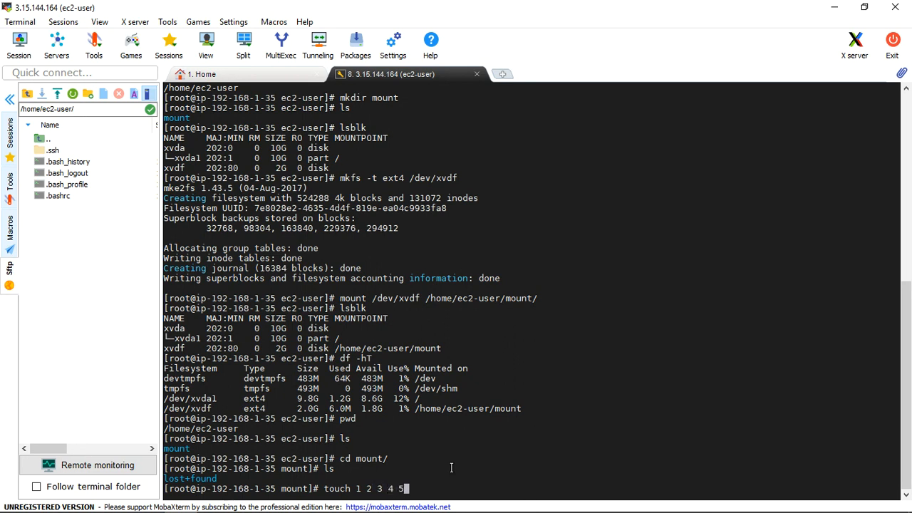
key("Return")
type("ls")
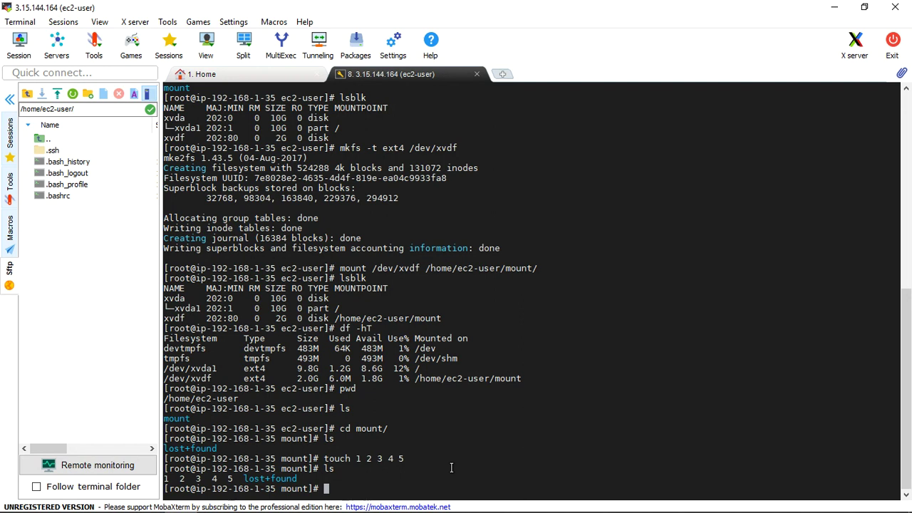
mouse_move(601, 239)
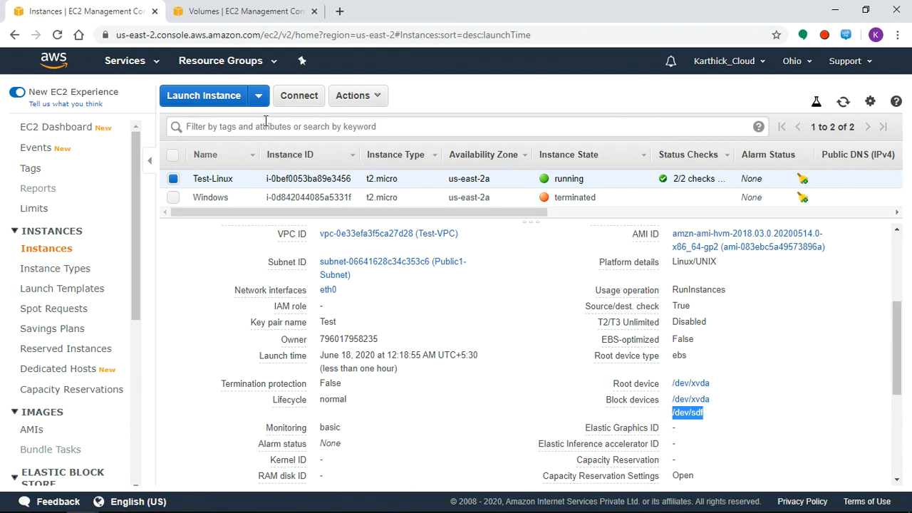
Step: Review the 10 GiB Test-Linux volume in the EC2 volumes list and browse its Actions menu
left_click(242, 11)
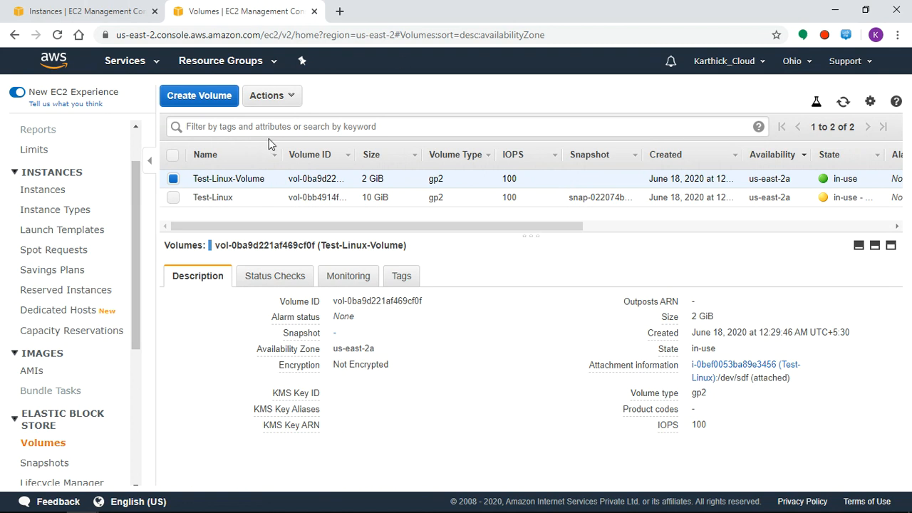
mouse_move(288, 88)
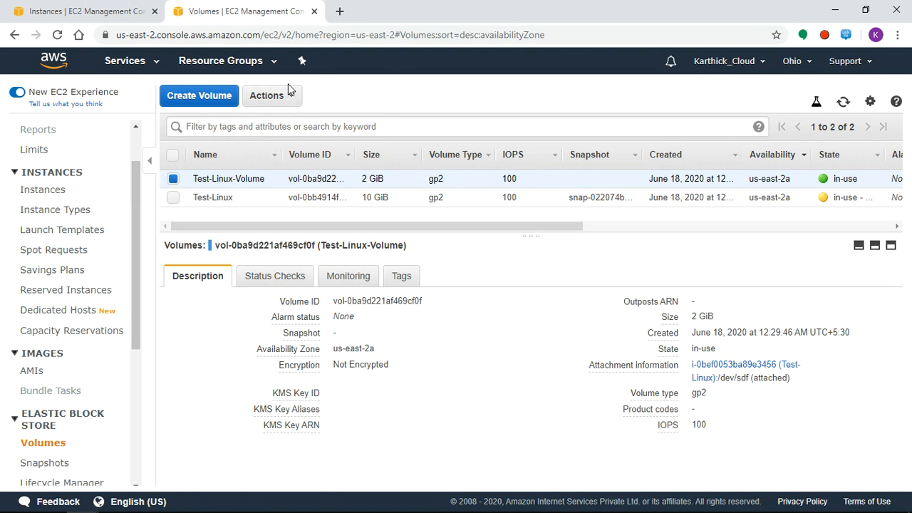
left_click(271, 94)
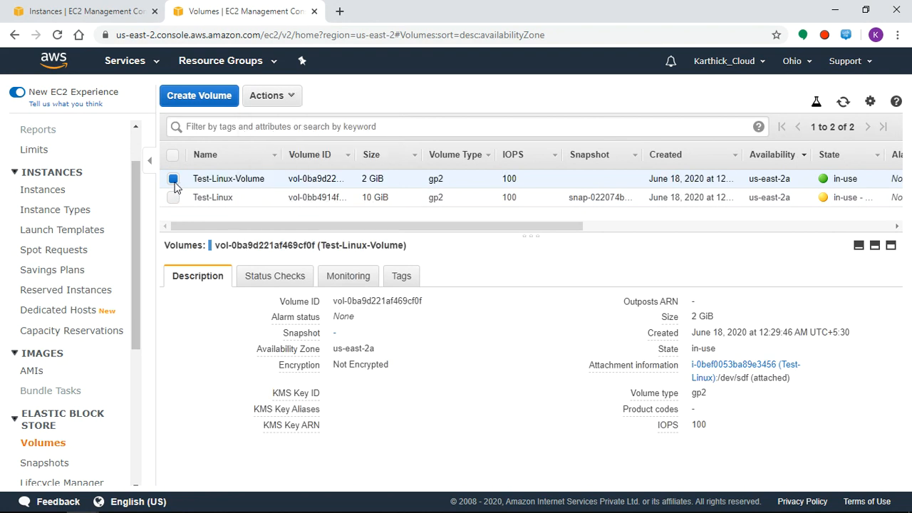
left_click(212, 196)
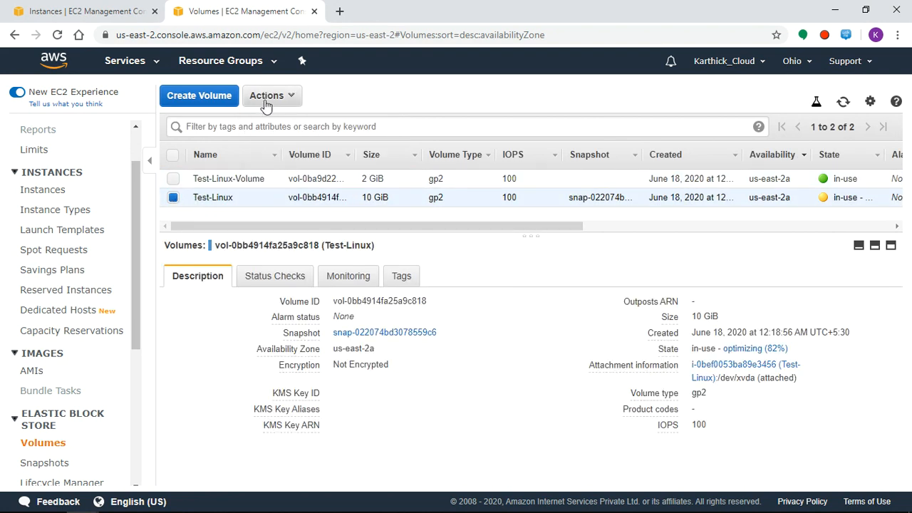
left_click(271, 94)
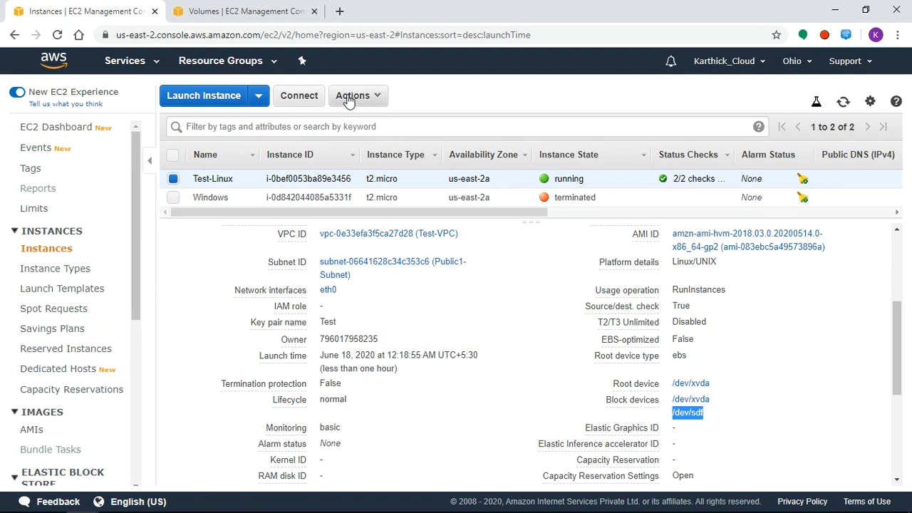
left_click(353, 95)
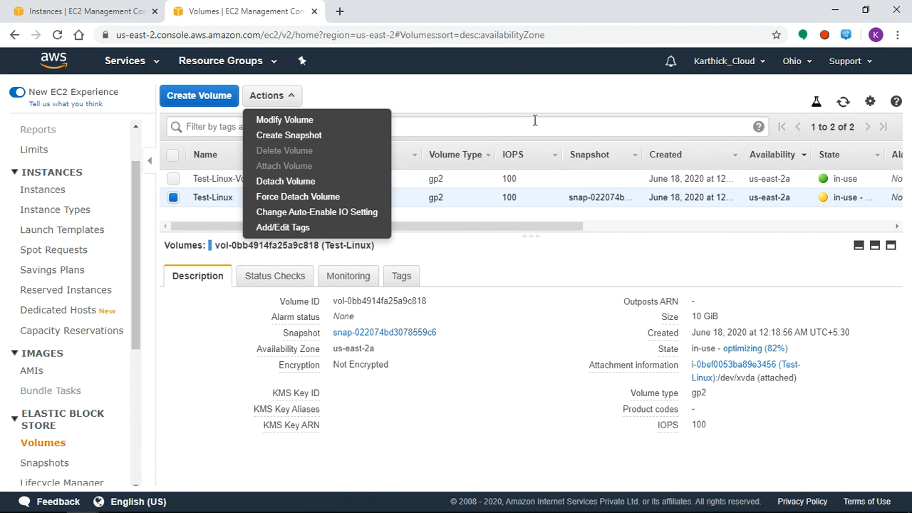
left_click(547, 96)
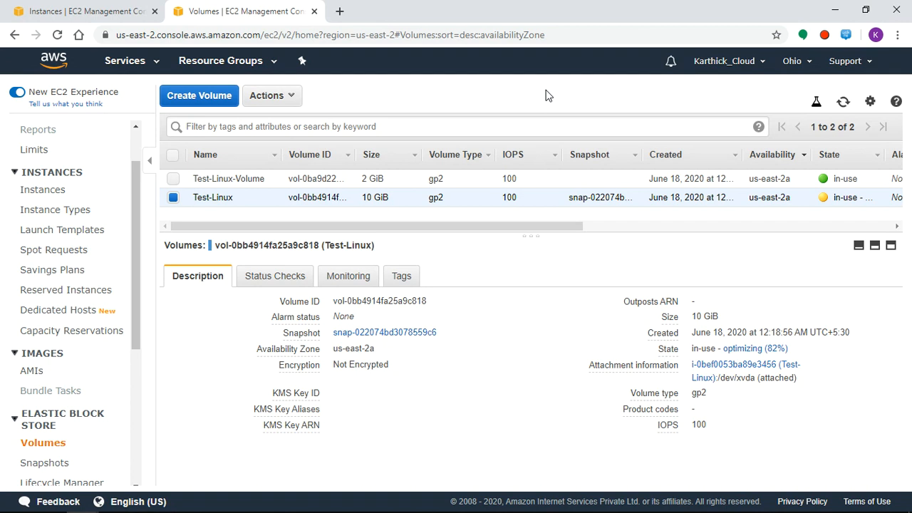
mouse_move(817, 57)
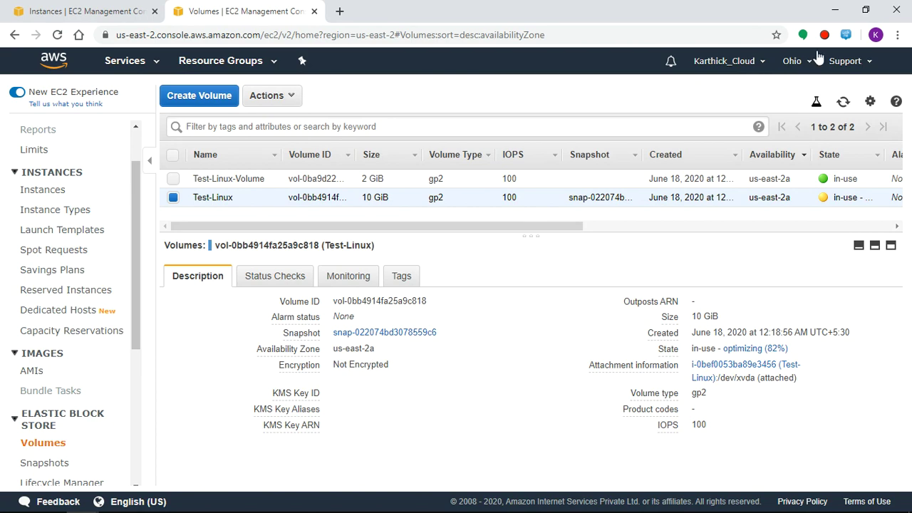